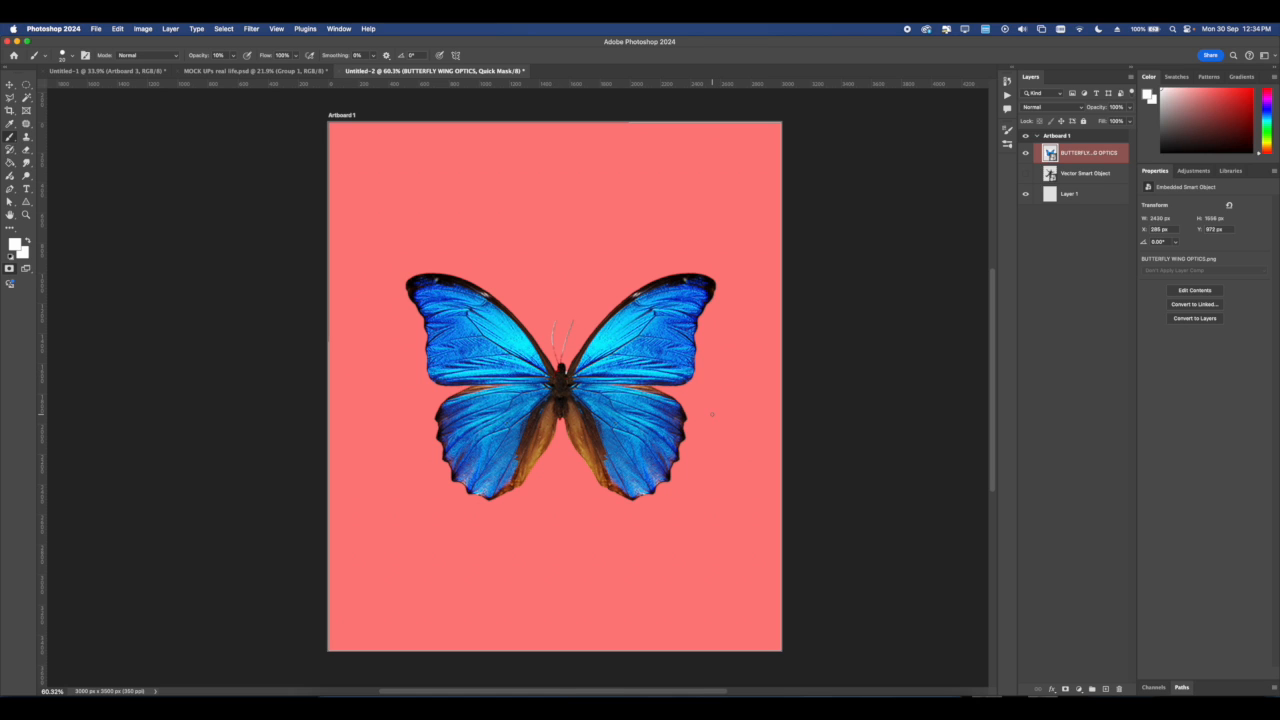
- Exit Quick Mask mode on the butterfly layer
left_click(1066, 688)
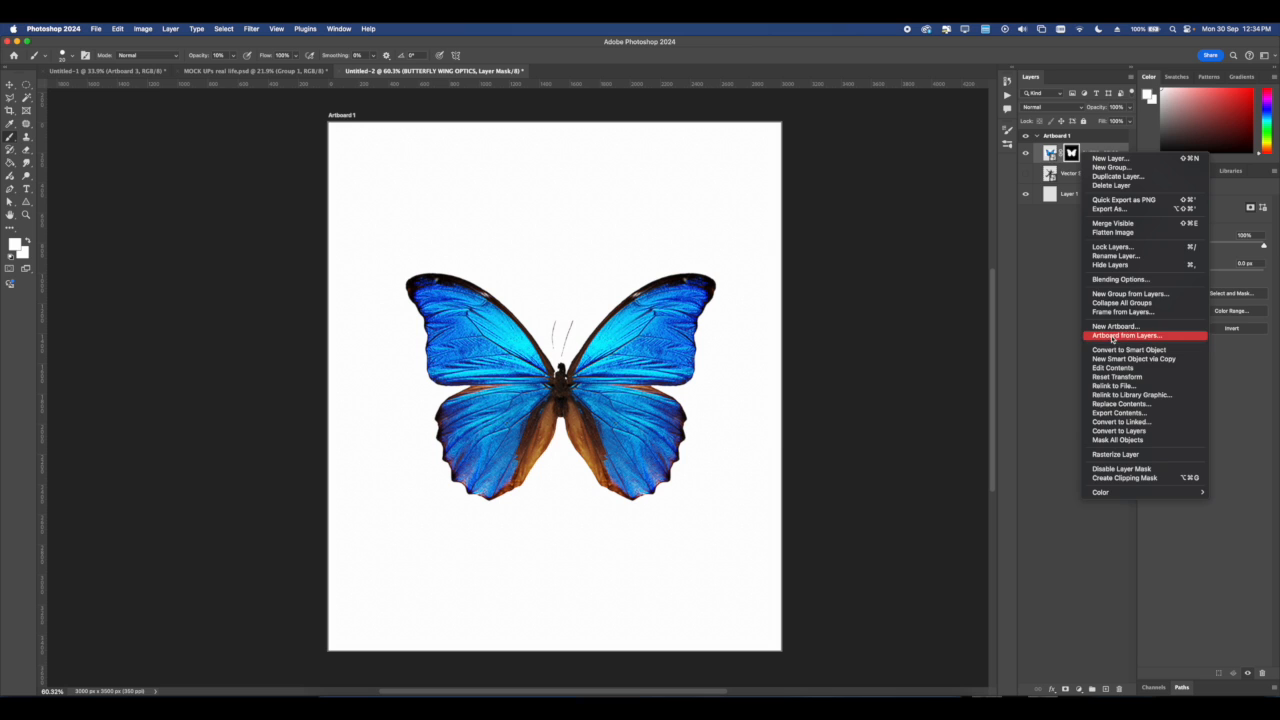
mouse_move(1110, 231)
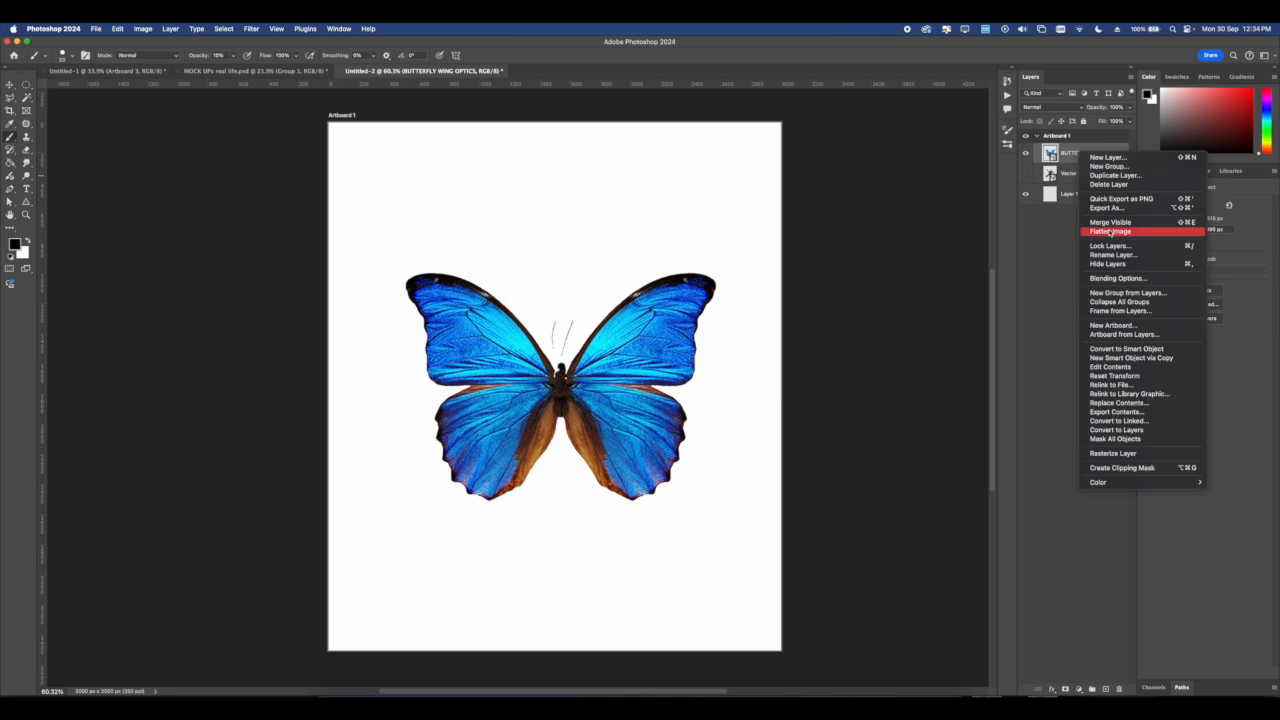
- Add a faint, enlarged grid Pattern Overlay at reduced opacity to the butterfly layer
left_click(1117, 277)
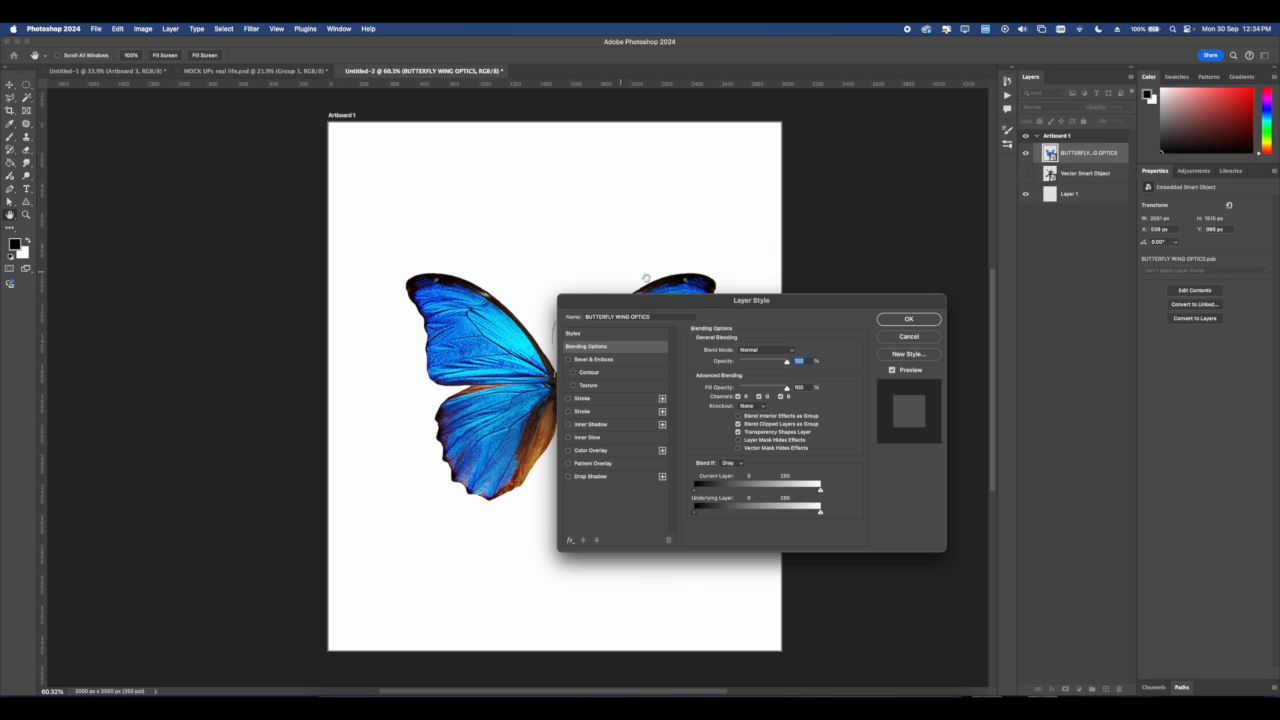
left_click_drag(751, 300, 897, 252)
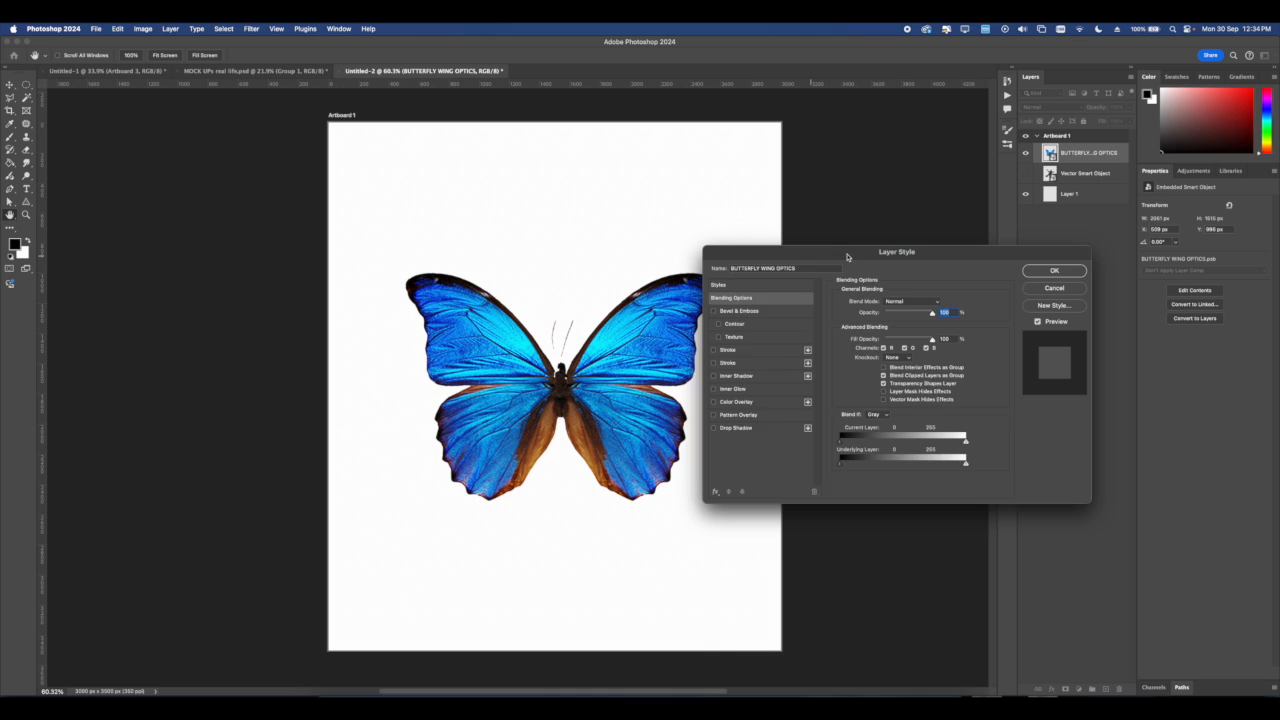
left_click(729, 489)
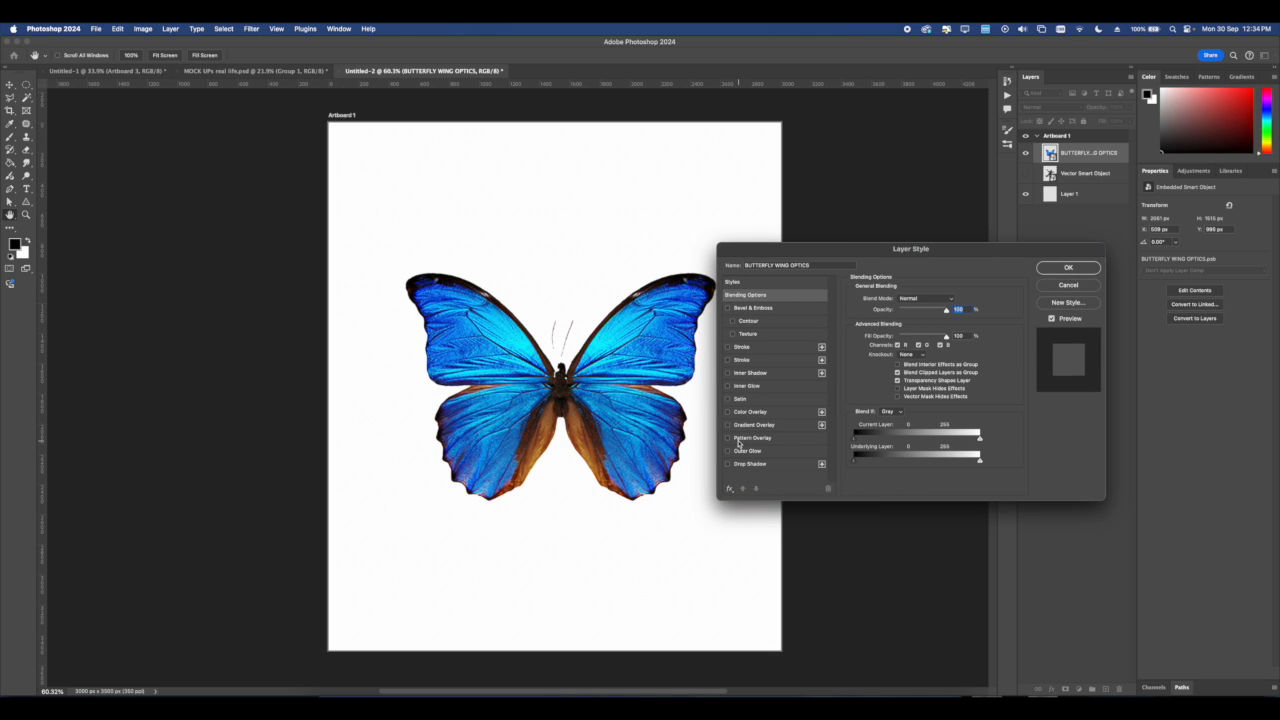
left_click(751, 438)
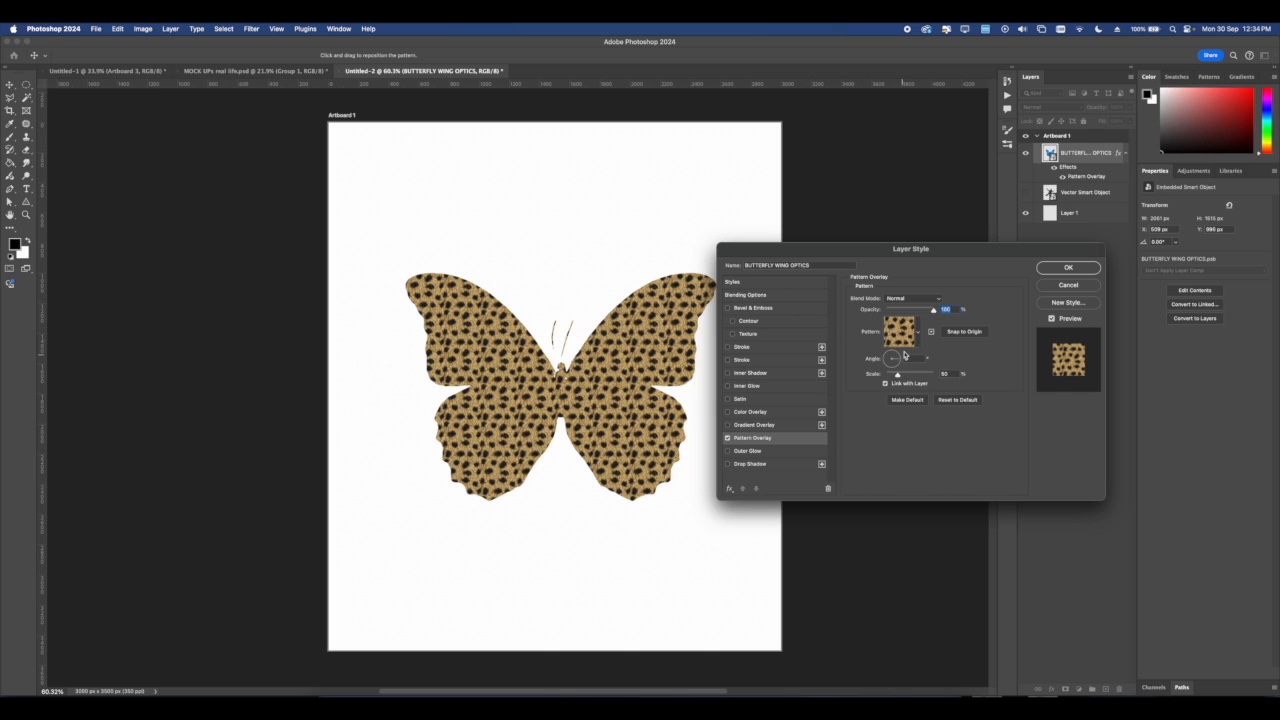
left_click(916, 331)
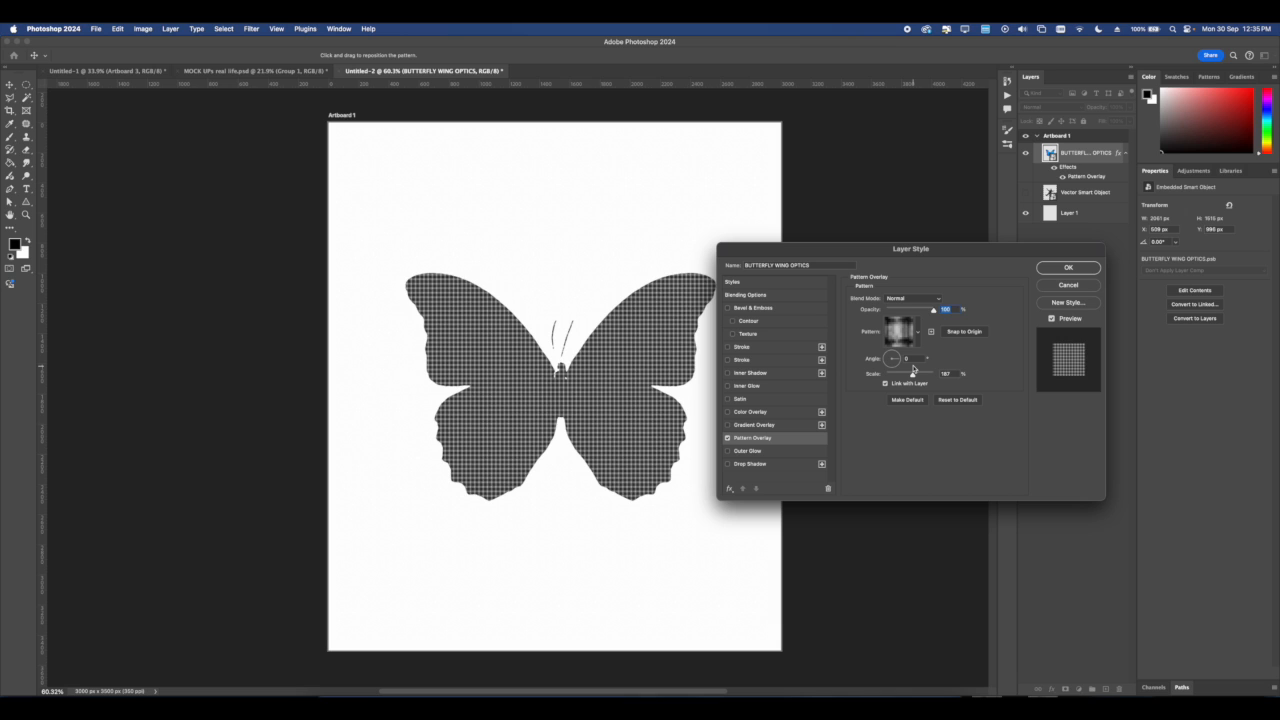
left_click_drag(913, 373, 910, 373)
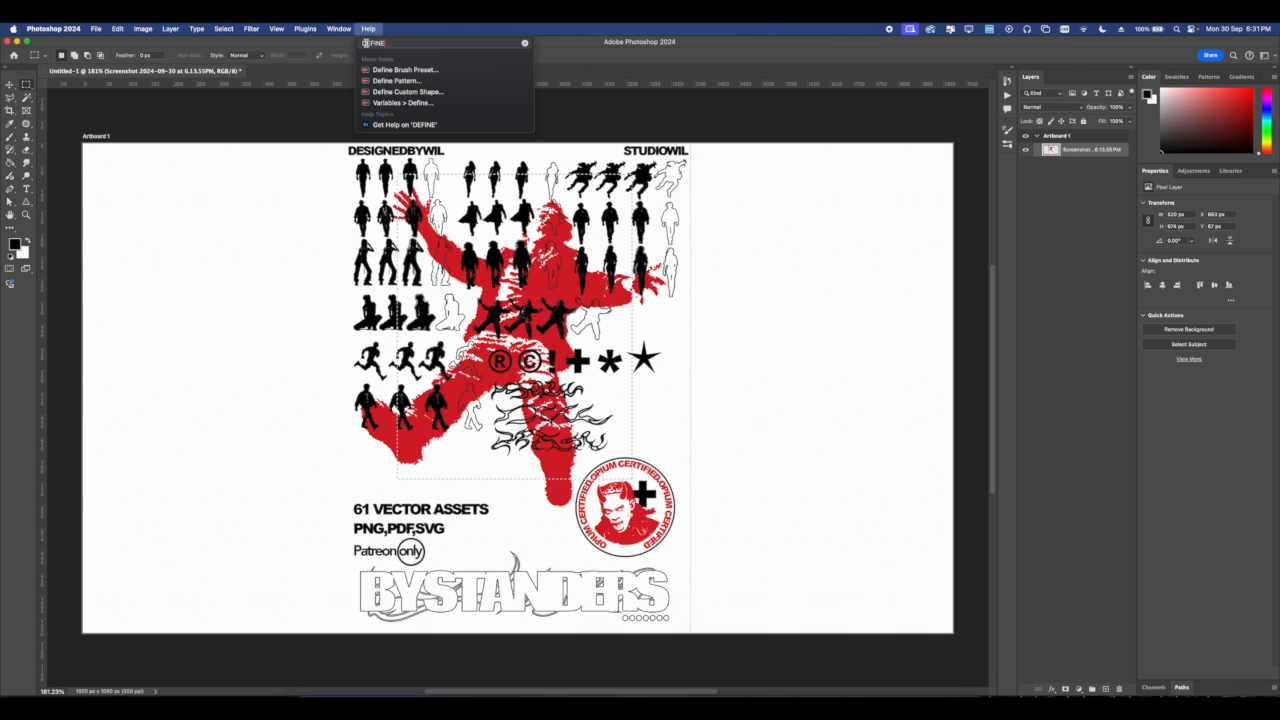
left_click(397, 80)
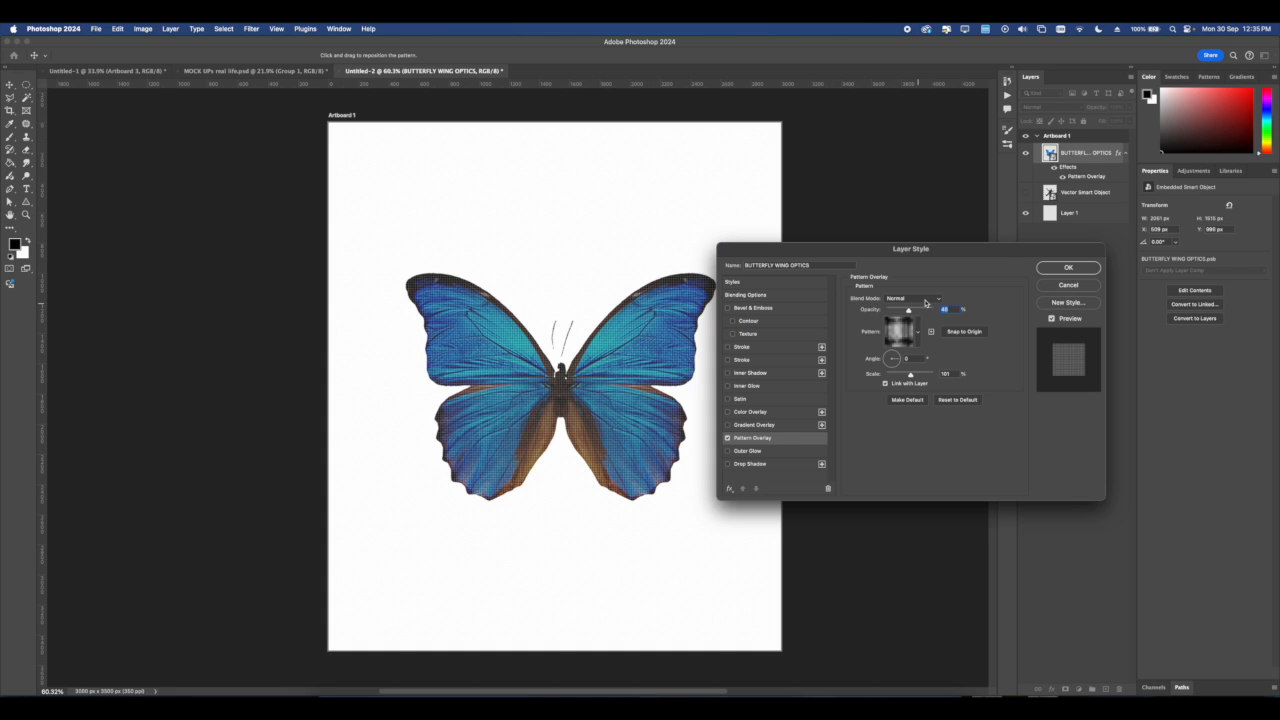
left_click(1068, 267)
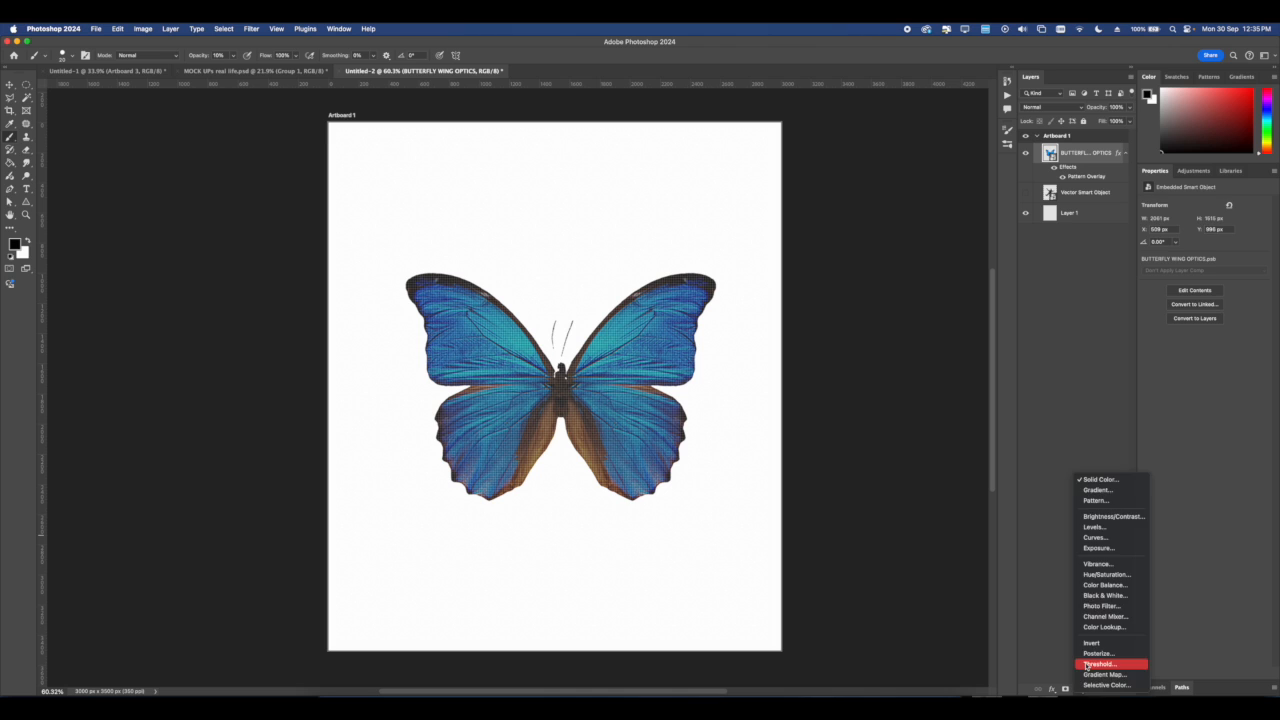
- Add a Threshold adjustment at level 115, then add a Stroke outline to the butterfly
left_click(1100, 664)
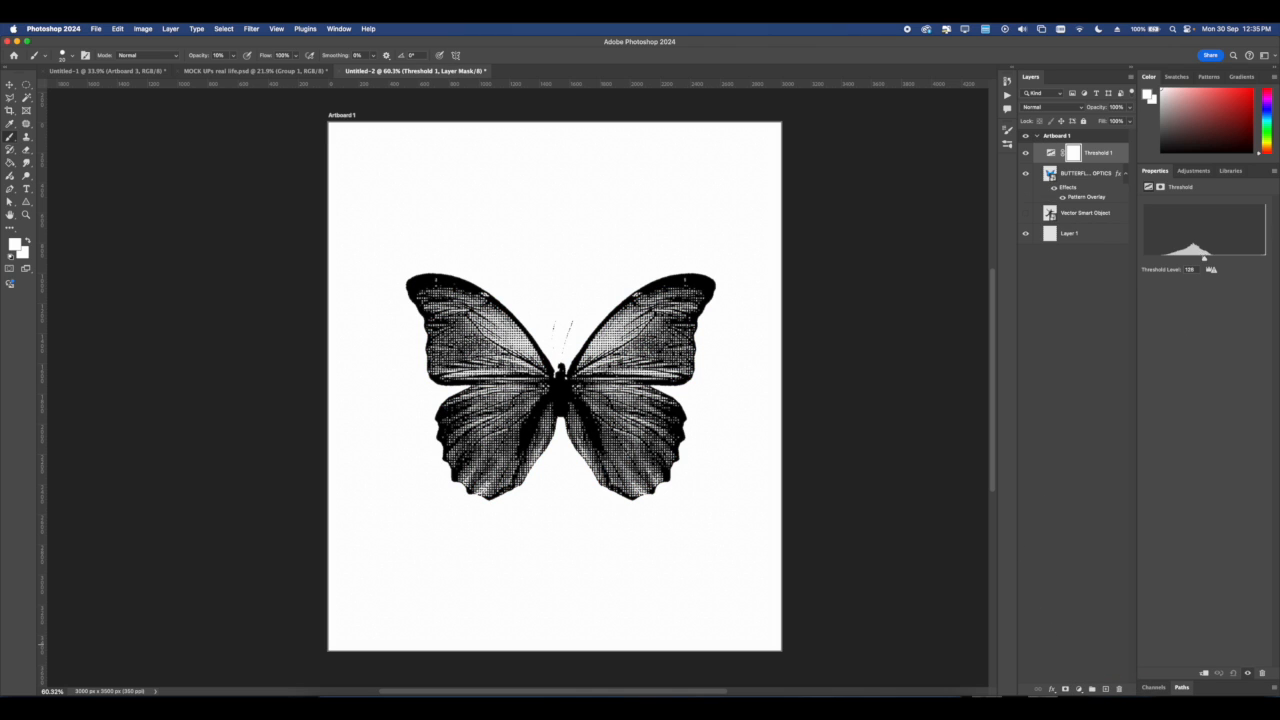
left_click_drag(1205, 258, 1196, 258)
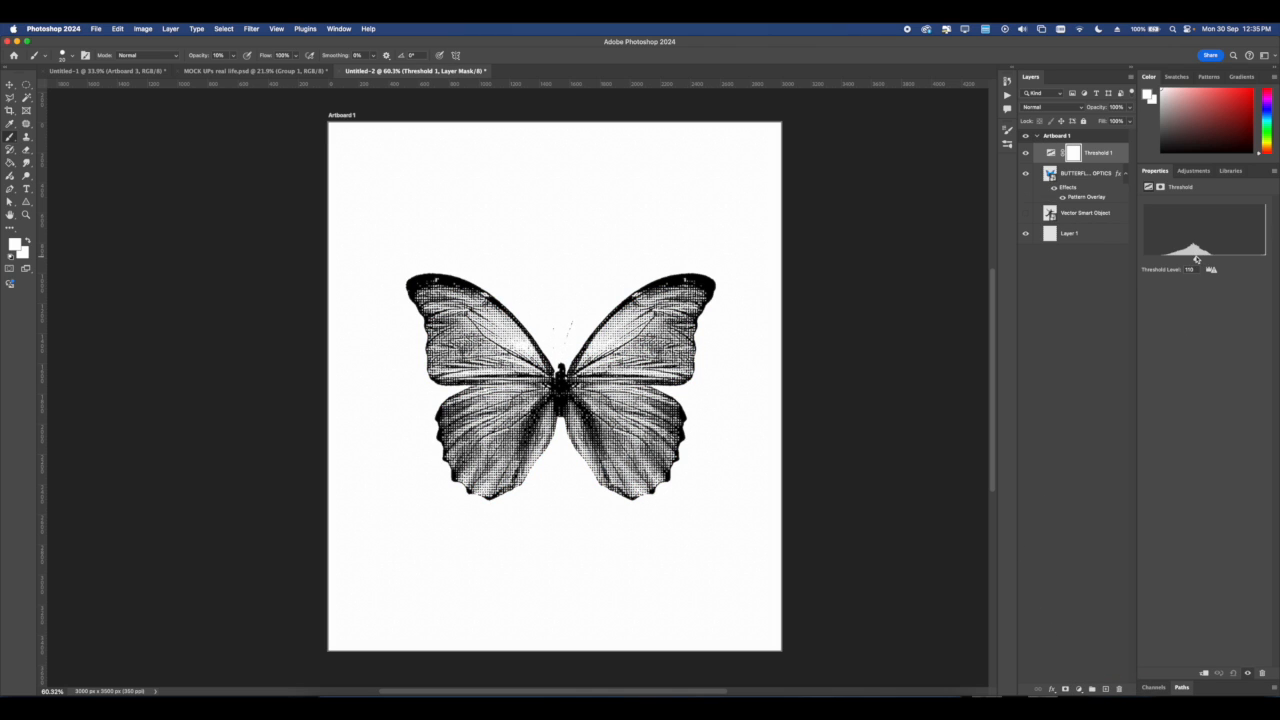
left_click(1085, 173)
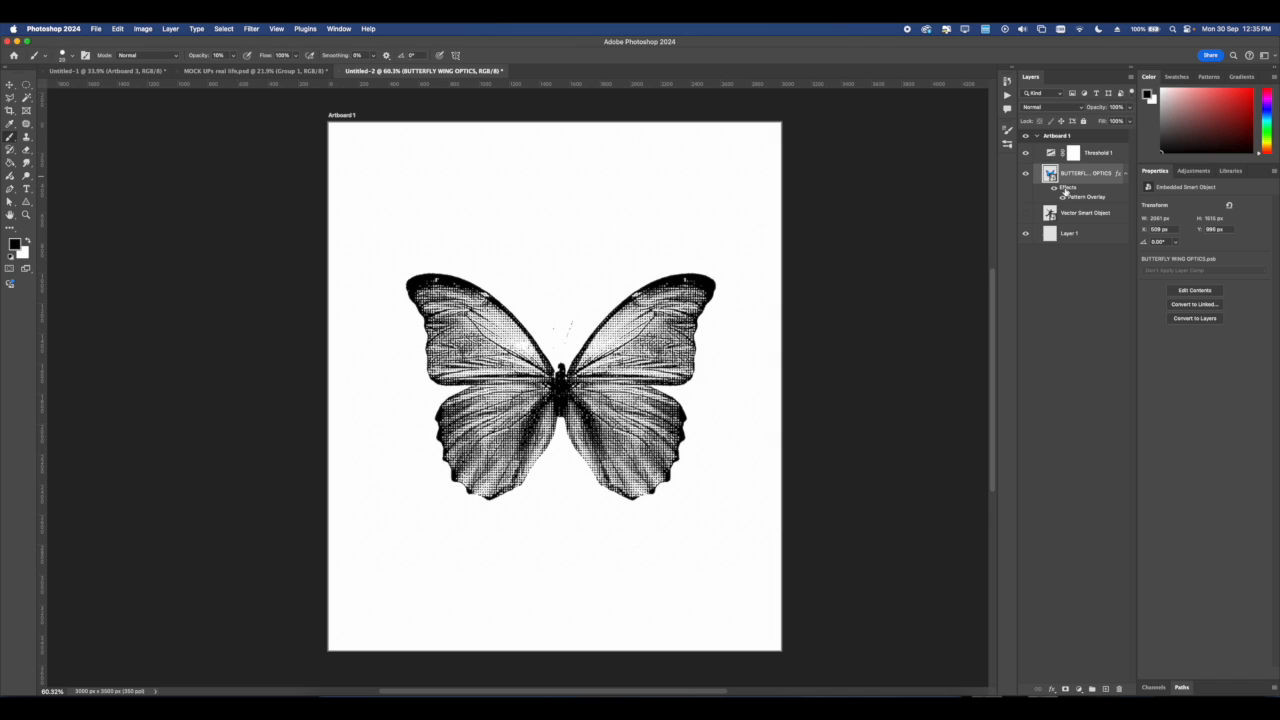
double_click(1087, 196)
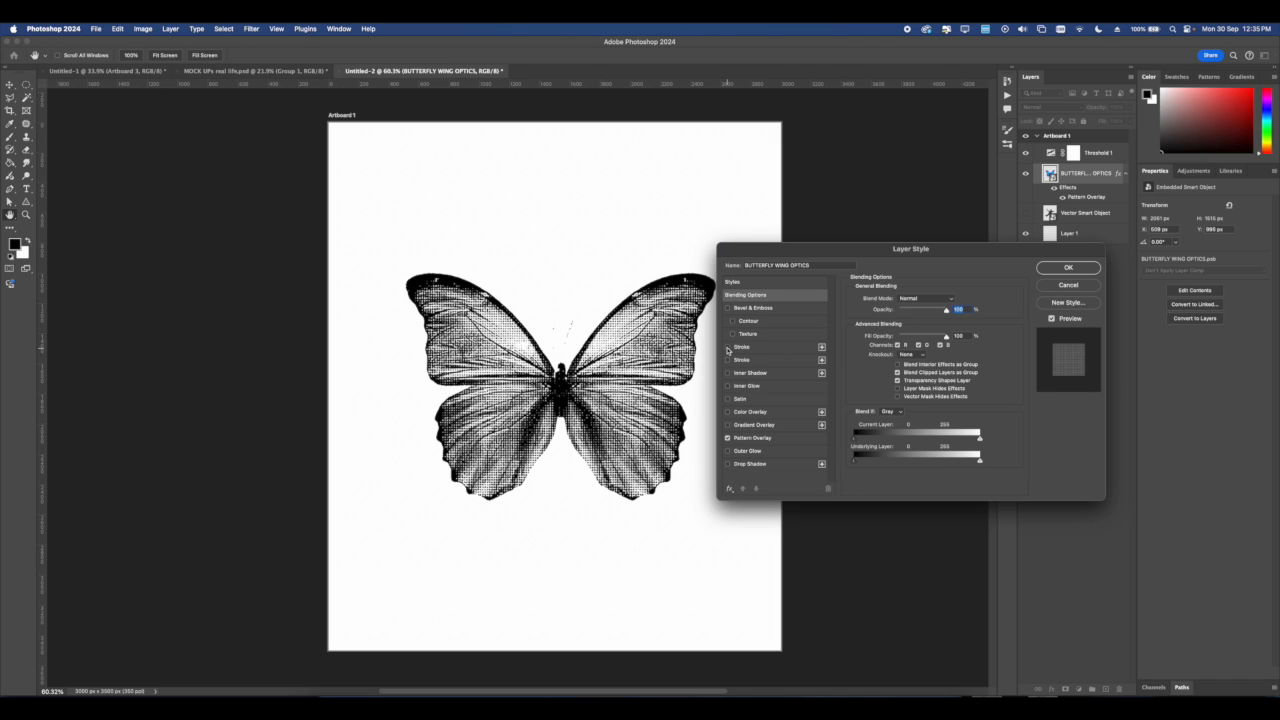
left_click(728, 347)
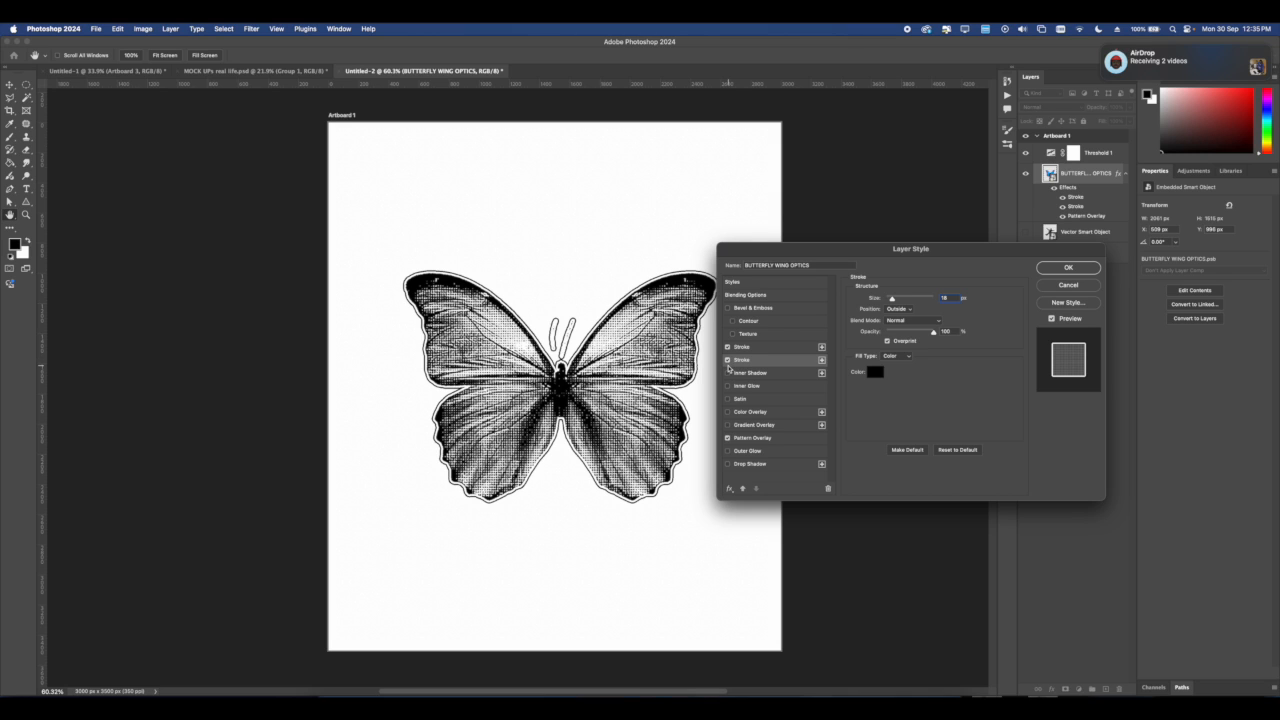
mouse_move(840, 335)
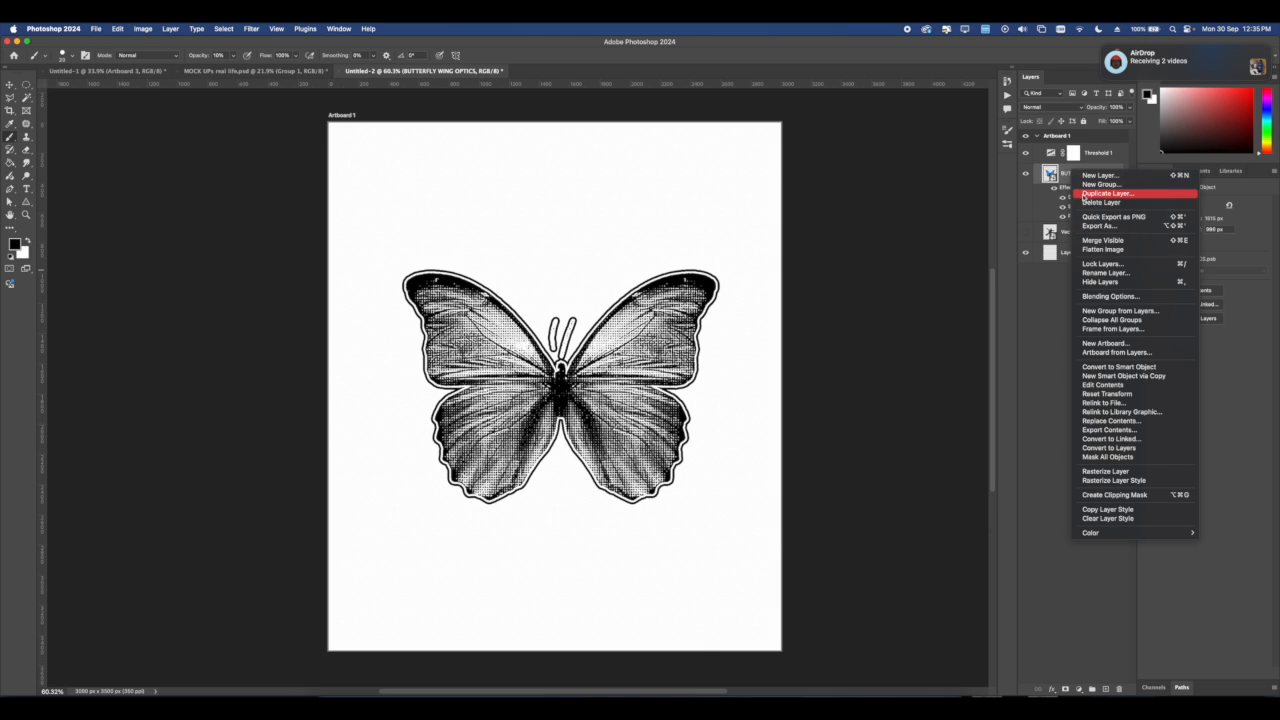
mouse_move(1125, 375)
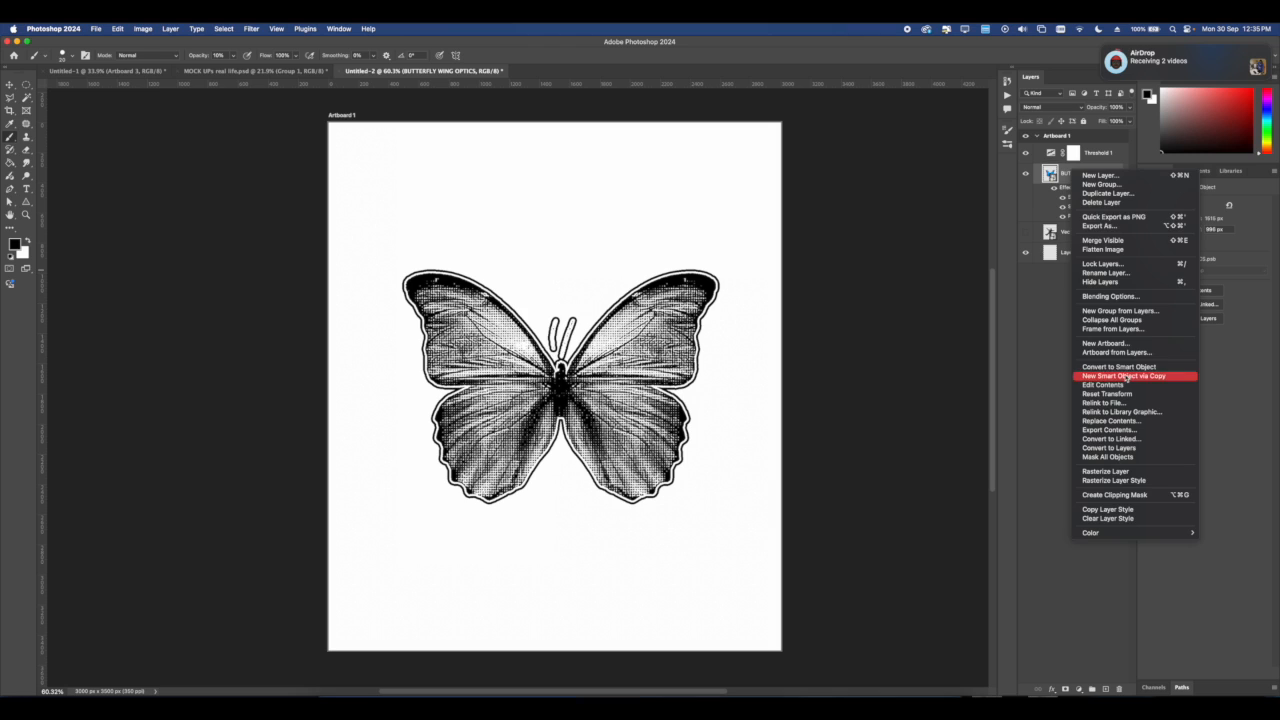
- Convert the butterfly to a smart object and apply Displace 10/10 with glass map.psd
left_click(1117, 366)
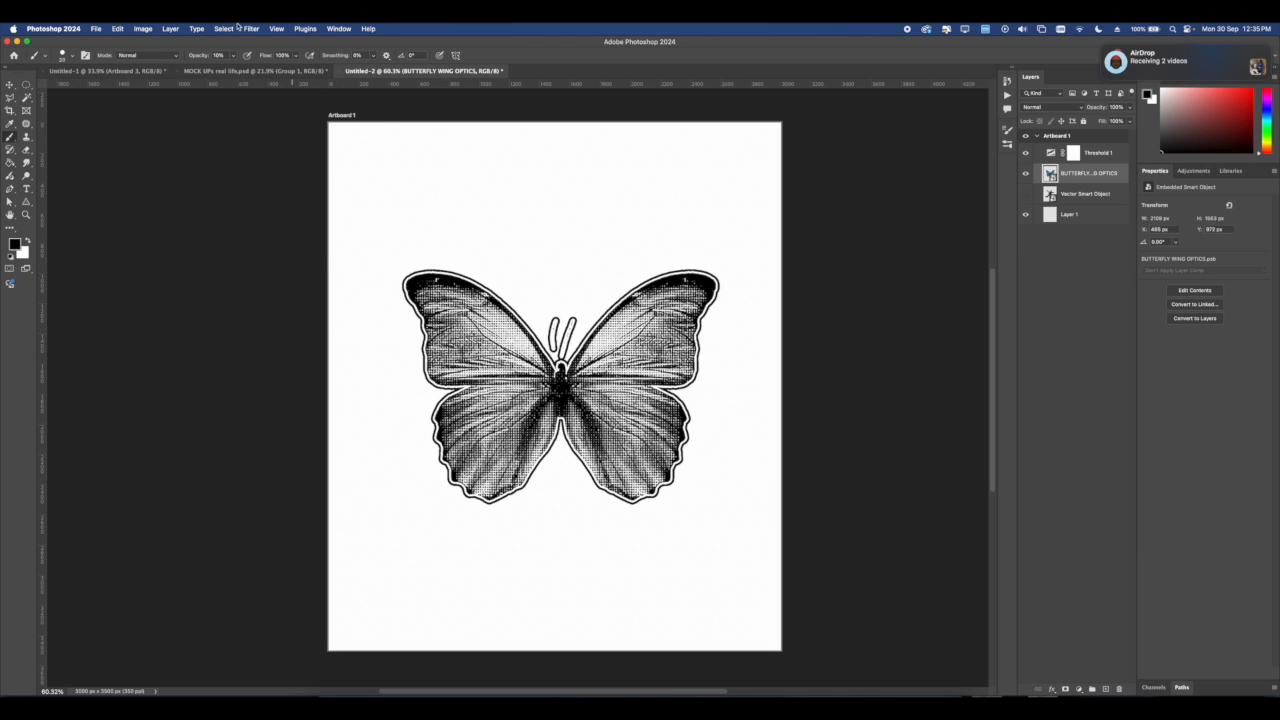
left_click(251, 28)
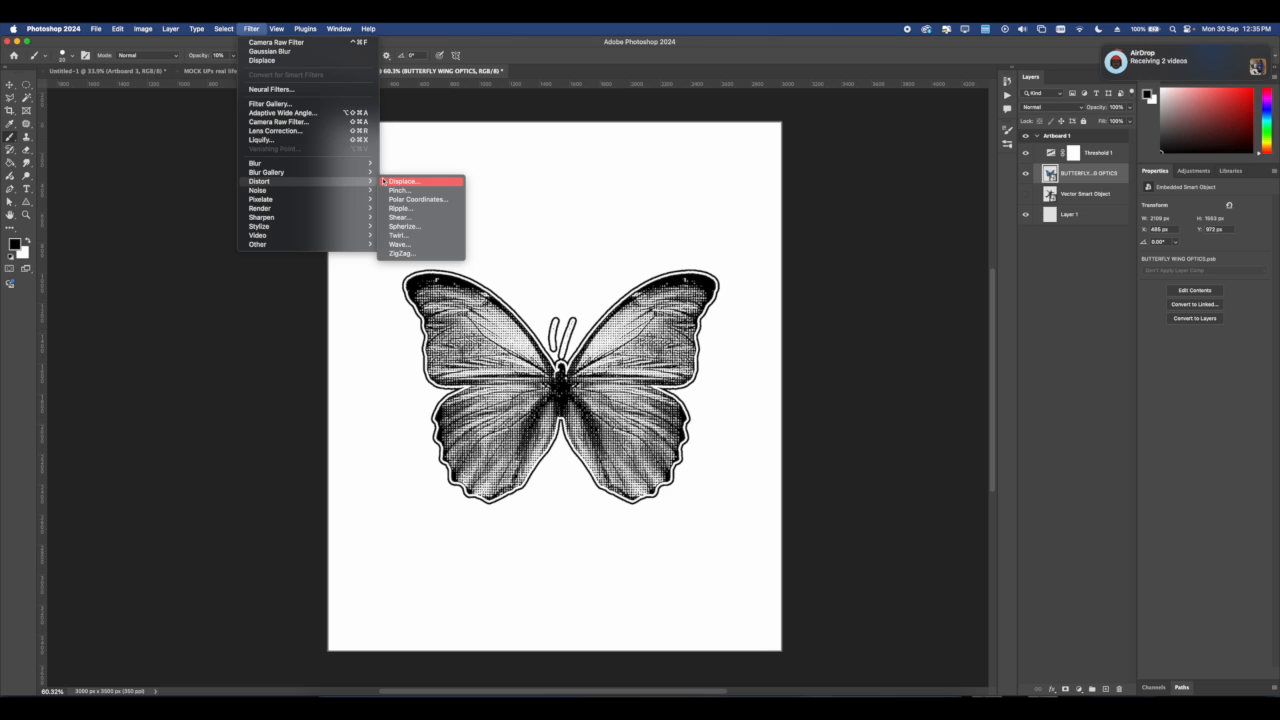
left_click(404, 181)
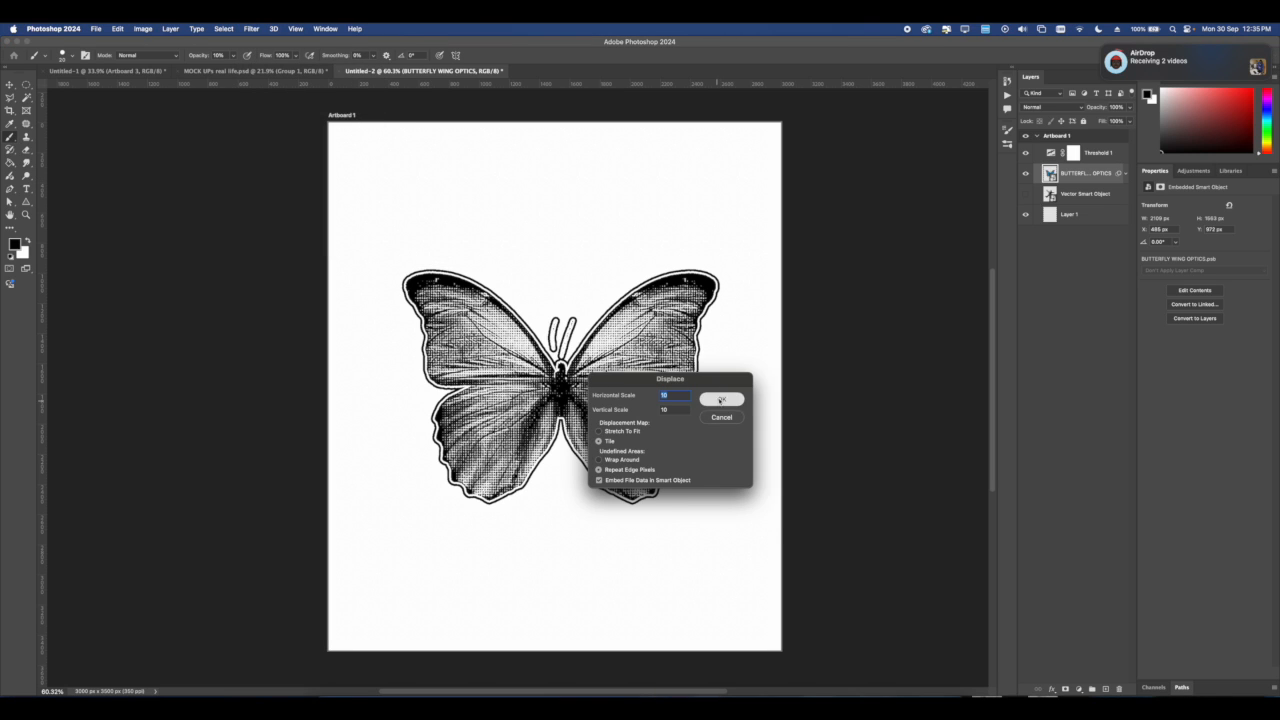
left_click(721, 399)
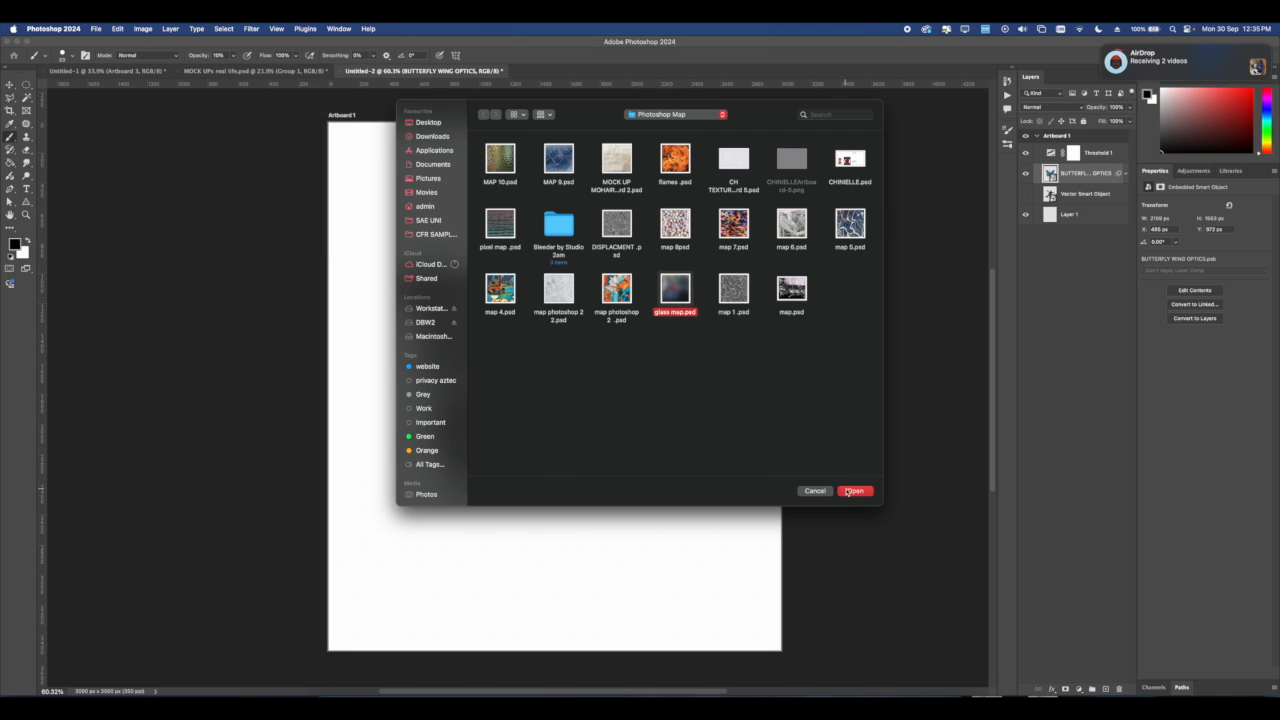
left_click(854, 491)
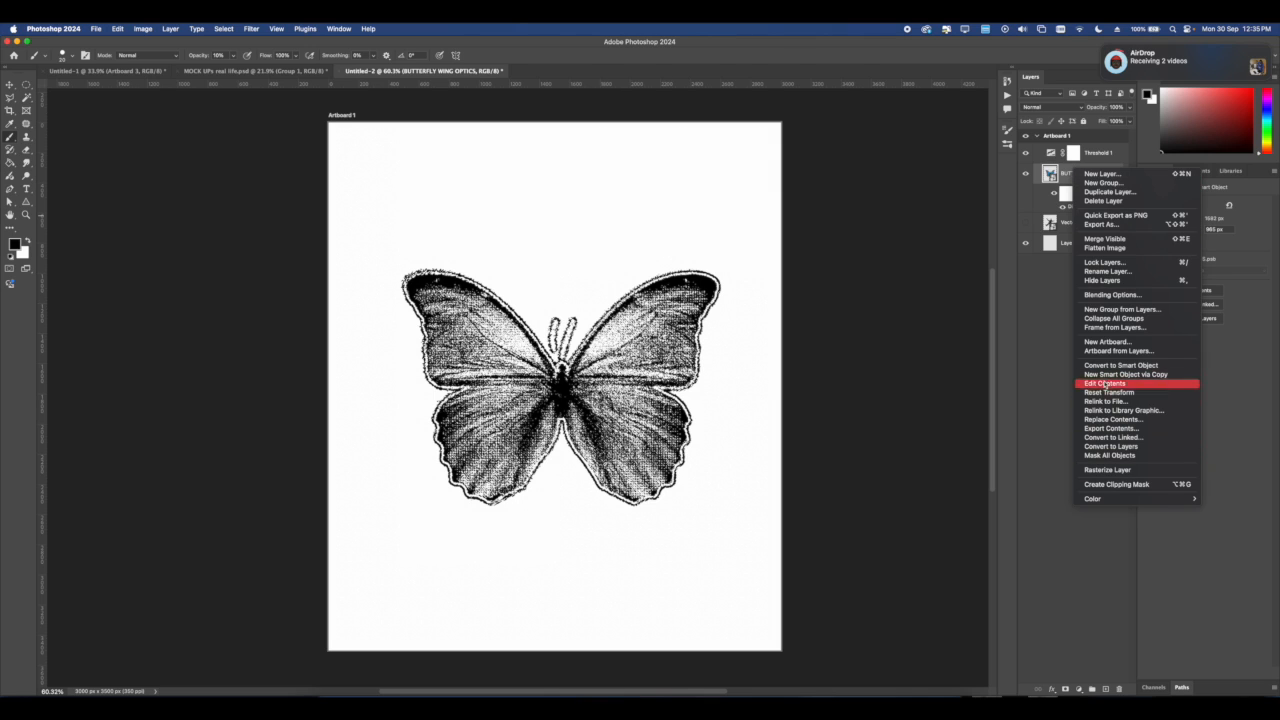
mouse_move(1125, 374)
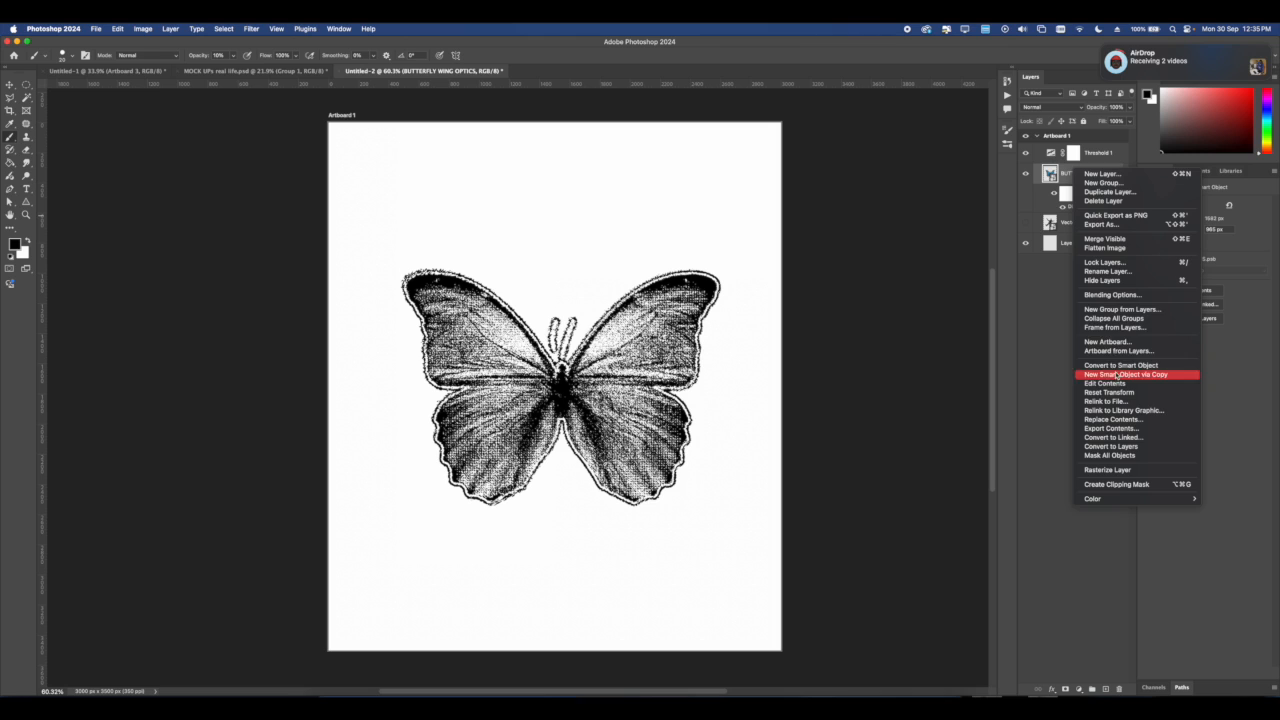
mouse_move(1114, 321)
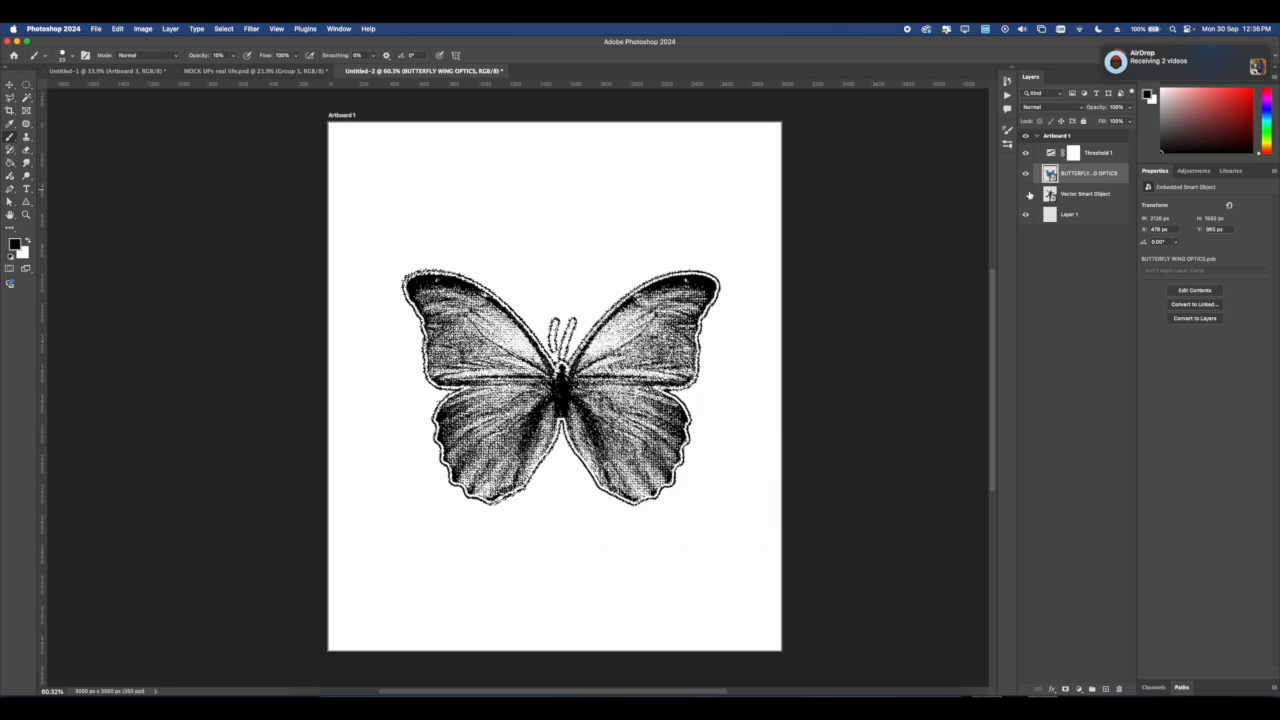
- Show the hidden falling figure layer, select it, and reposition it over the butterfly
left_click(1025, 193)
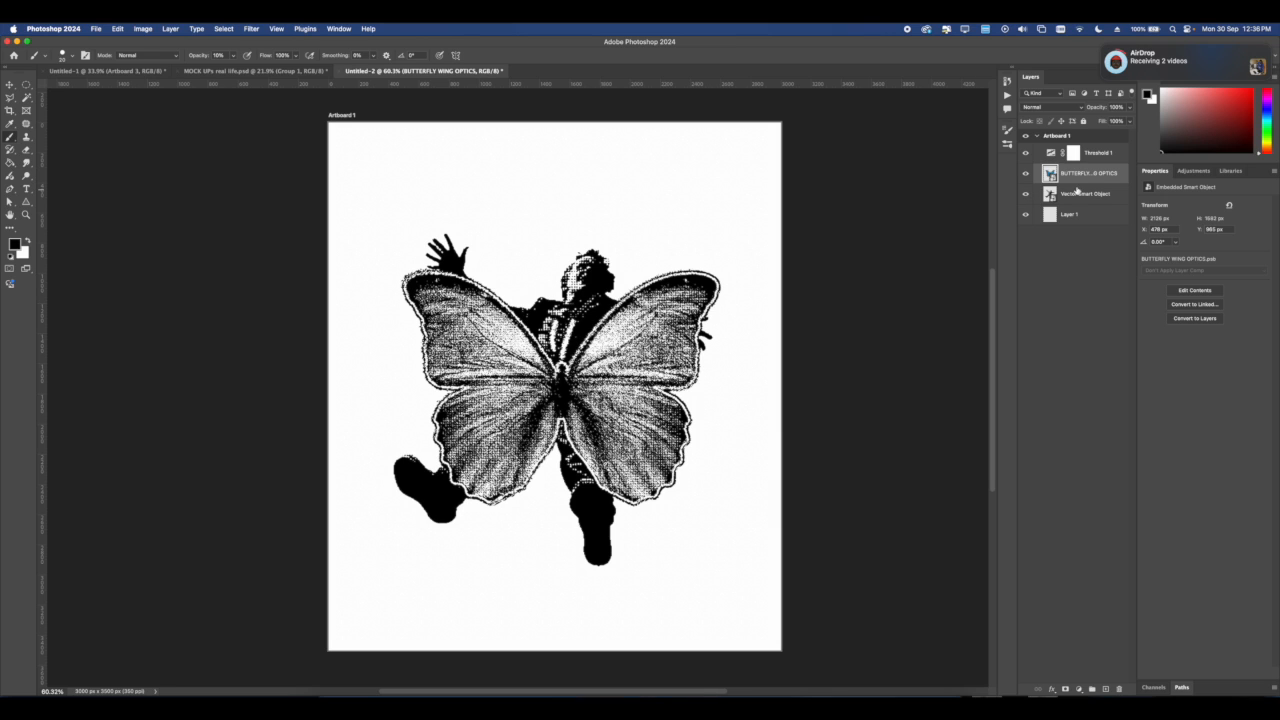
left_click(1085, 173)
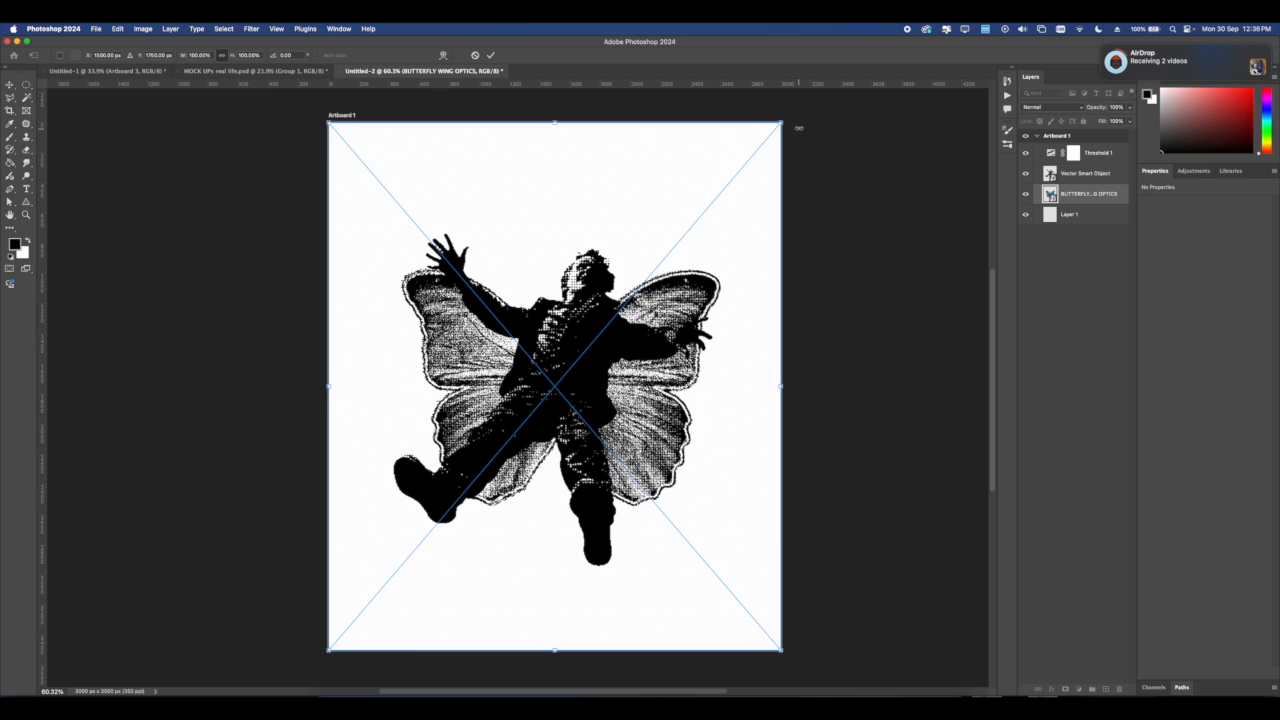
left_click_drag(780, 125, 818, 123)
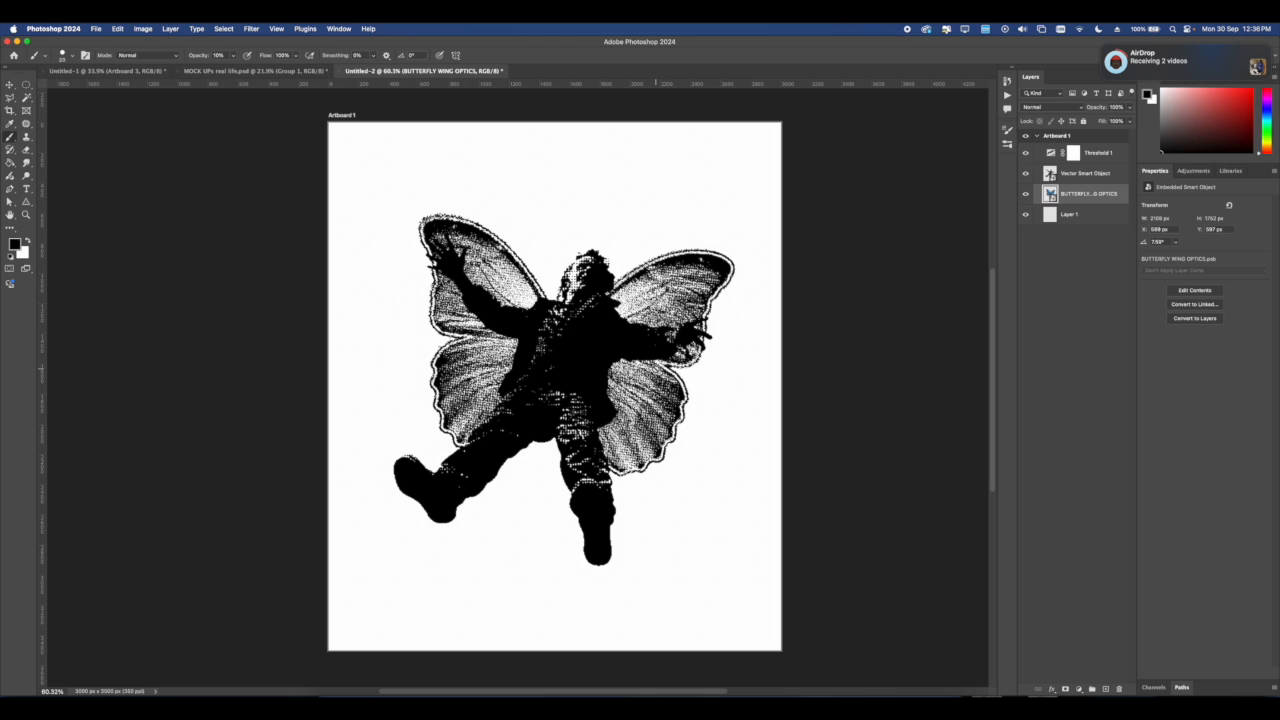
mouse_move(1091, 640)
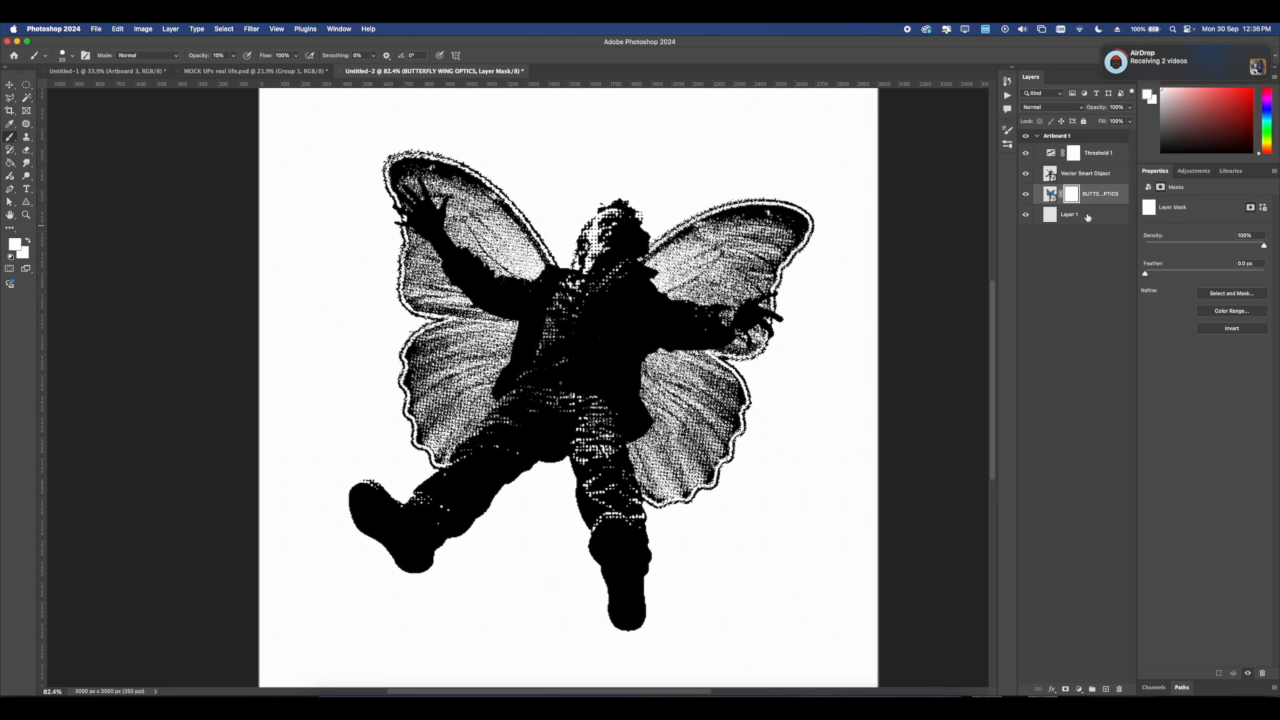
- Add a Stroke outline to the figure layer via Blending Options
right_click(1085, 172)
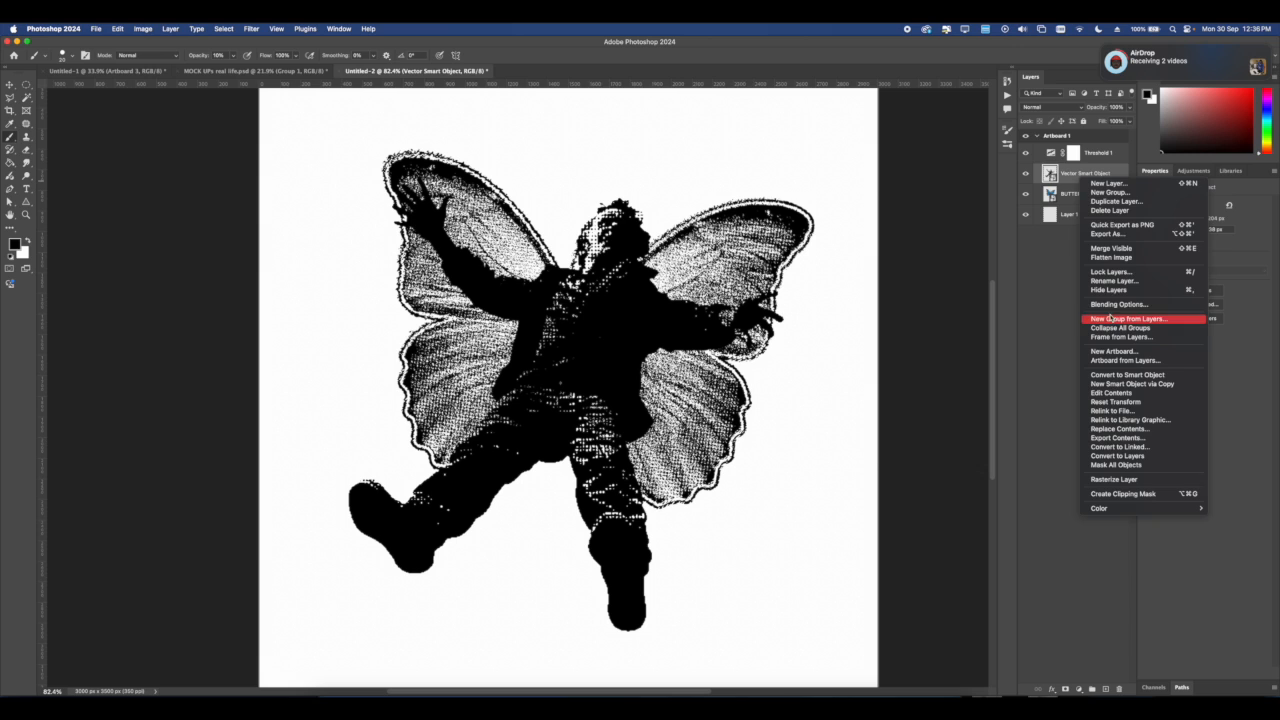
left_click(1118, 304)
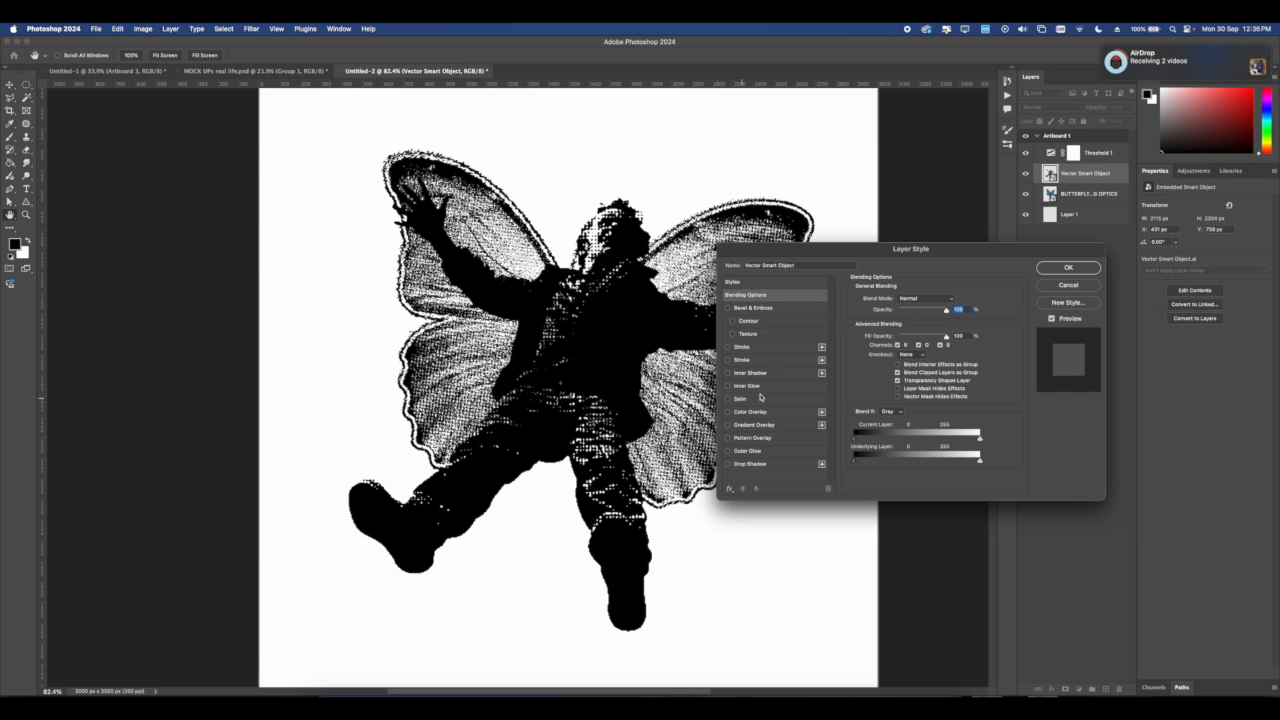
left_click(742, 347)
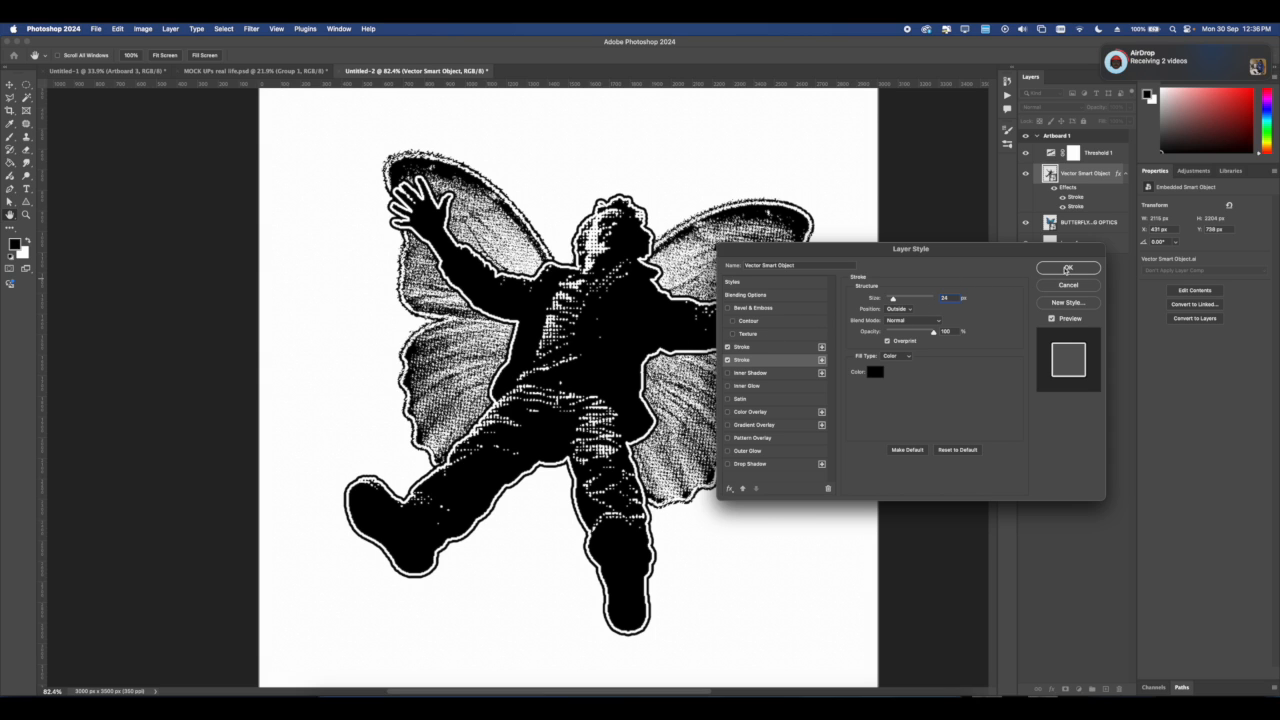
left_click(1067, 268)
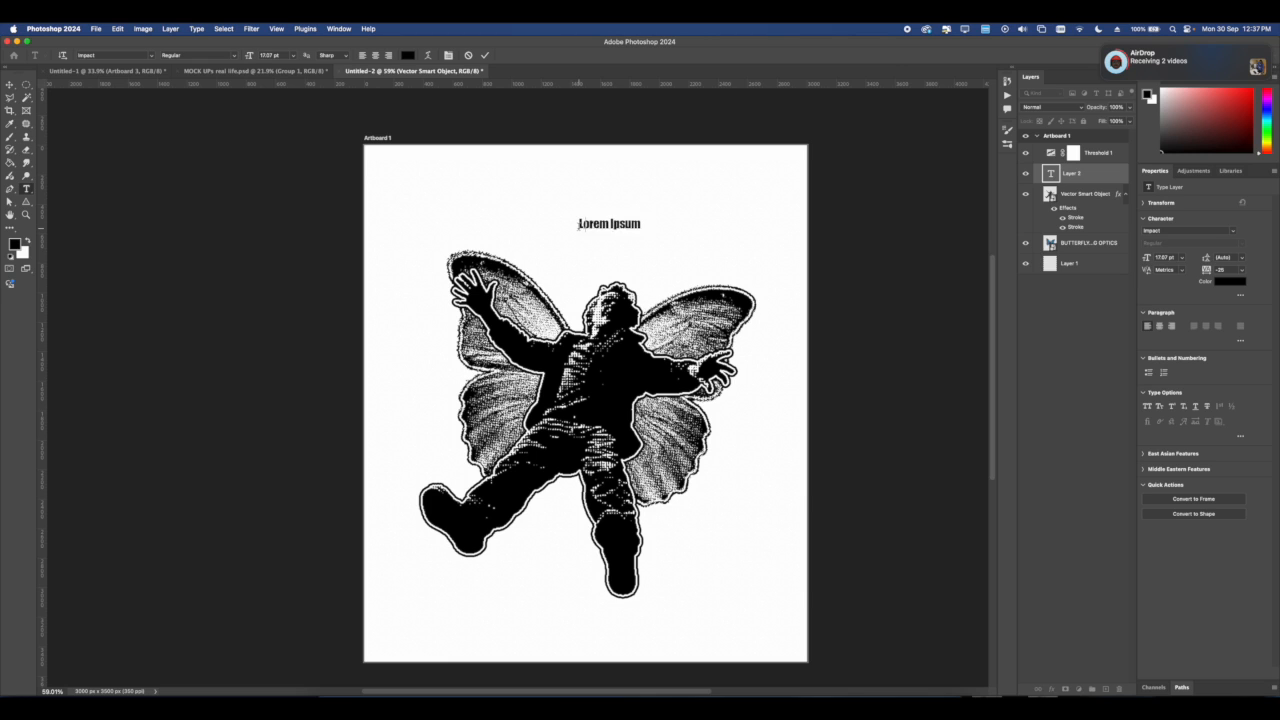
- Type 'GROUND' and enlarge it across the top of the artboard
type("GROUND")
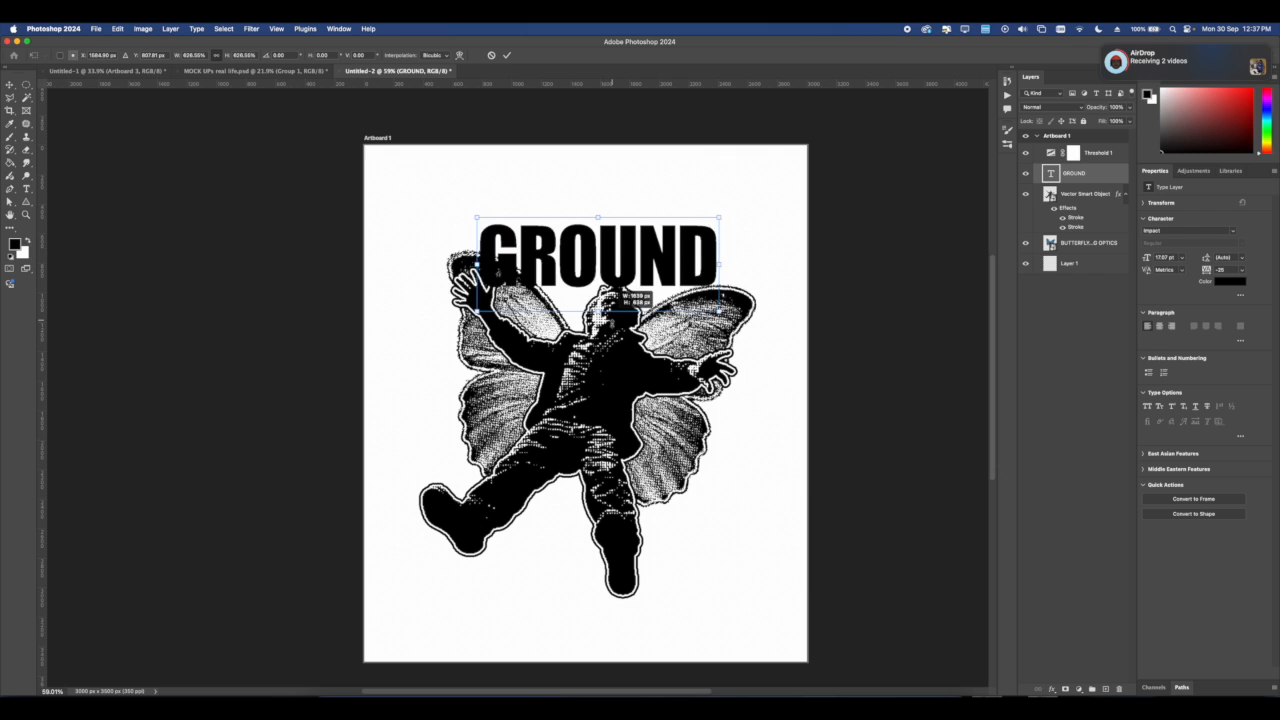
left_click_drag(598, 255, 615, 215)
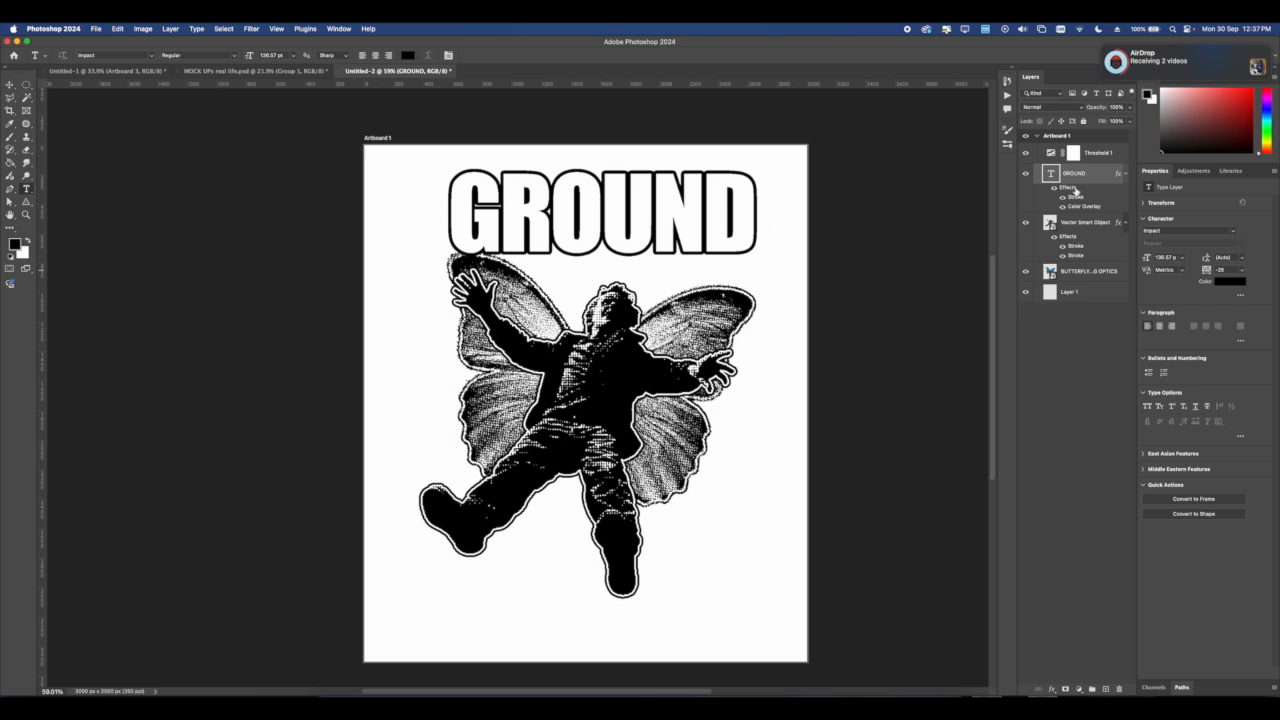
left_click(251, 28)
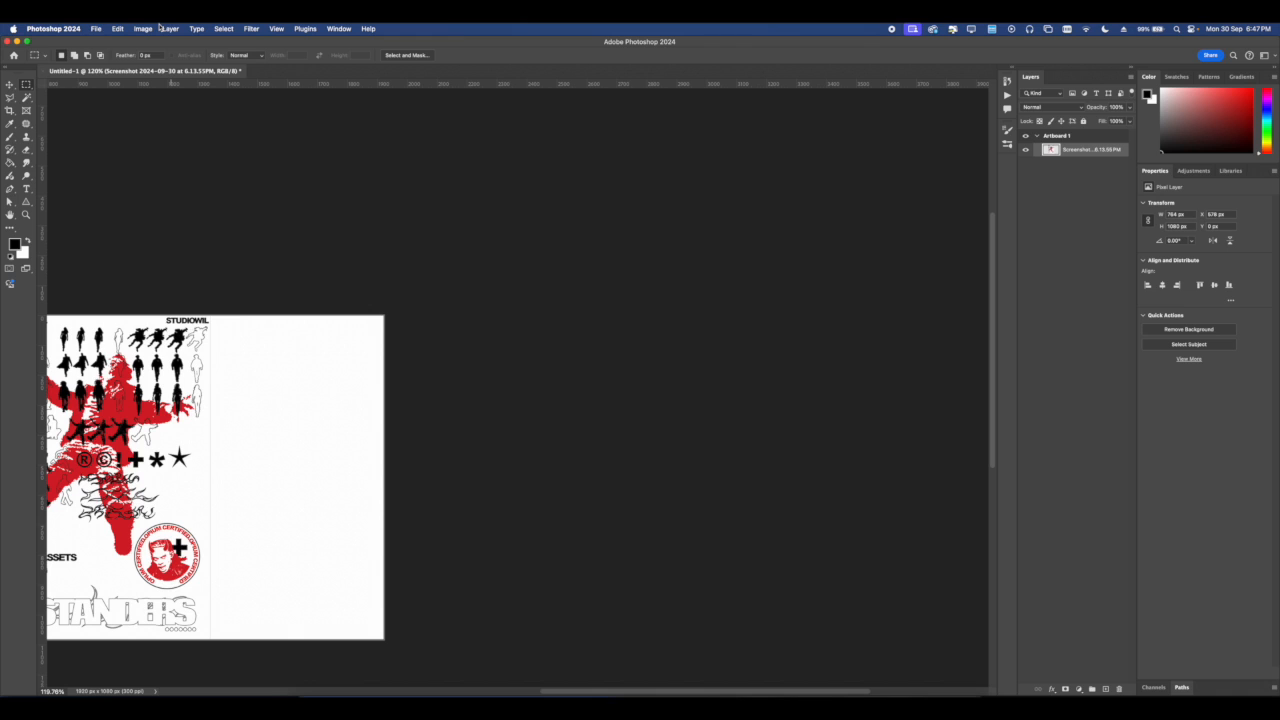
- Save the blue watercolour texture on the computer as SAVENEW.psd in Photoshop Map
left_click(96, 28)
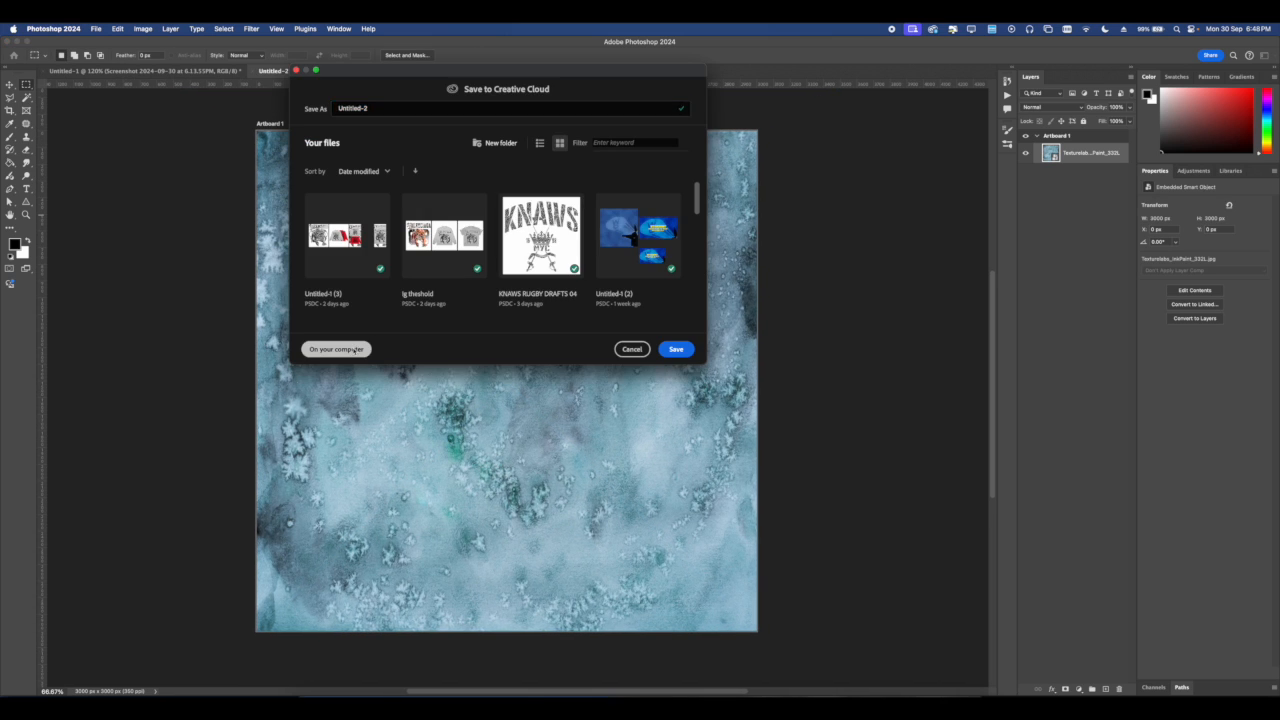
left_click(336, 349)
type("SAVENEW.psd")
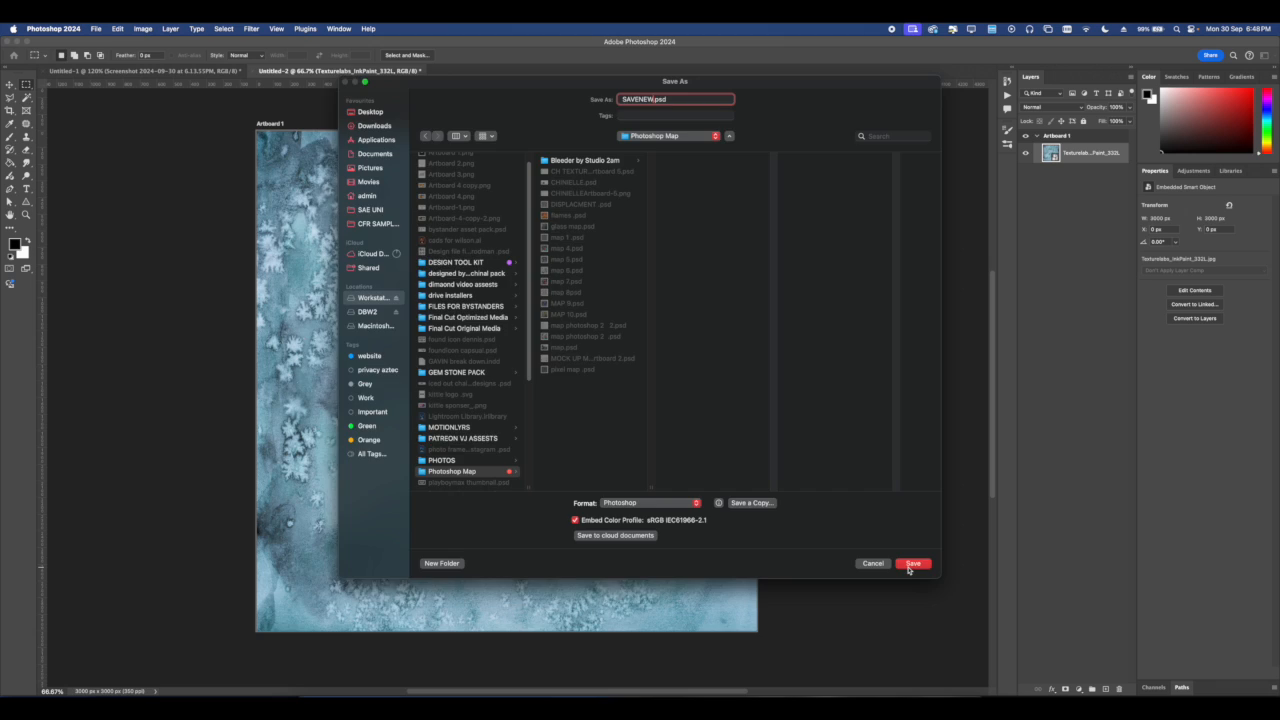
left_click(912, 563)
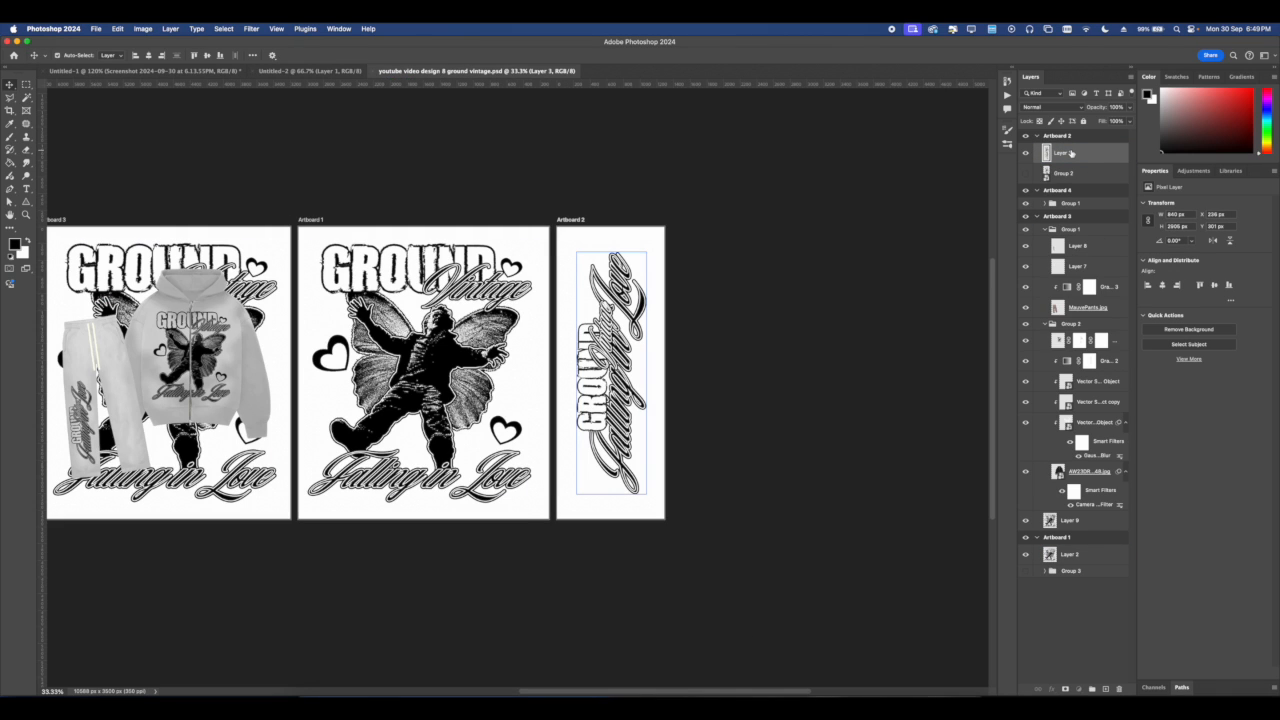
- In the Untitled-2 lettering document, apply Displace using a map file from Photoshop Map
left_click(310, 70)
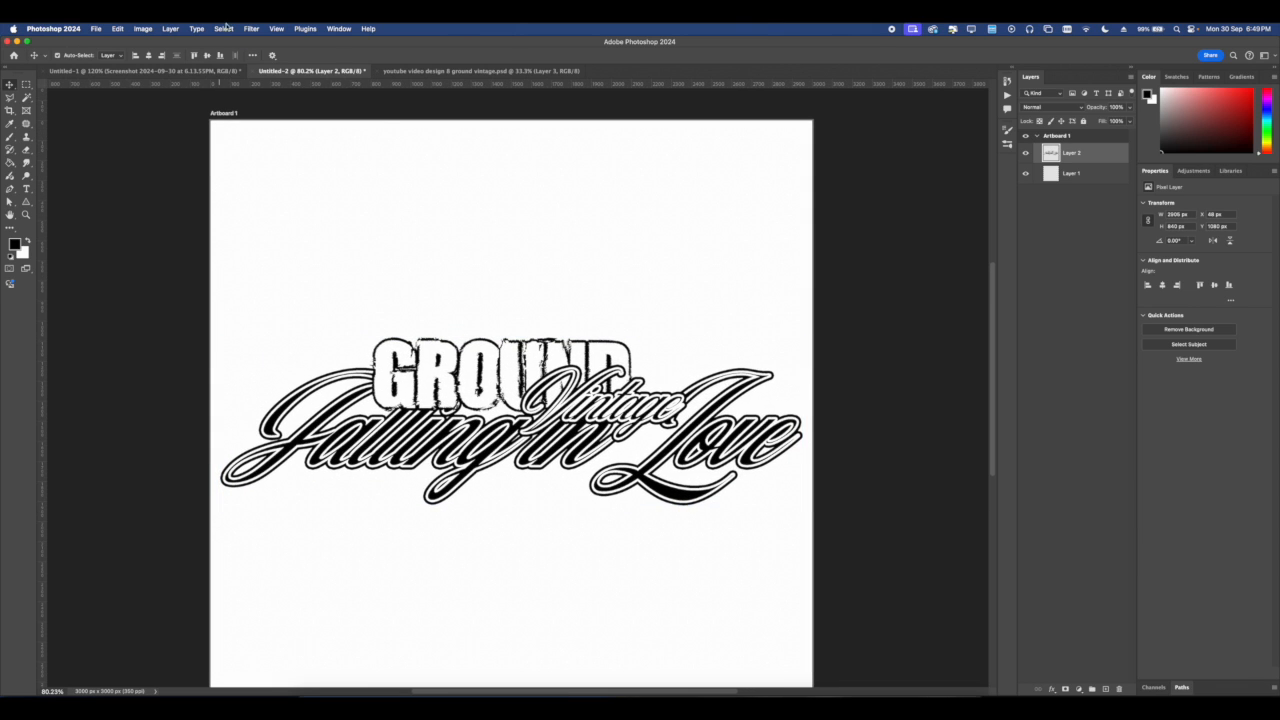
left_click(251, 28)
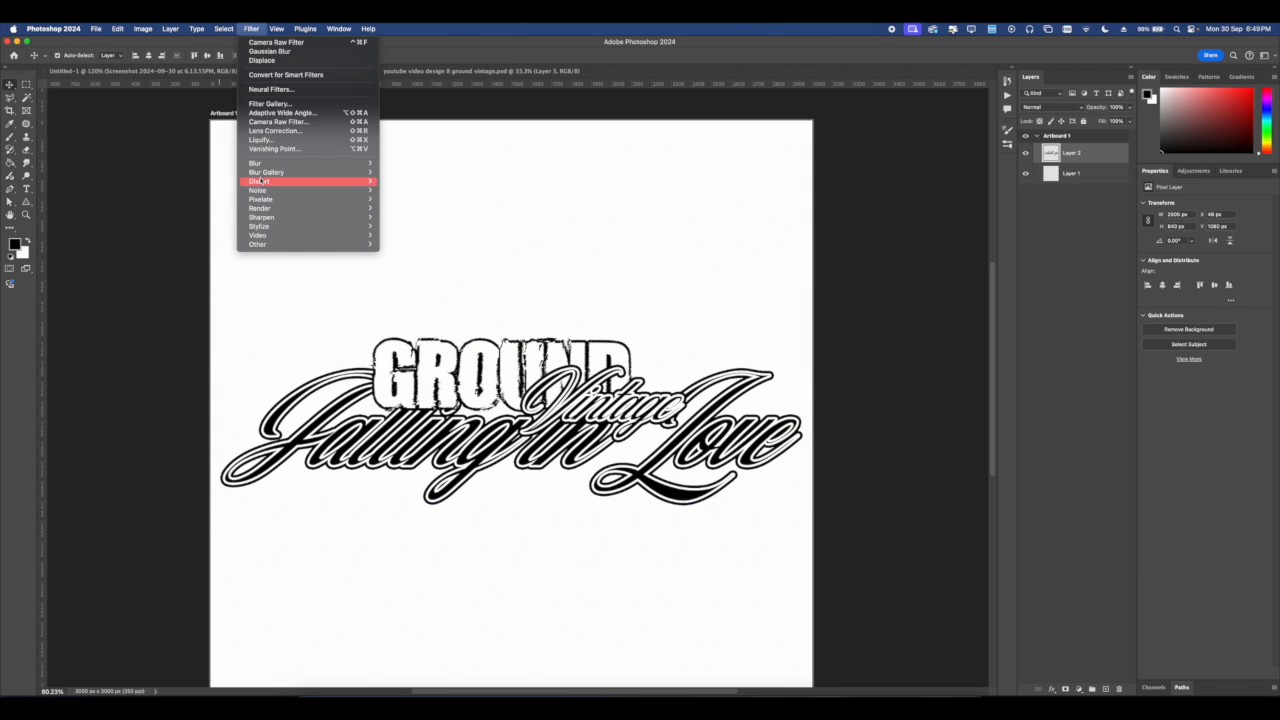
left_click(262, 60)
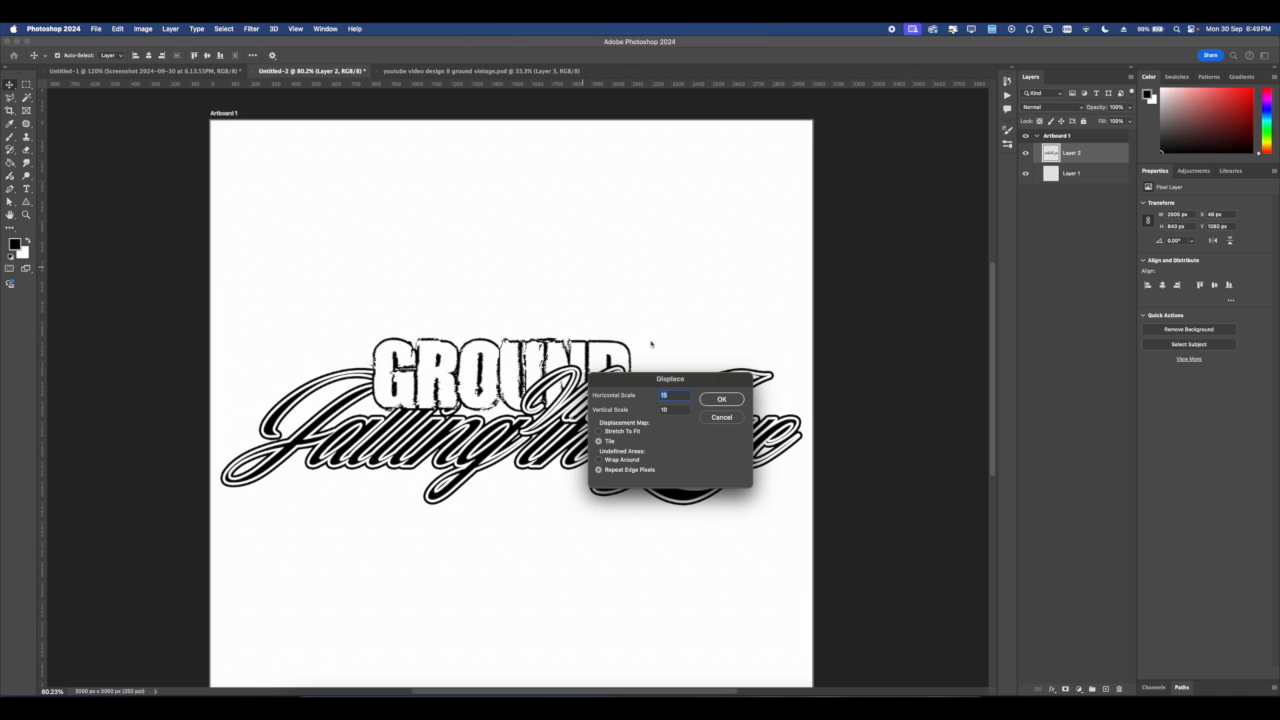
left_click(721, 399)
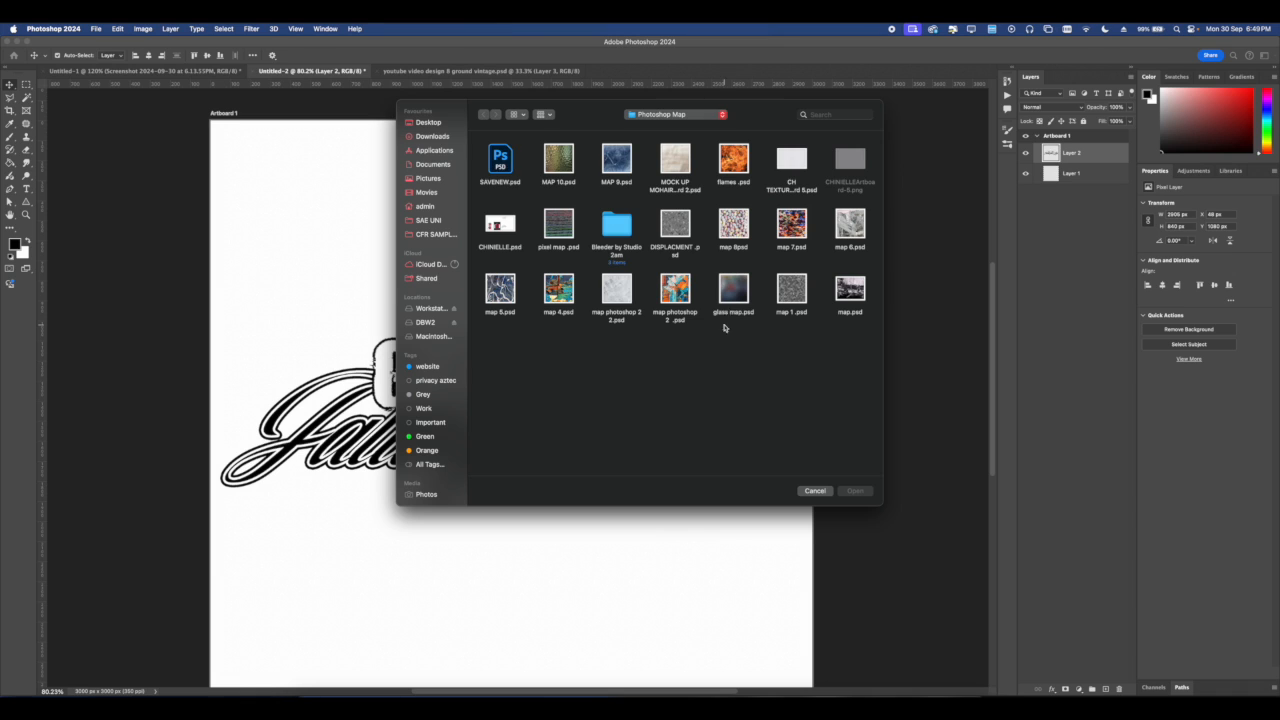
left_click(500, 160)
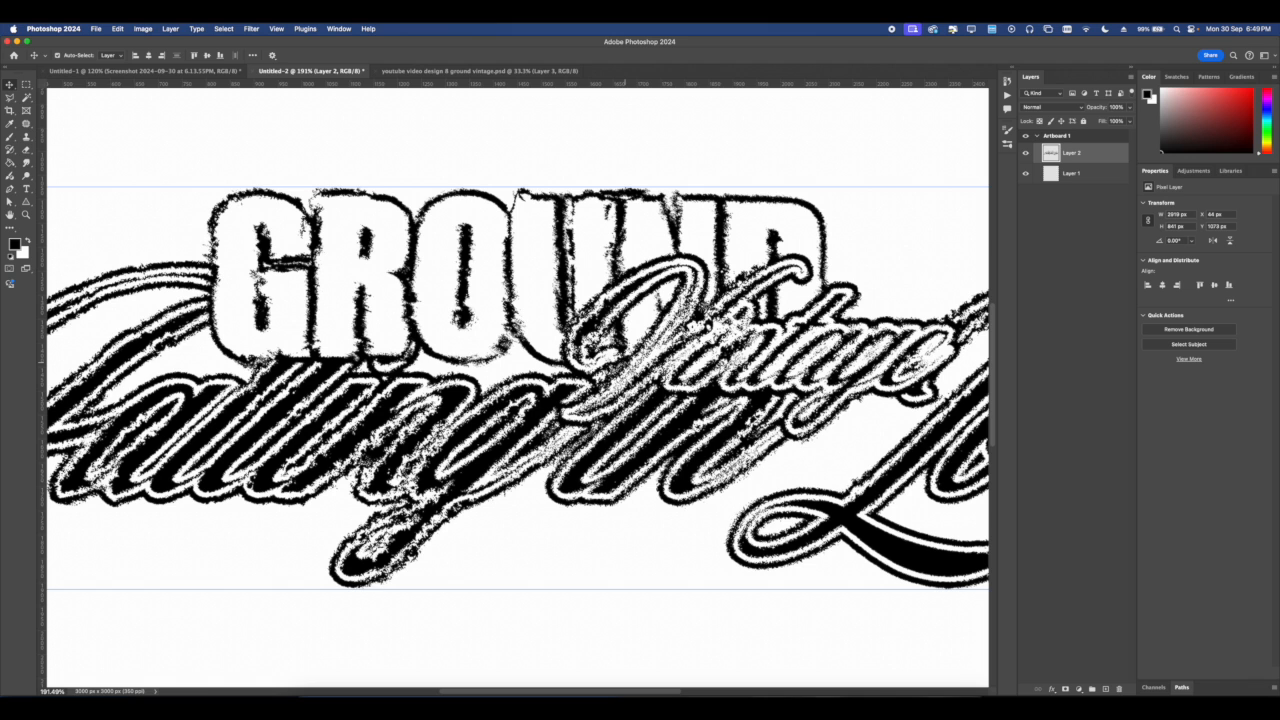
left_click(251, 28)
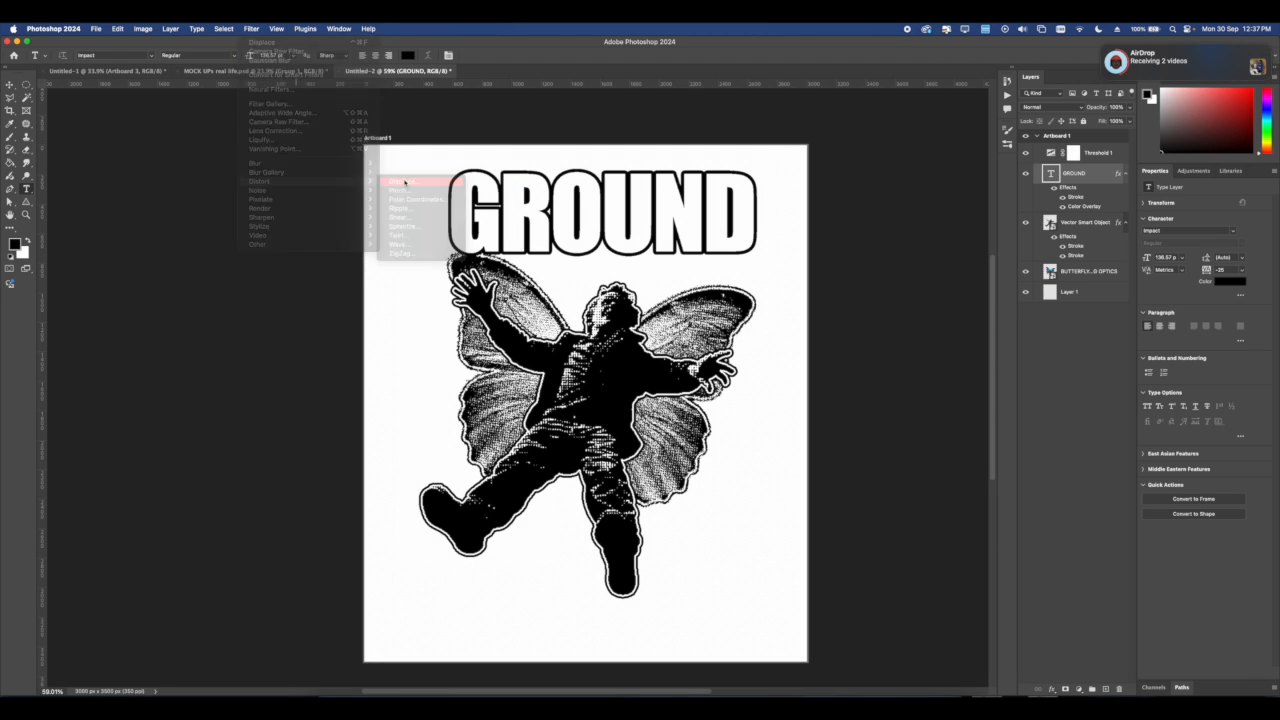
- Apply a Displace filter to the GROUND text using map 4.psd
left_click(402, 181)
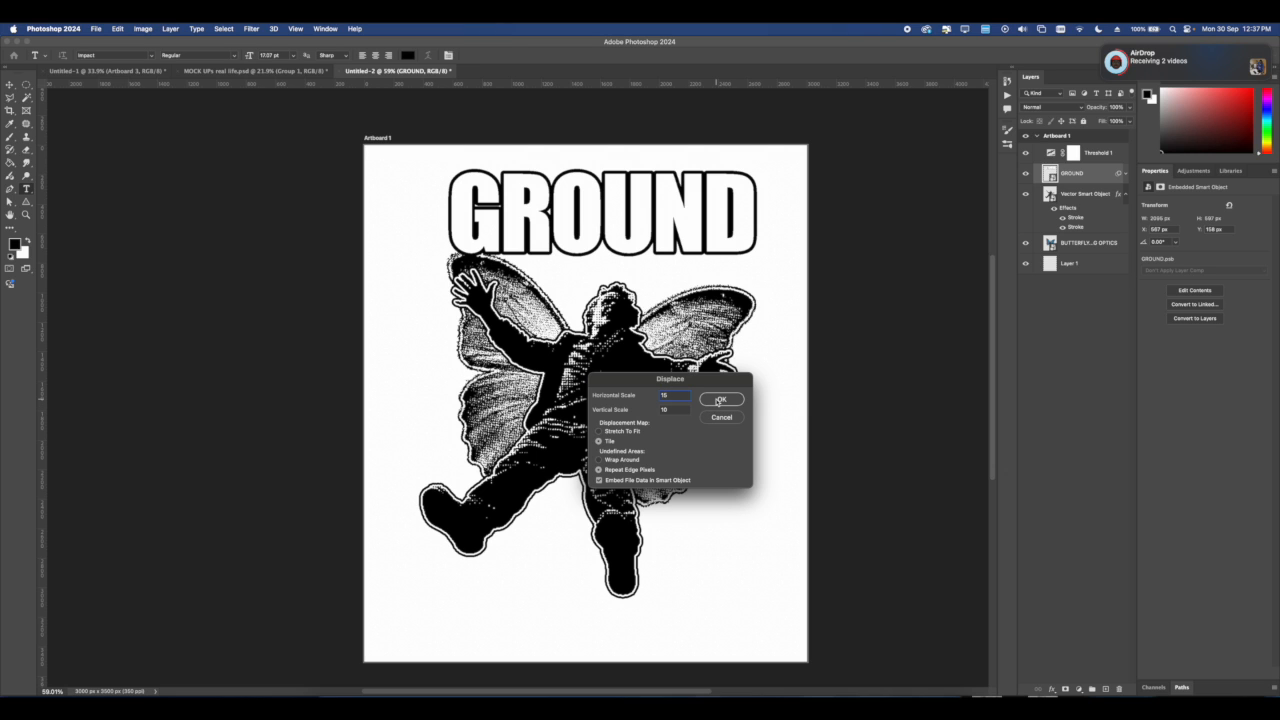
left_click(721, 399)
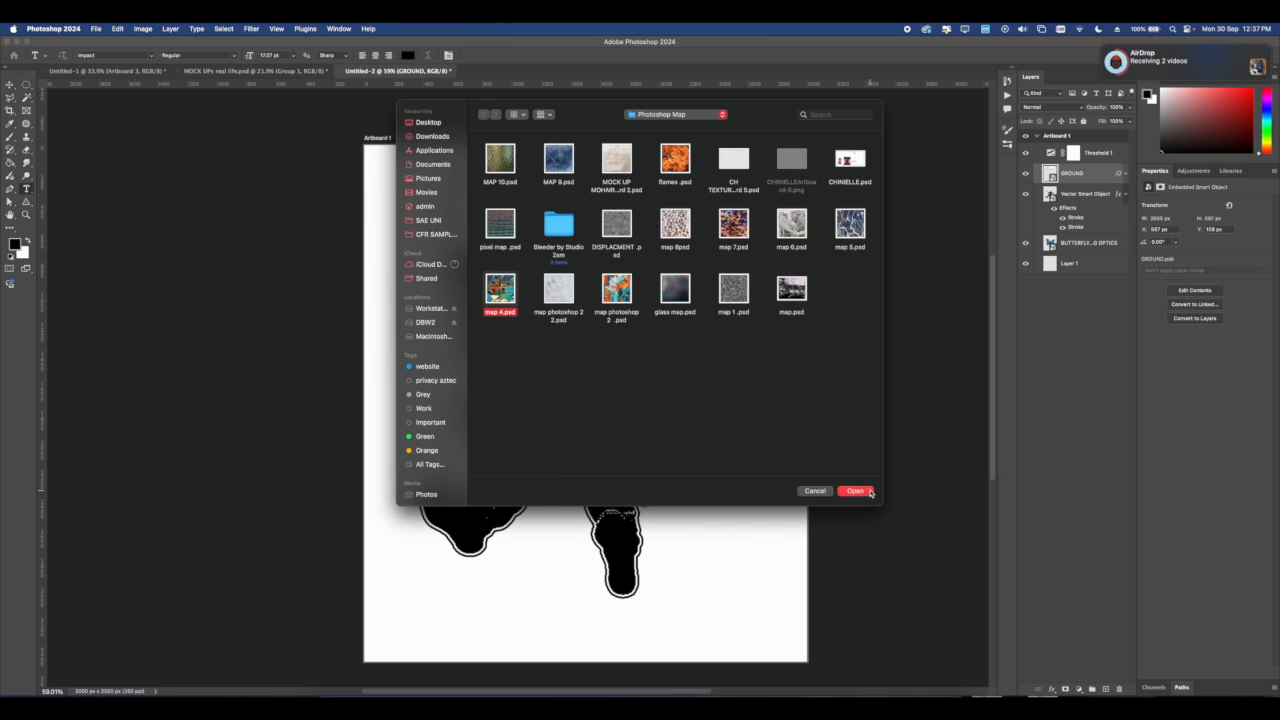
left_click(855, 490)
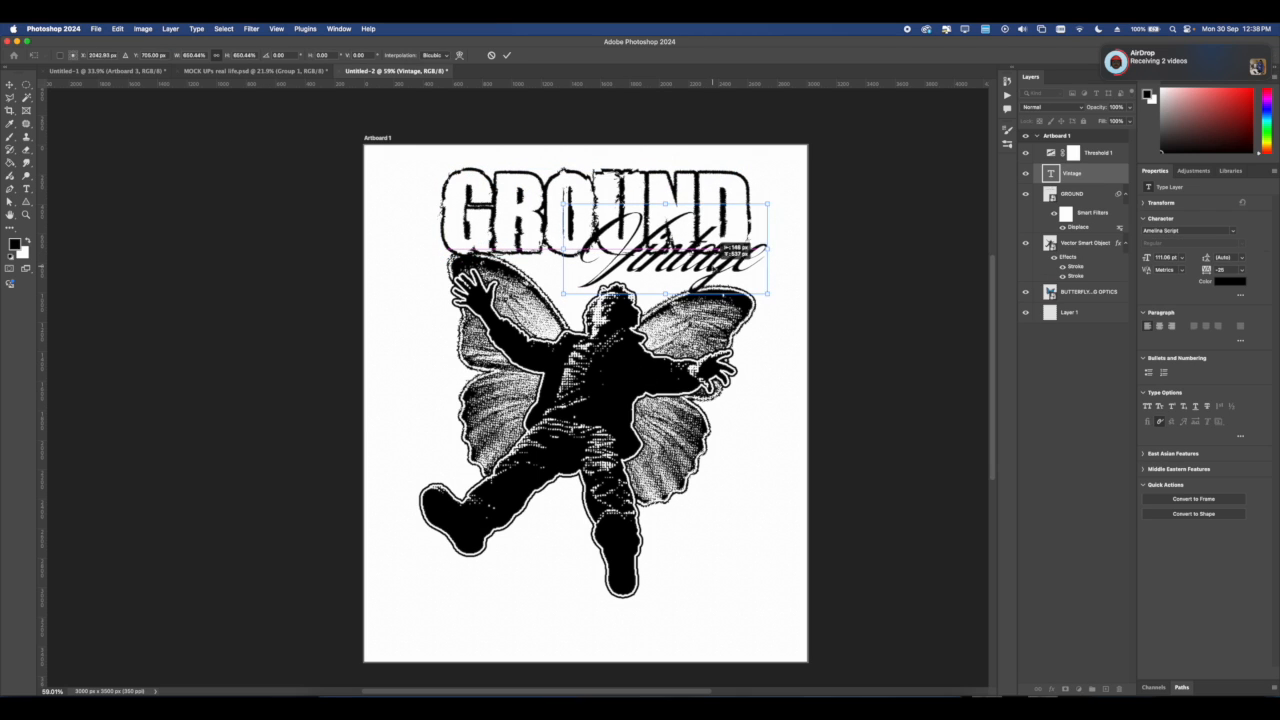
- Commit the Vintage text and give the Vintage layer a stroke outline
left_click(506, 55)
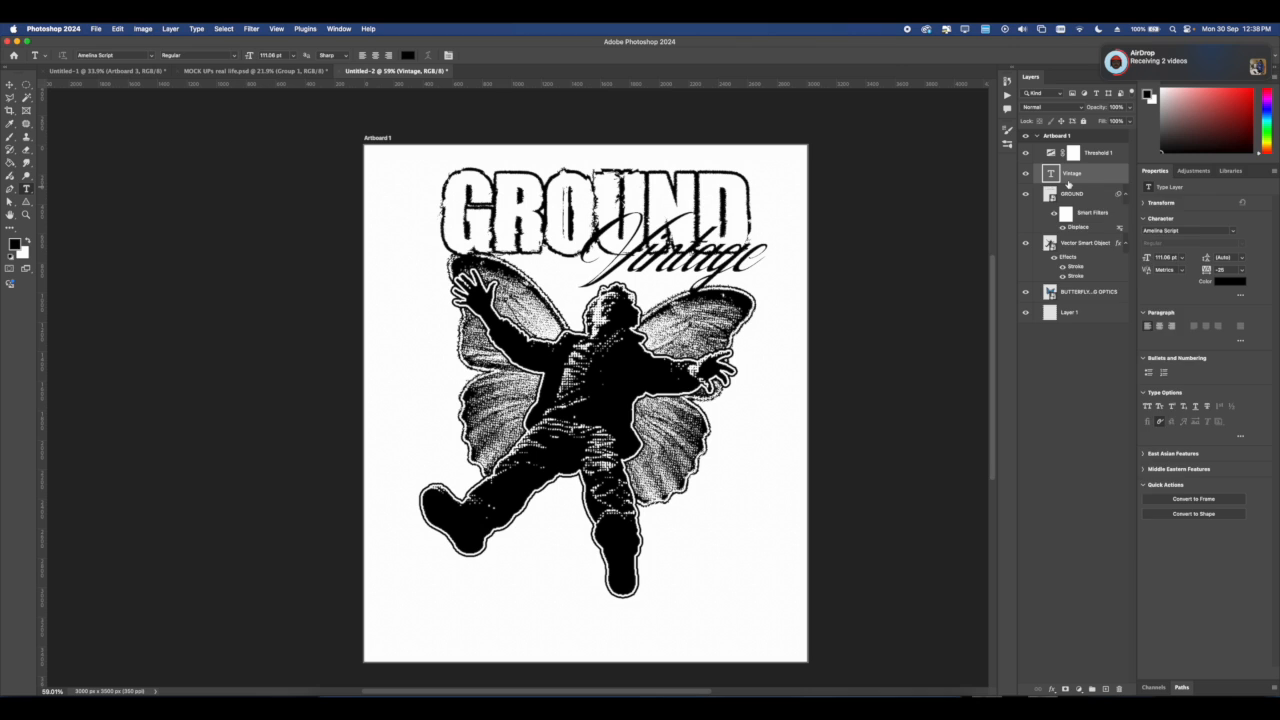
right_click(1071, 173)
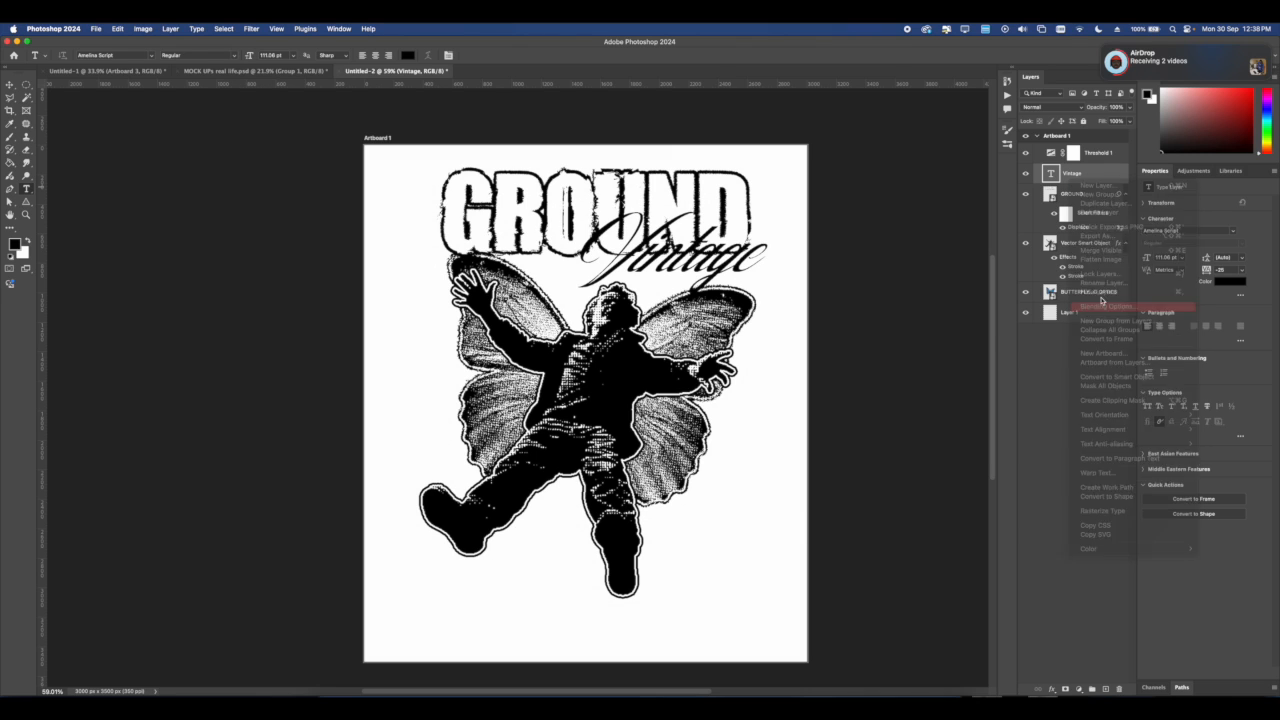
left_click(1108, 306)
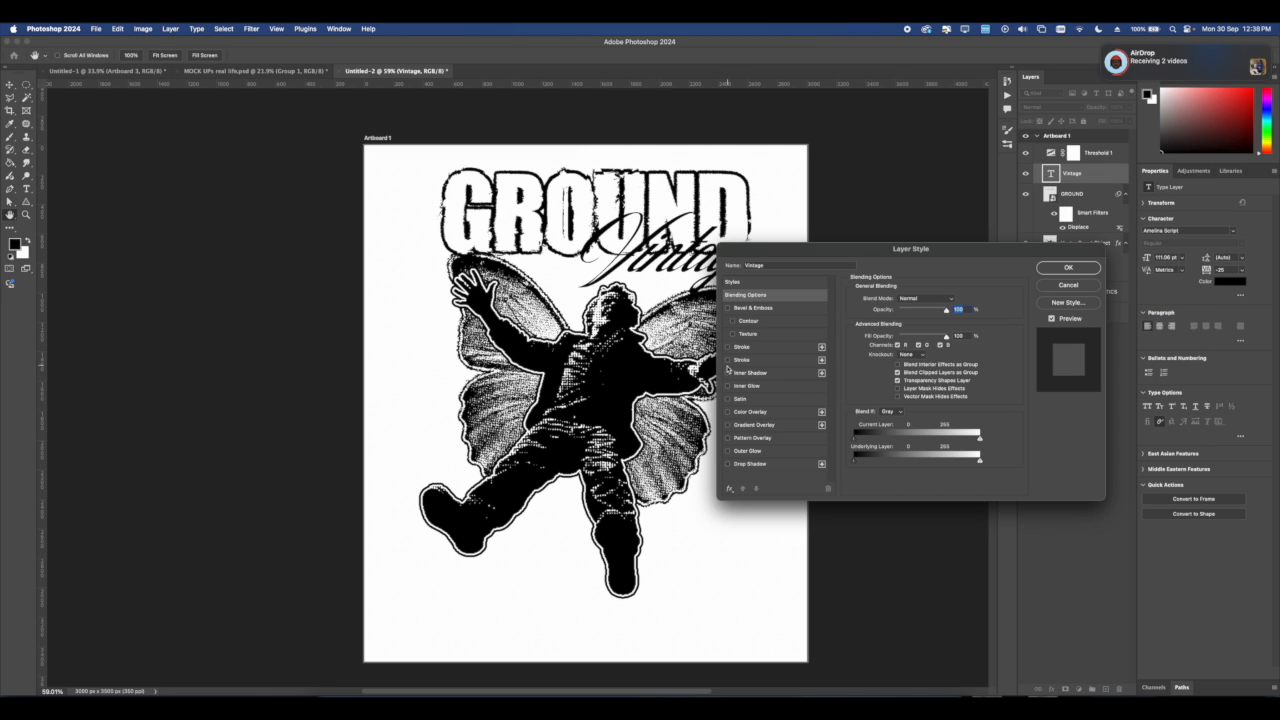
left_click(728, 347)
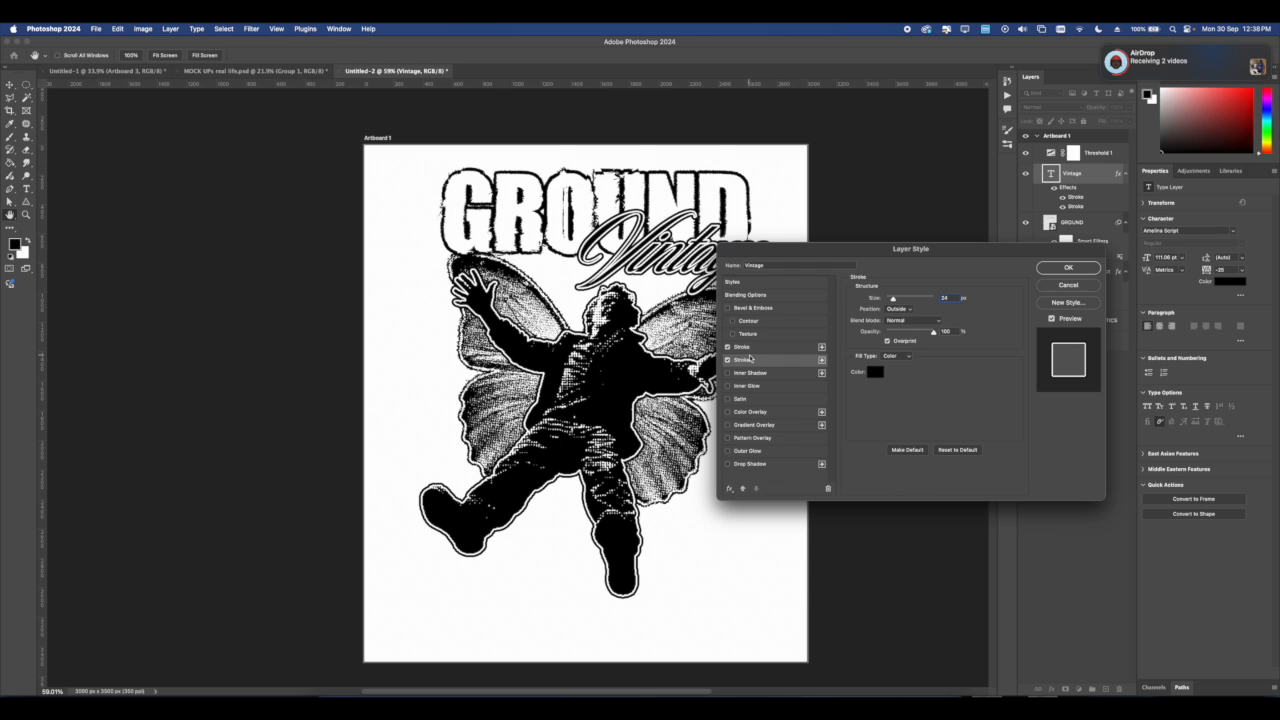
- Move a Vintage copy below GROUND and retype it as 'Falling in Love'
left_click(1068, 267)
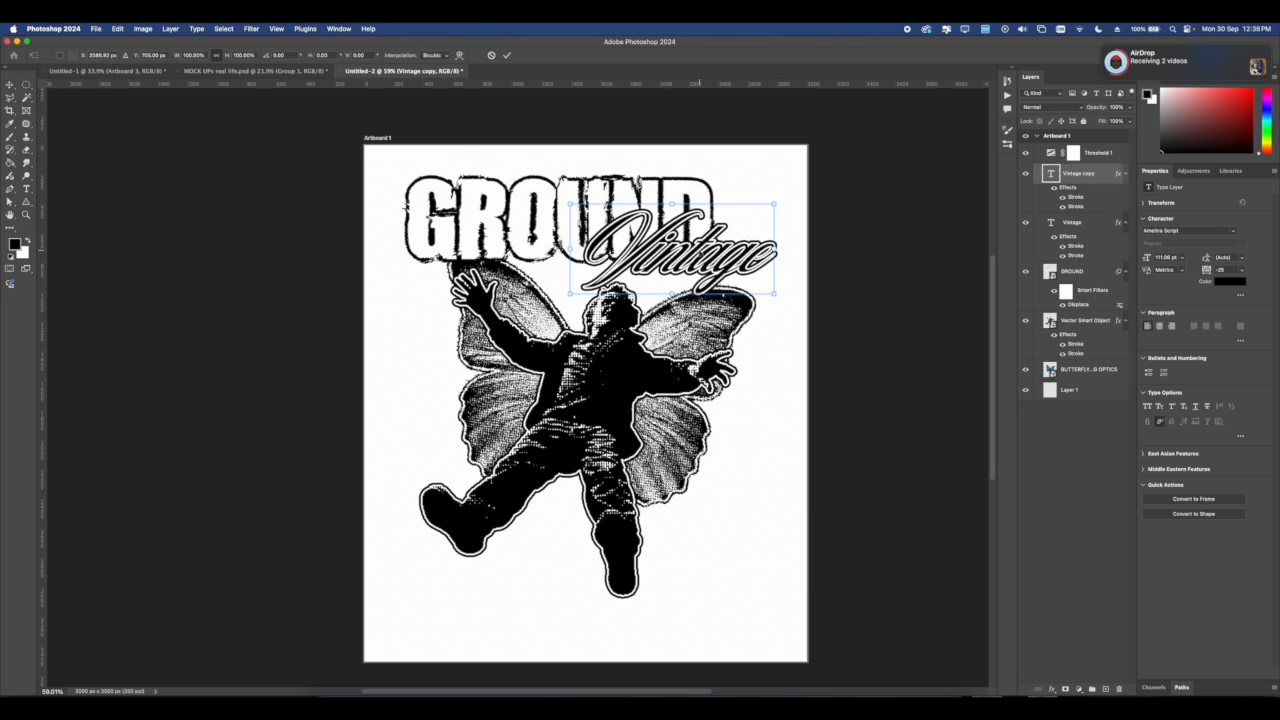
left_click_drag(675, 247, 555, 575)
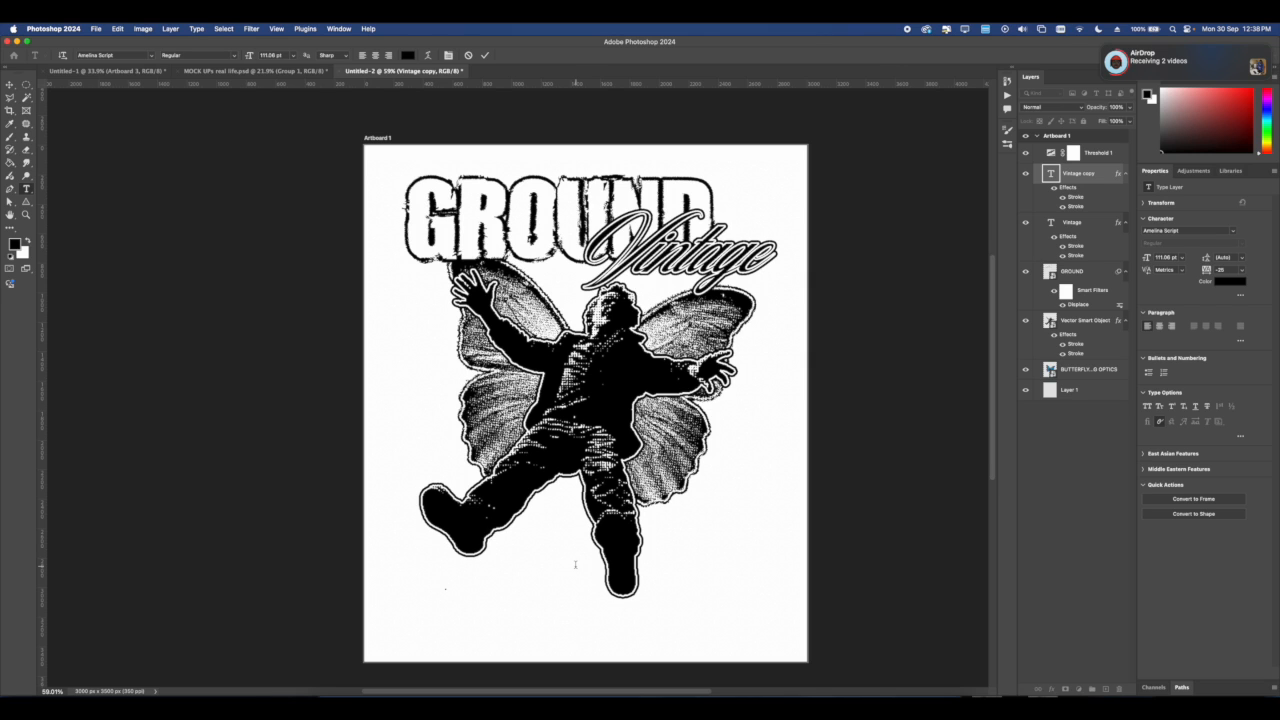
type("Falling in Love")
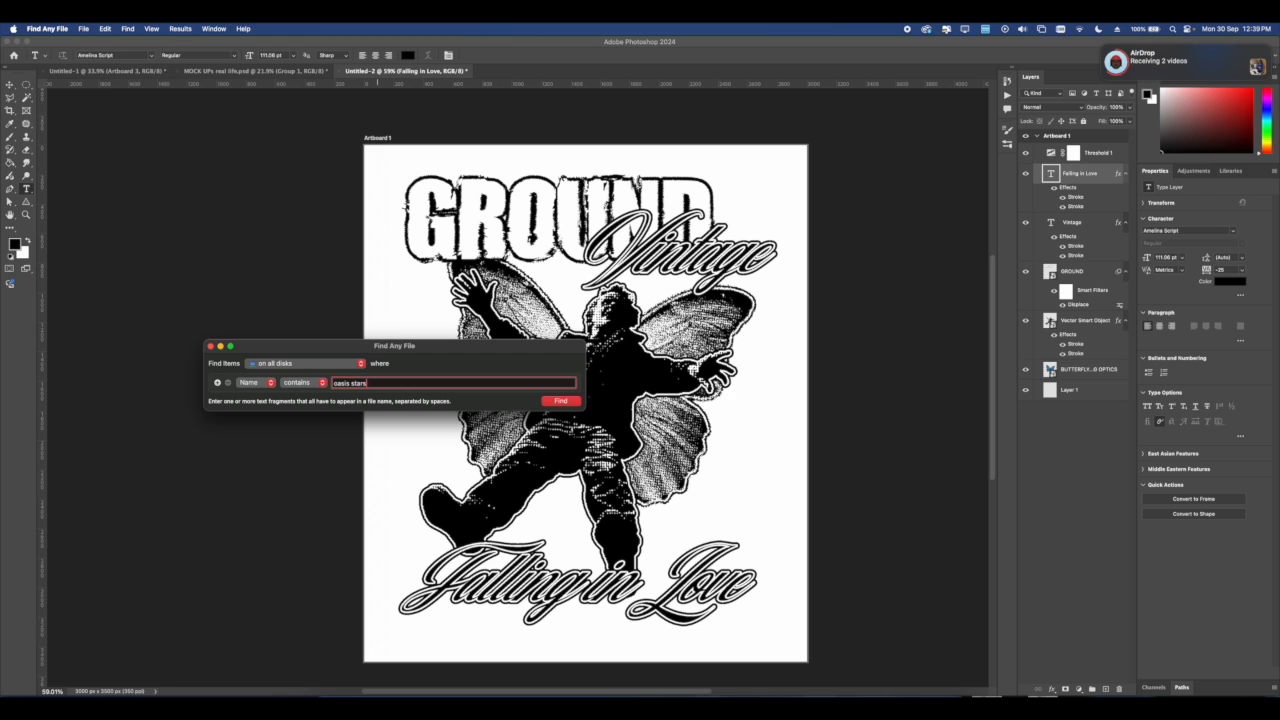
- Run the 'oasis stars' name search and open one of the ten results
left_click(560, 401)
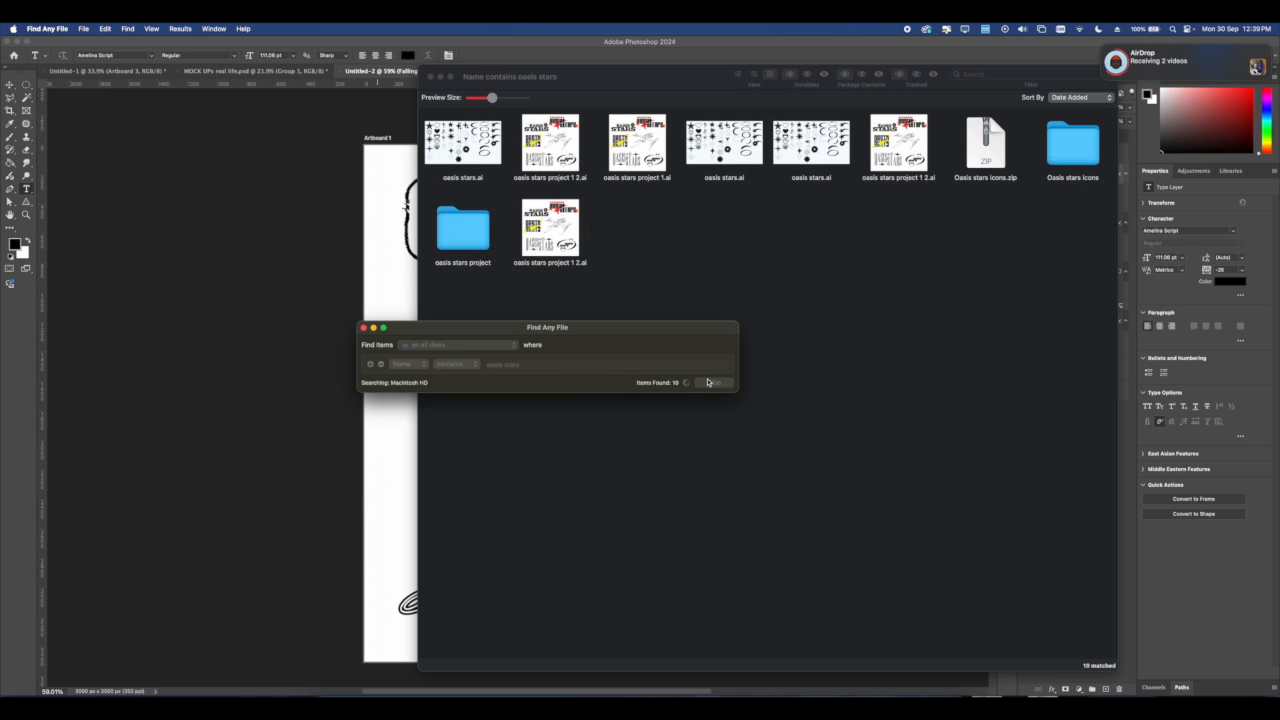
double_click(1072, 150)
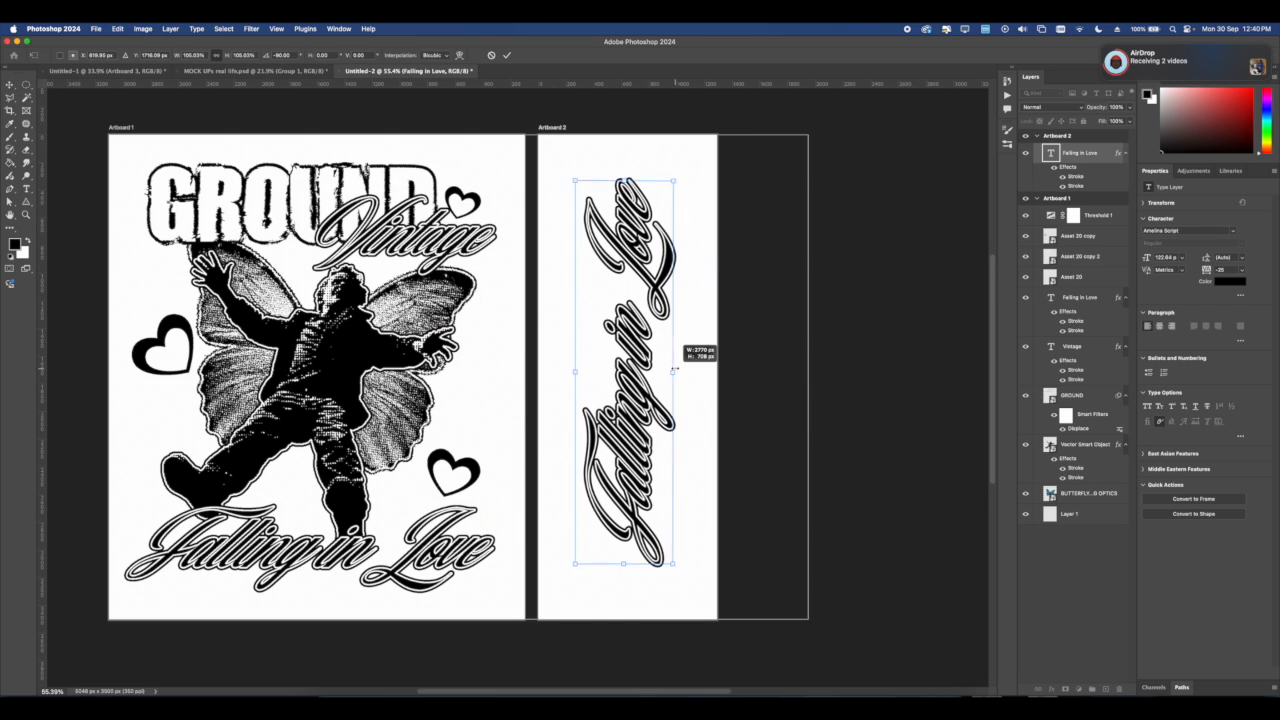
- Commit the rotated GROUND and Falling in Love text, deselect layers, and add a new layer
left_click(1080, 256)
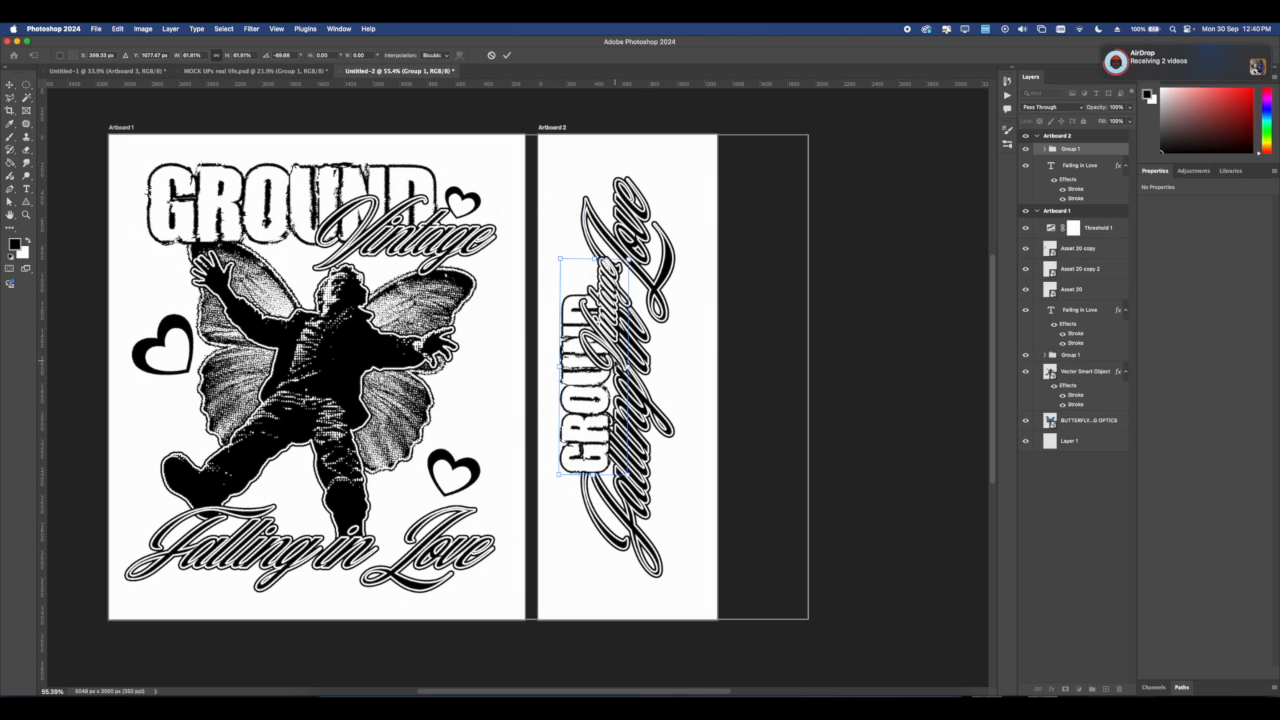
left_click(1080, 165)
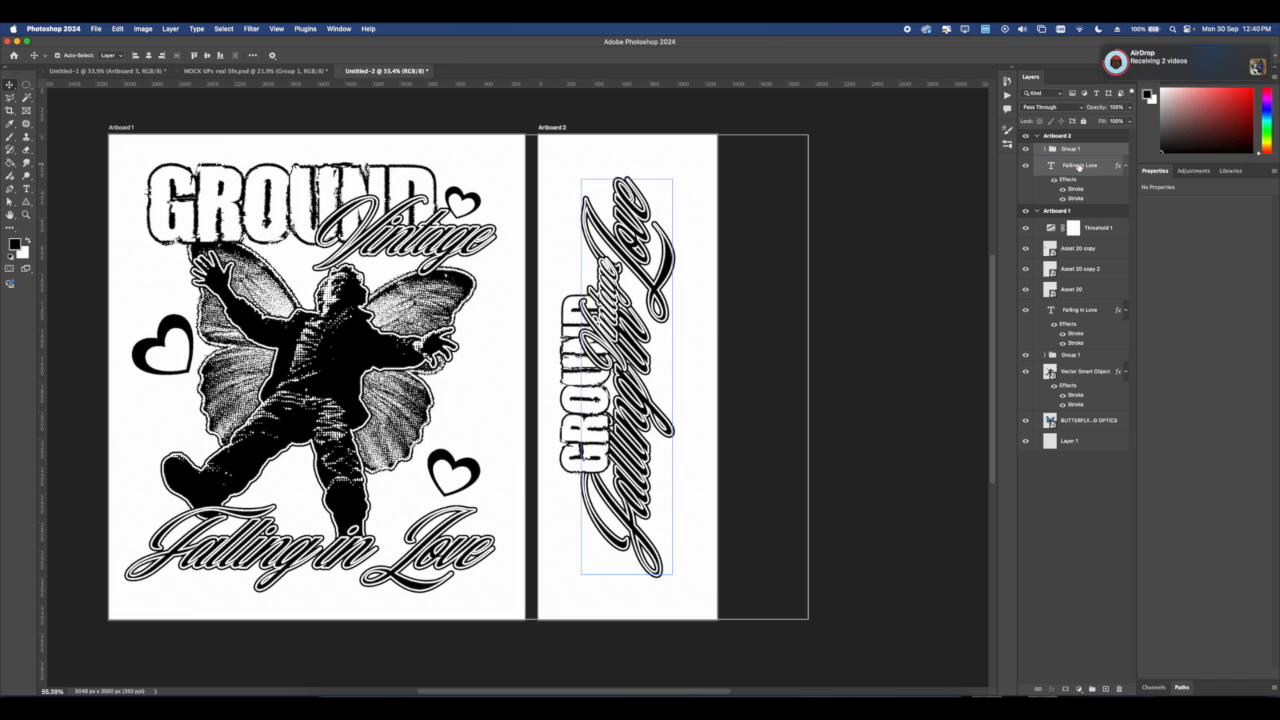
left_click(223, 28)
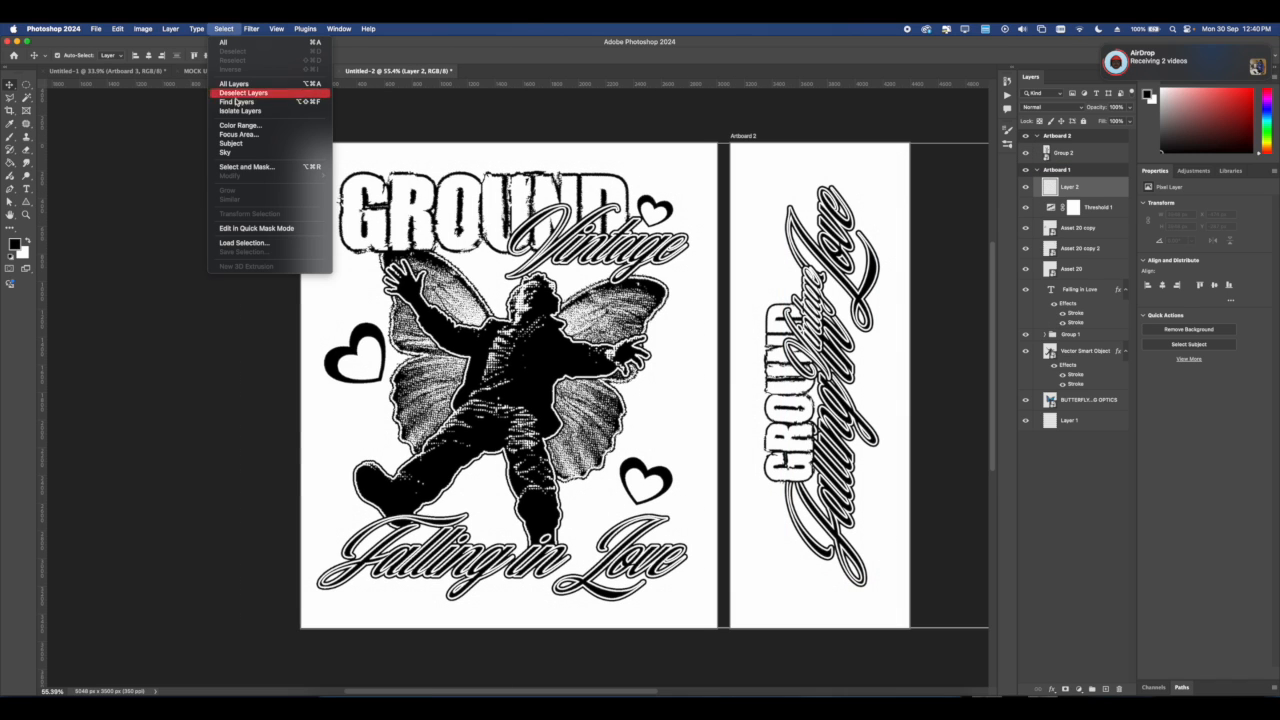
left_click(239, 124)
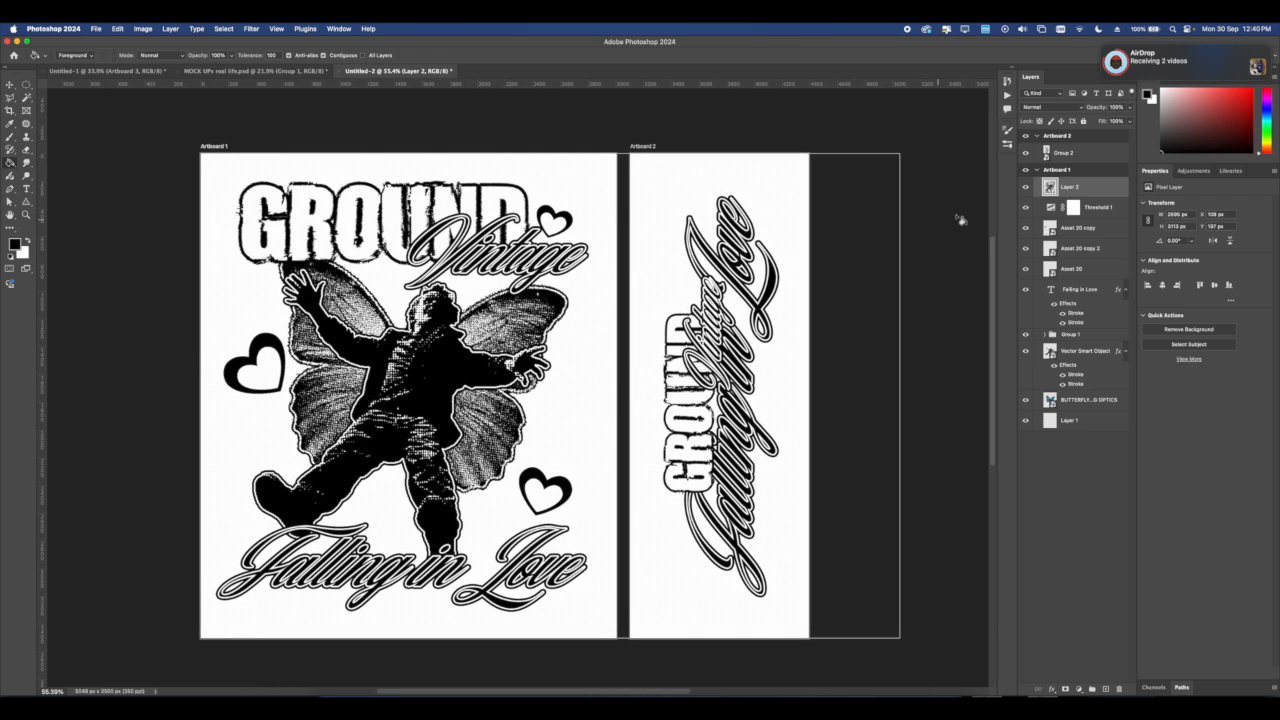
left_click(1063, 152)
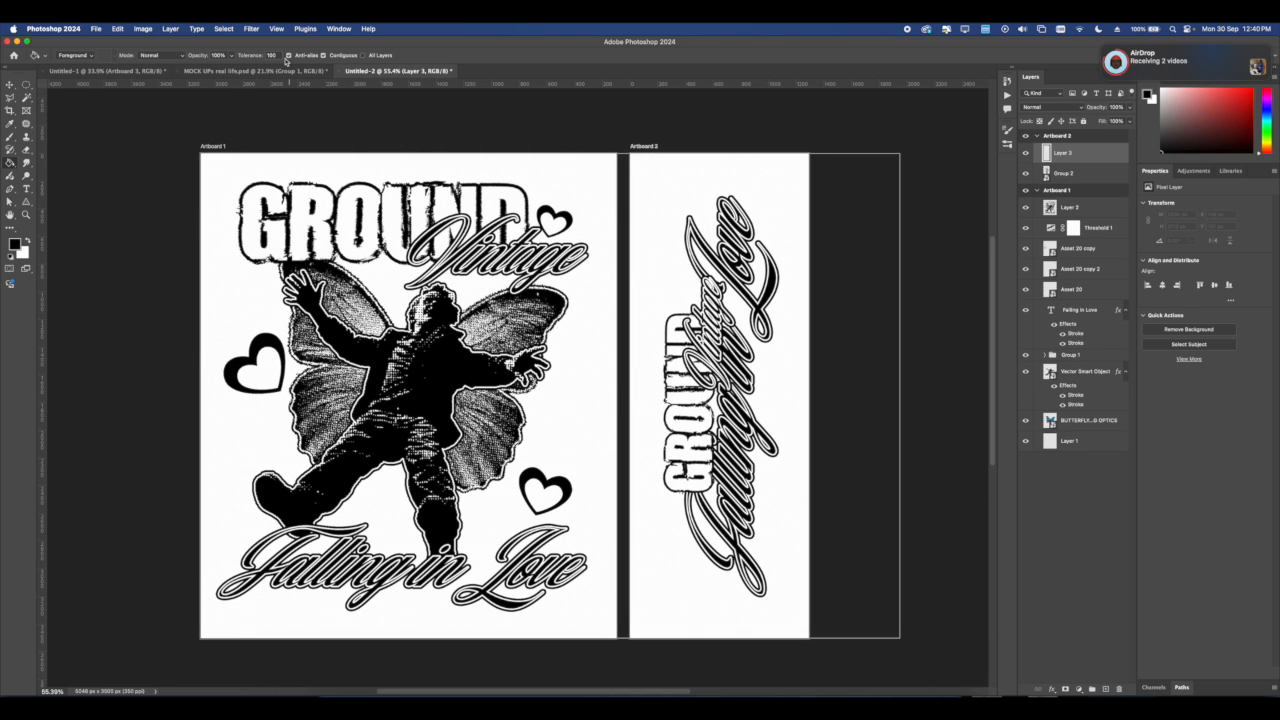
left_click(224, 28)
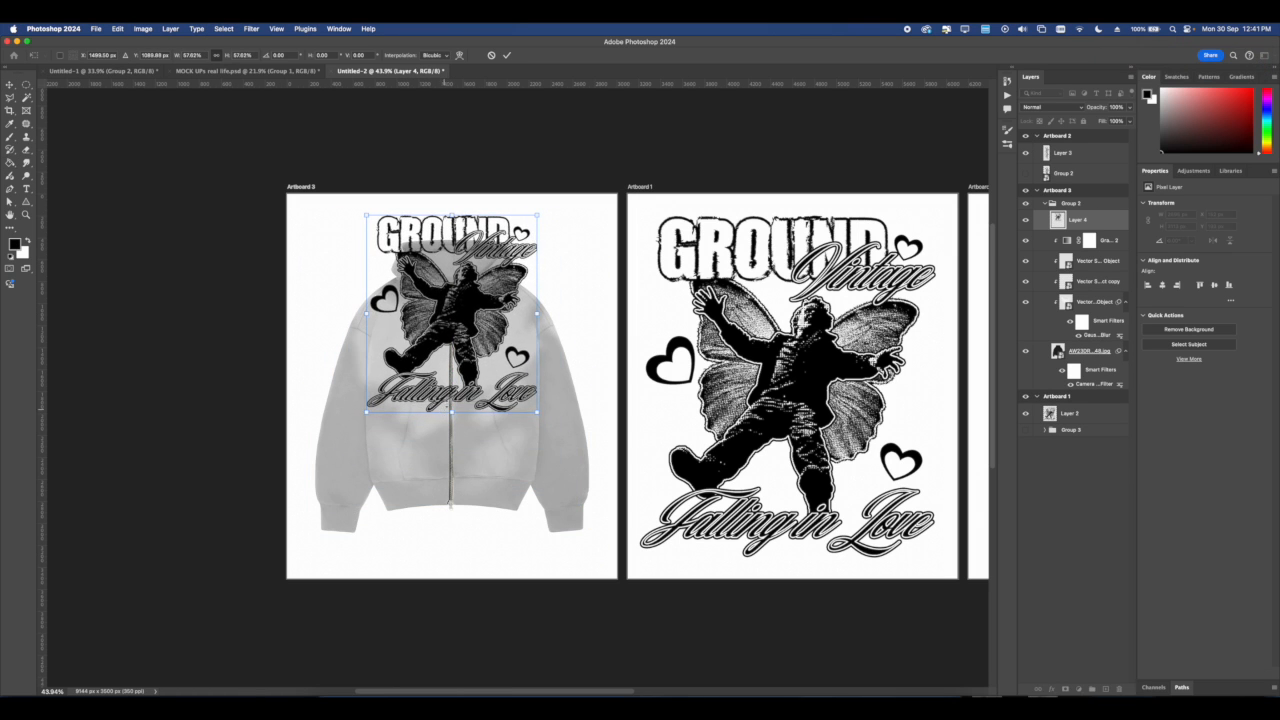
- Scale the butterfly graphic onto the hoodie chest, then switch to MOCK UPs real life.psd
left_click_drag(450, 314, 450, 389)
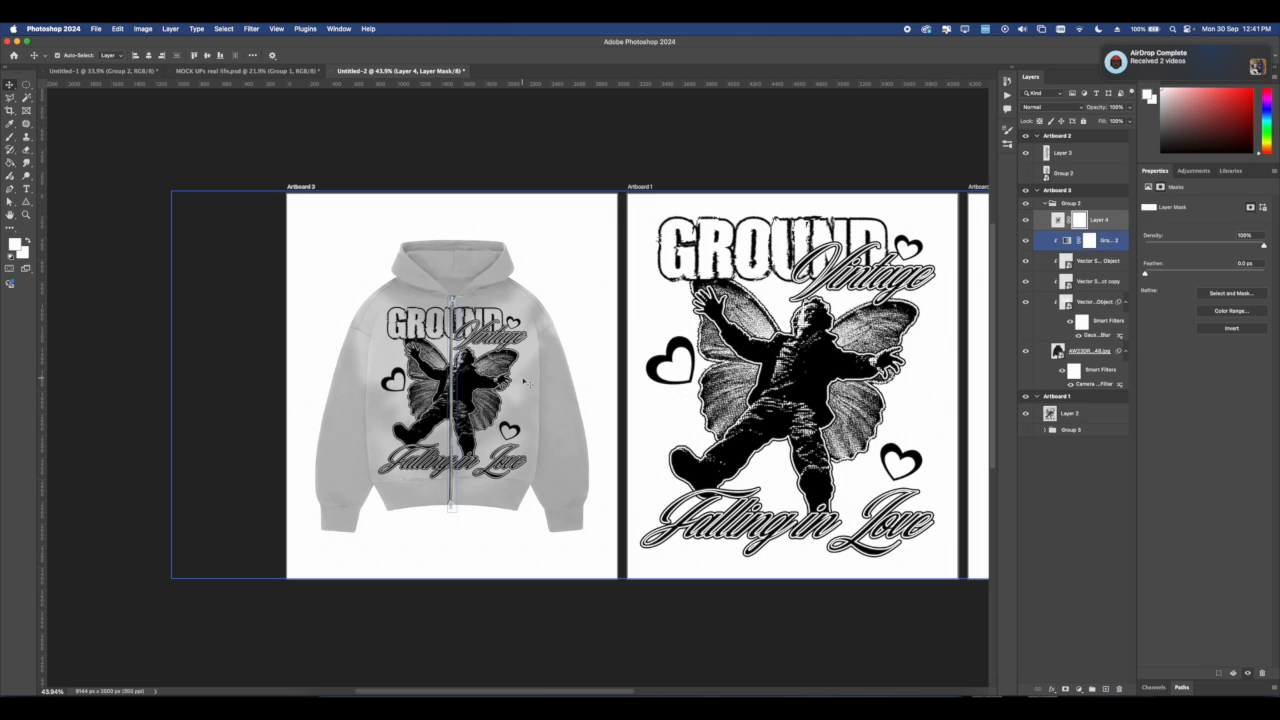
left_click(1079, 240)
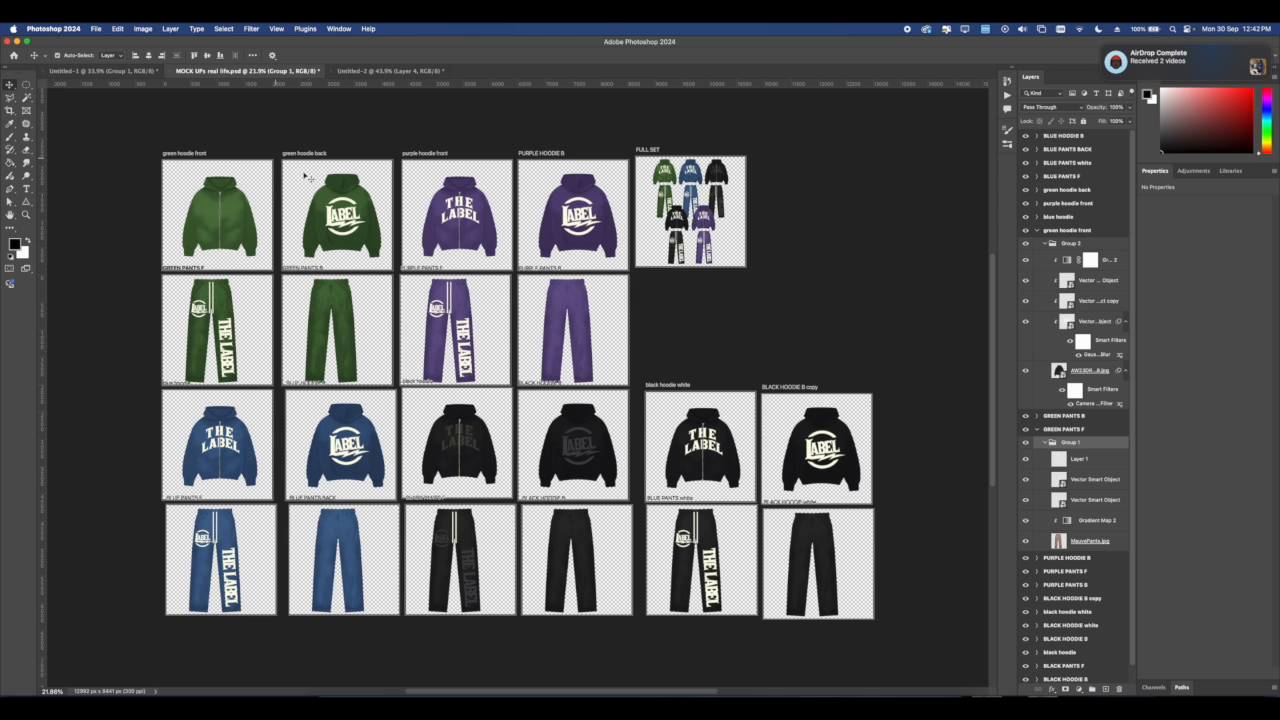
- Give the MauvePants.jpg layer a Gradient Map with its dark stop set to #a4a4a4
left_click(388, 70)
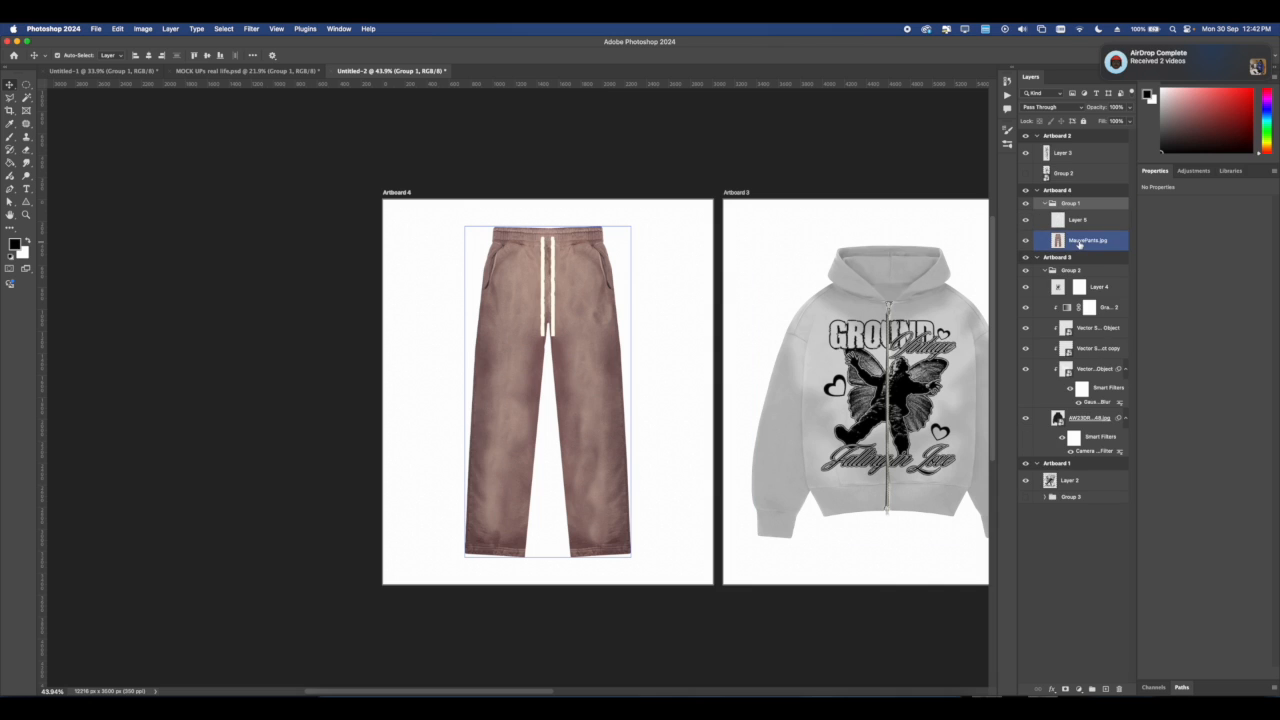
left_click(1078, 688)
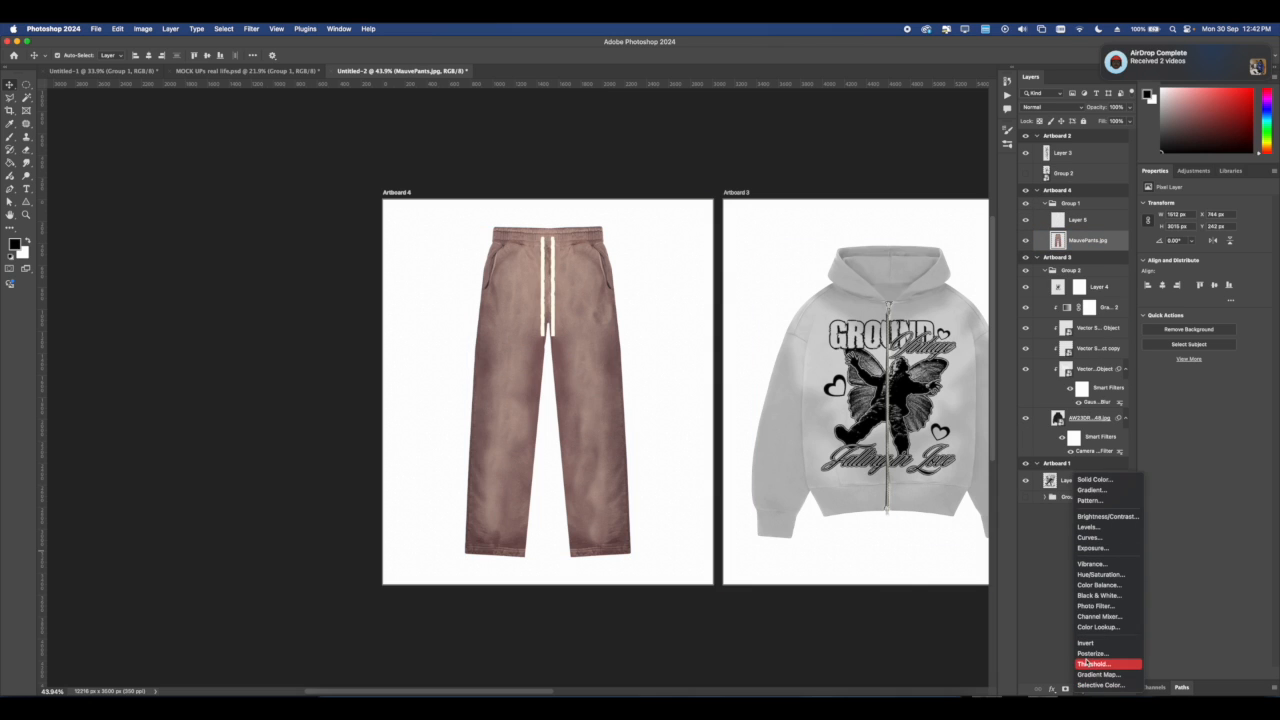
left_click(1098, 674)
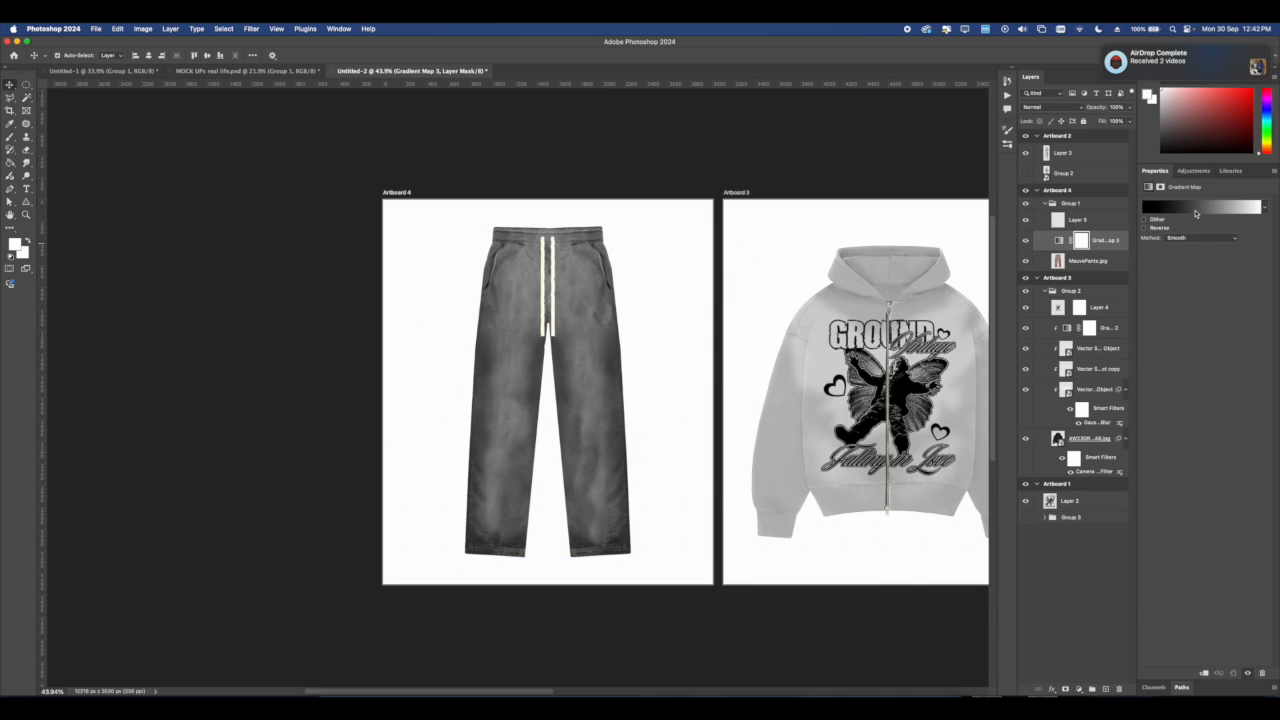
left_click(1200, 207)
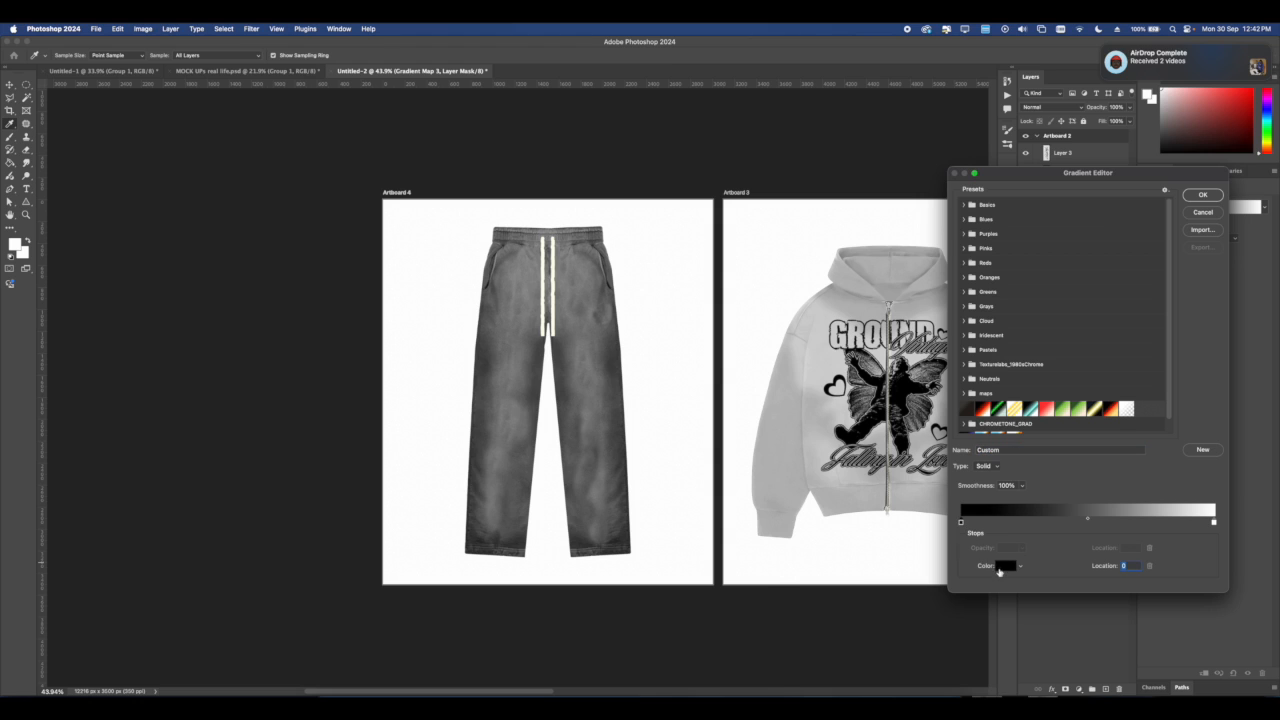
left_click(1001, 565)
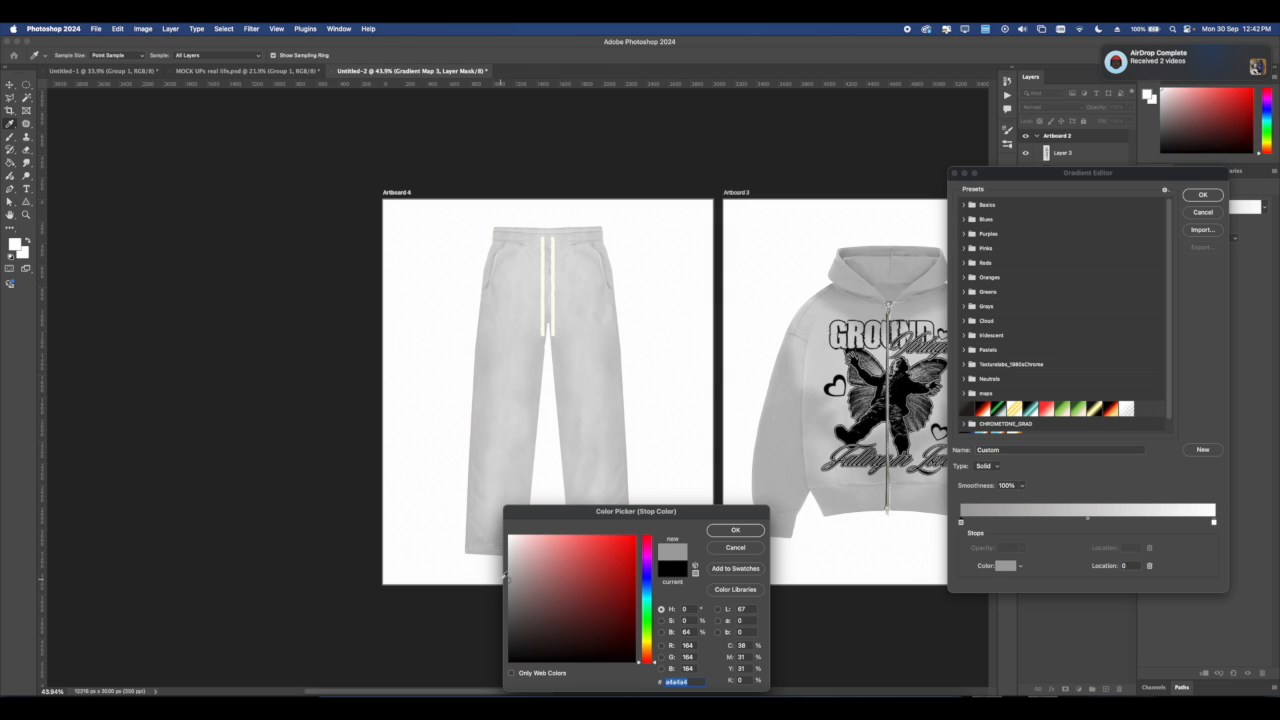
left_click(735, 529)
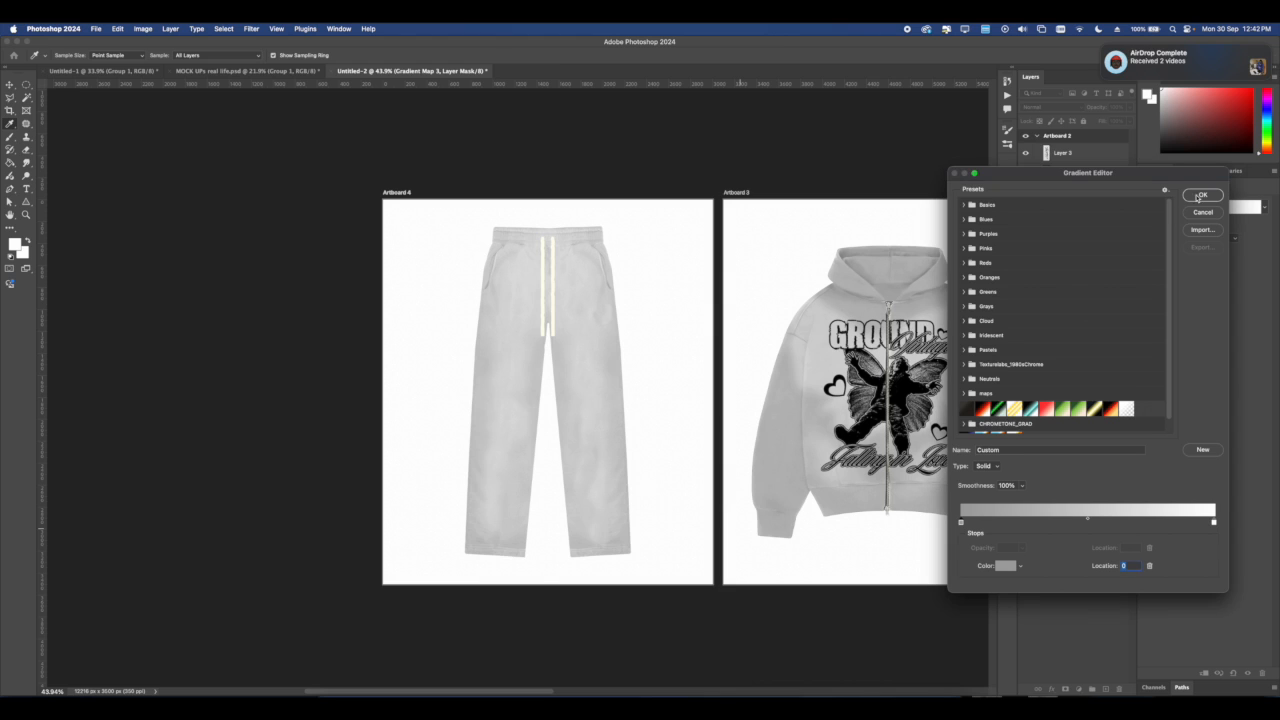
left_click(1201, 195)
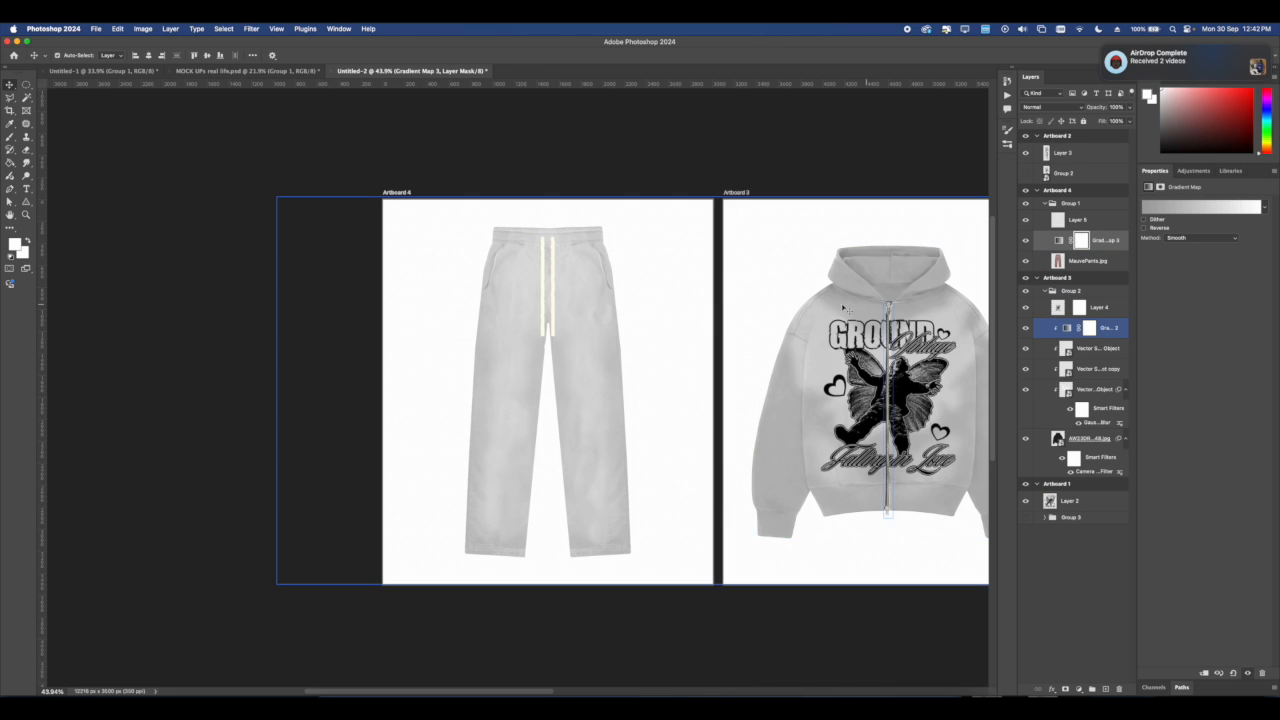
left_click(1078, 219)
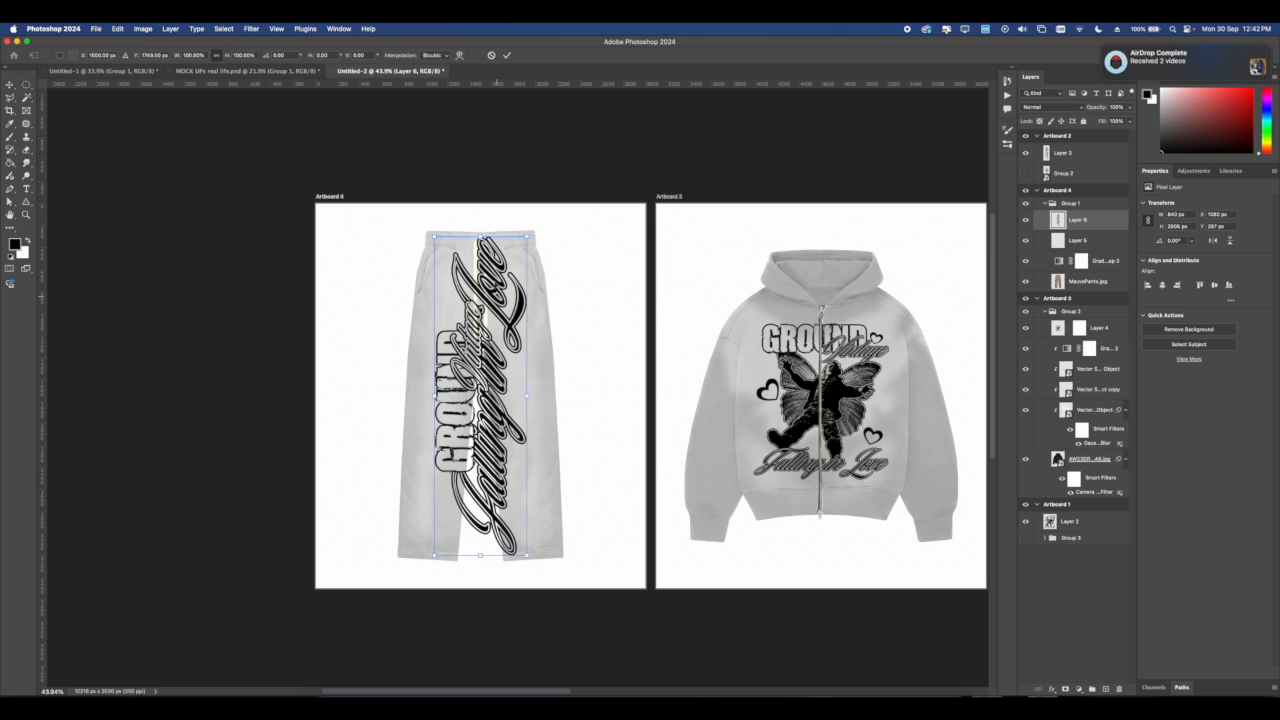
- Scale the vertical GROUND Falling in Love lettering to run down the pants leg
left_click_drag(480, 395, 432, 440)
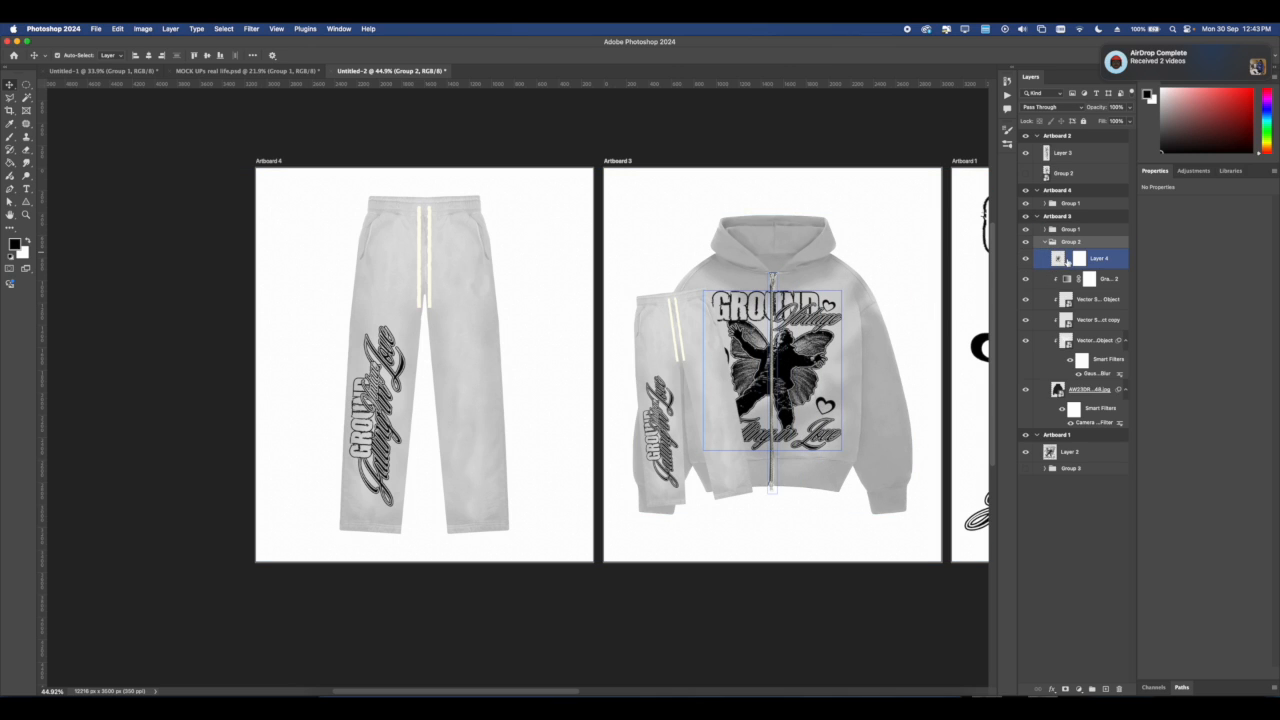
- Put an enlarged Artboard 1 butterfly design behind the mockups, then select the hoodie graphic's mask
left_click(1044, 242)
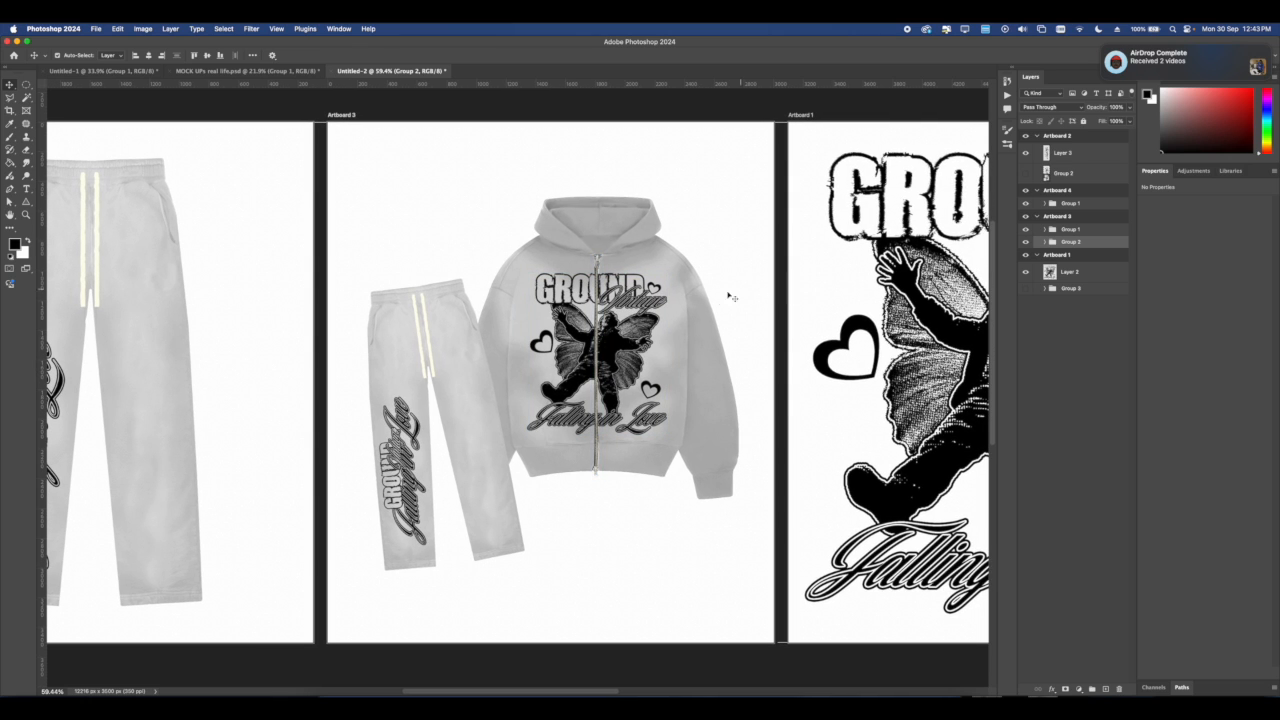
left_click(1058, 254)
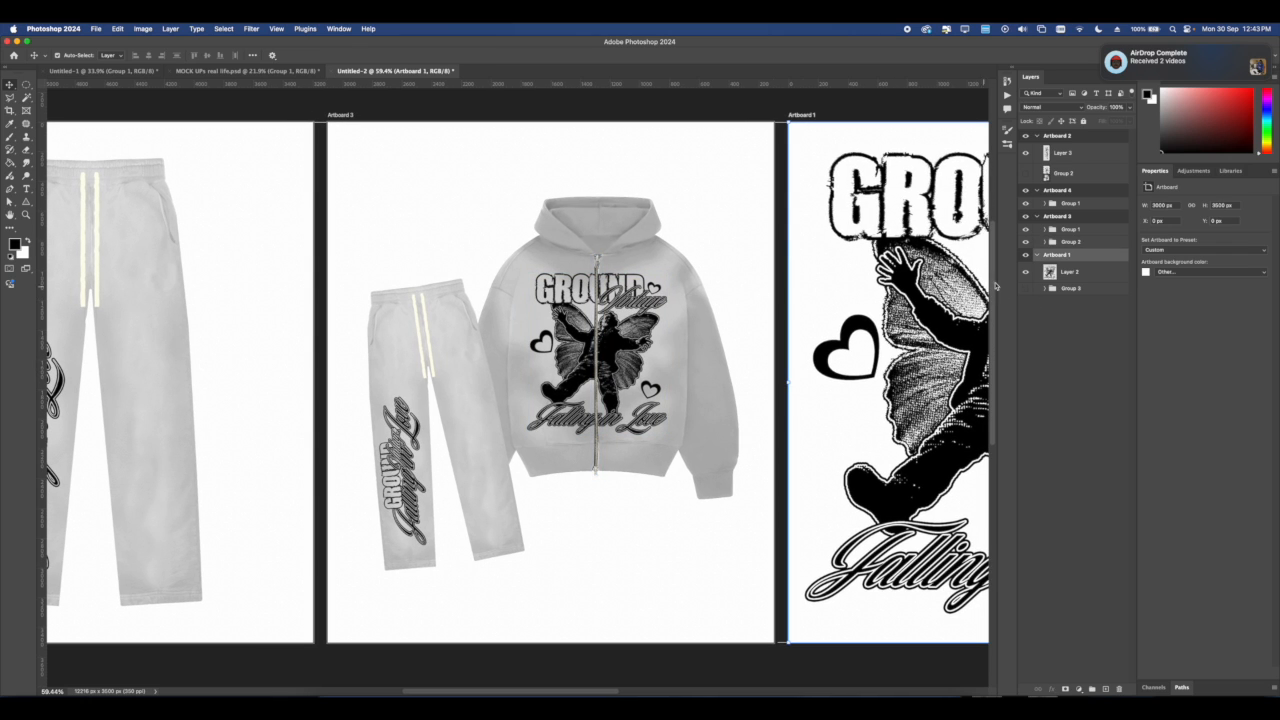
left_click(1070, 241)
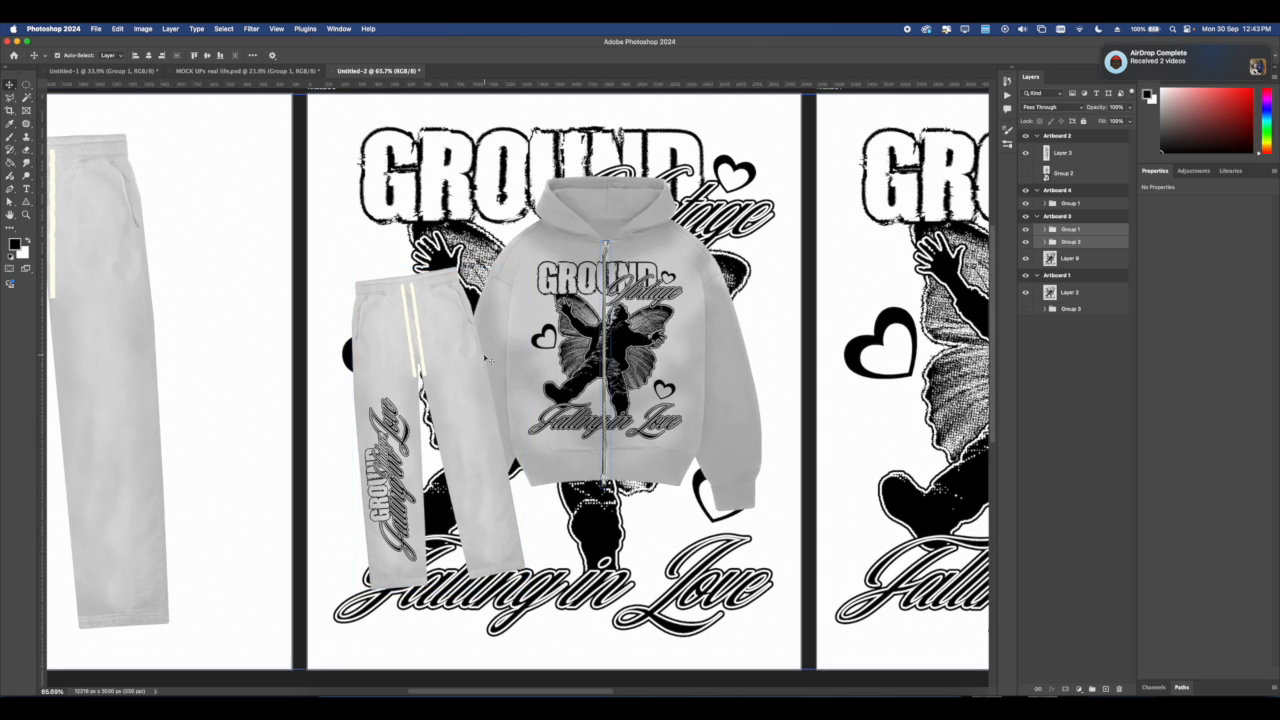
left_click(1070, 258)
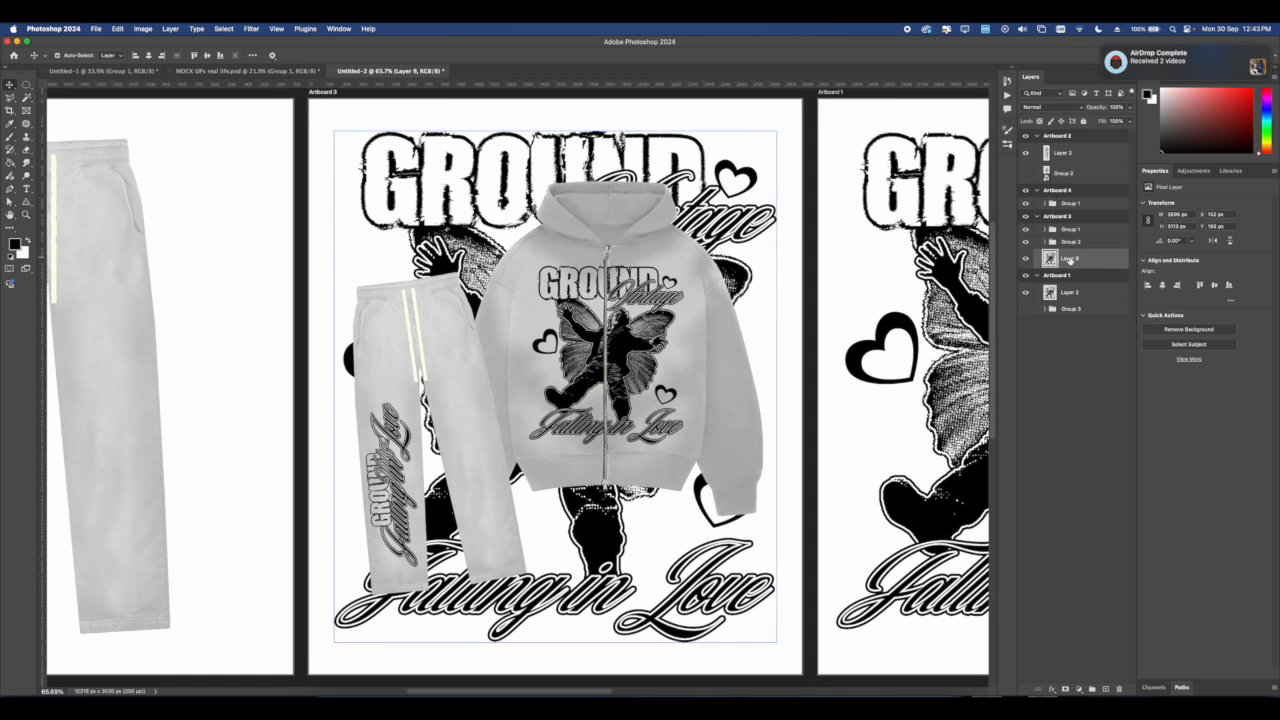
left_click(1047, 242)
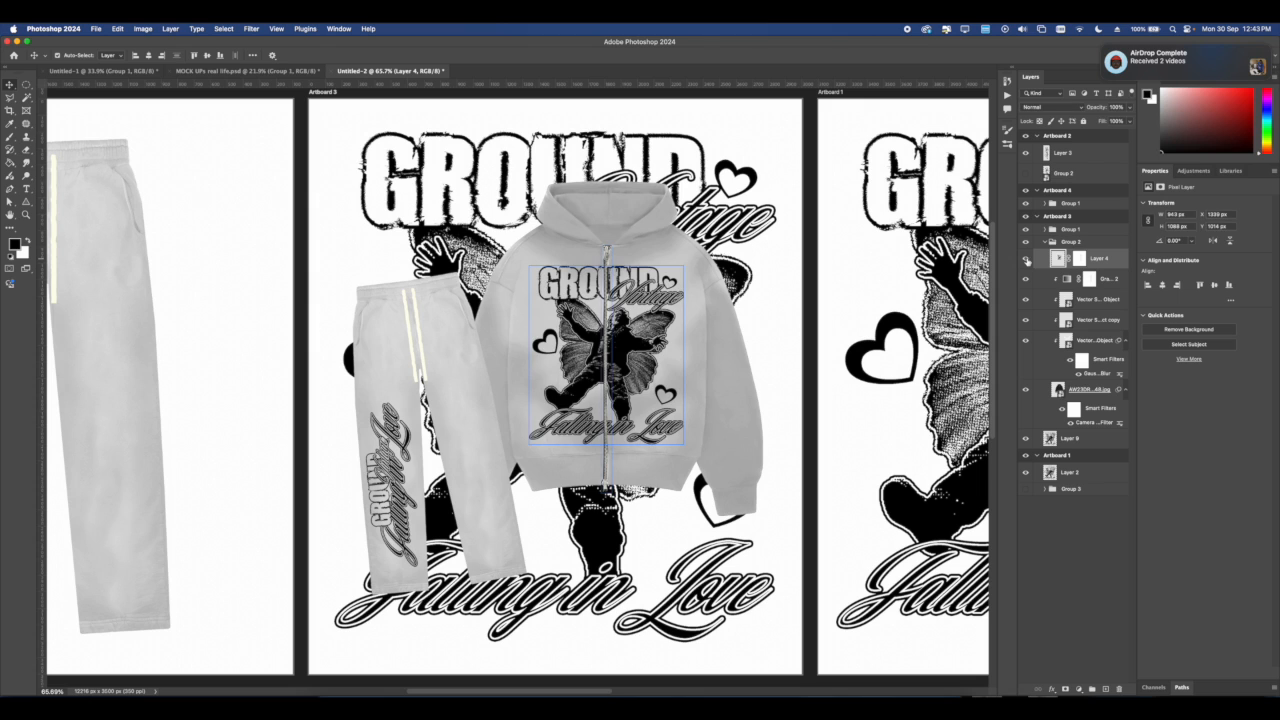
left_click(1090, 340)
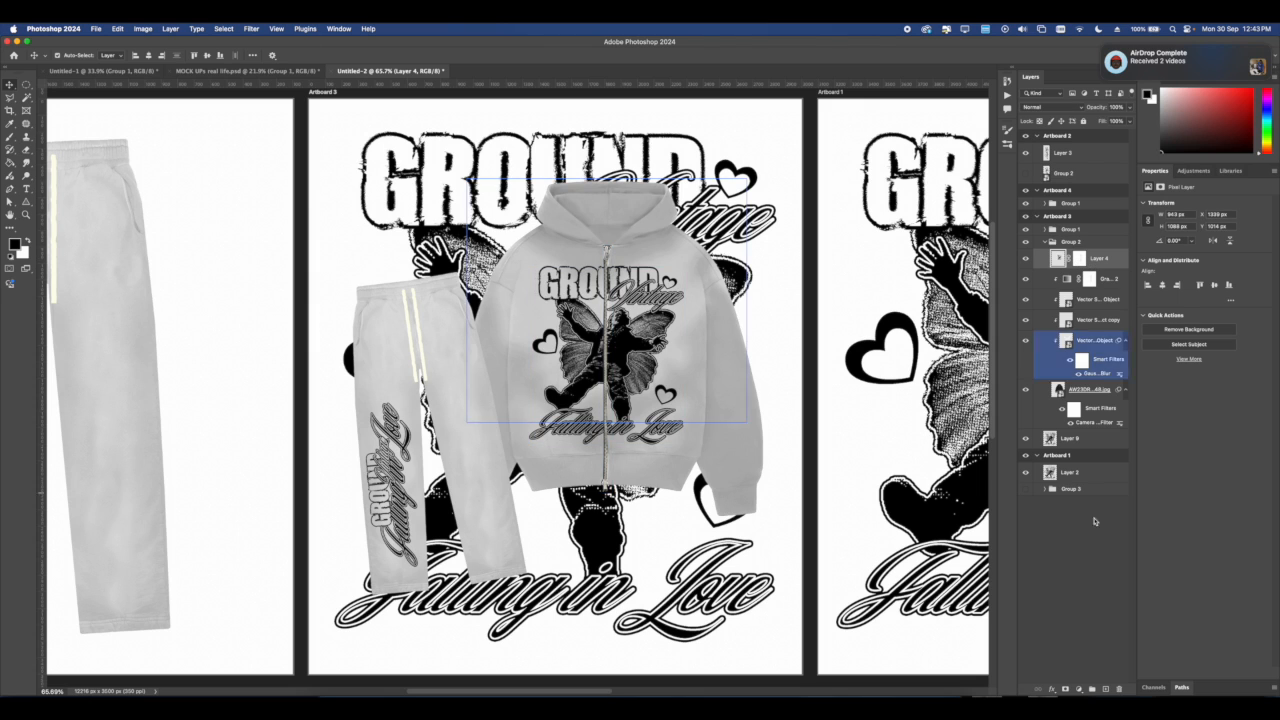
left_click(1100, 278)
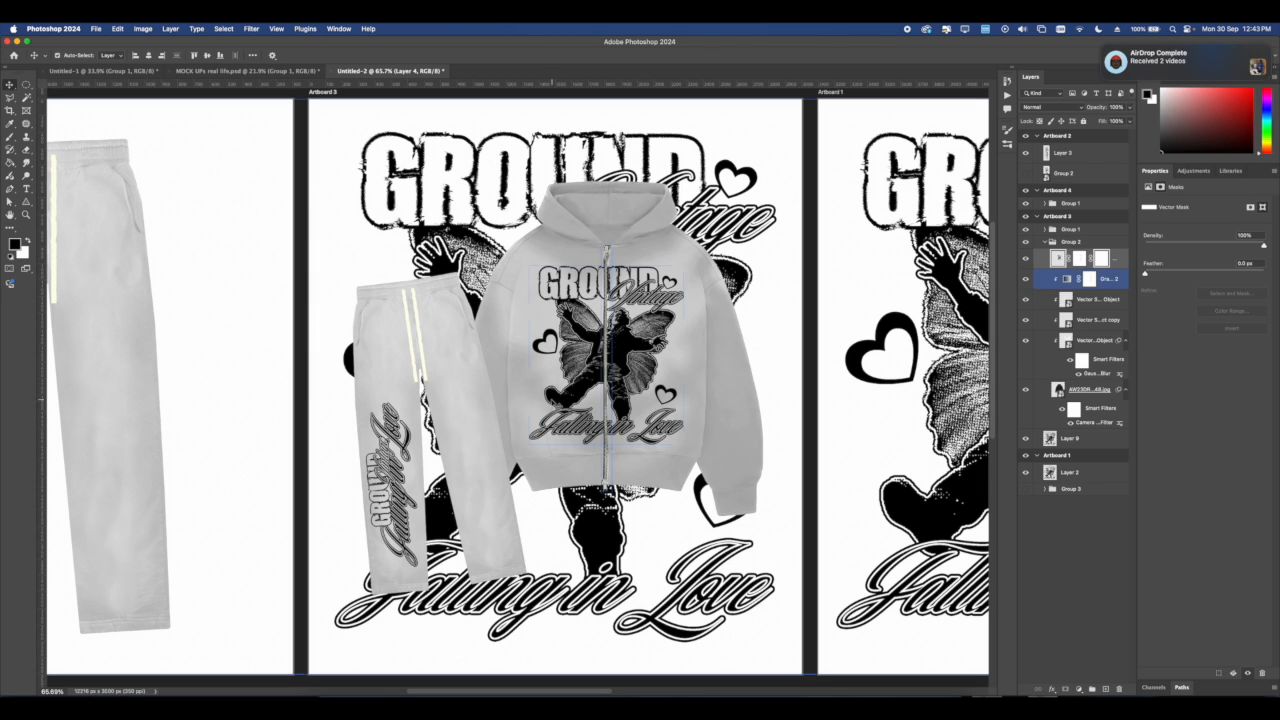